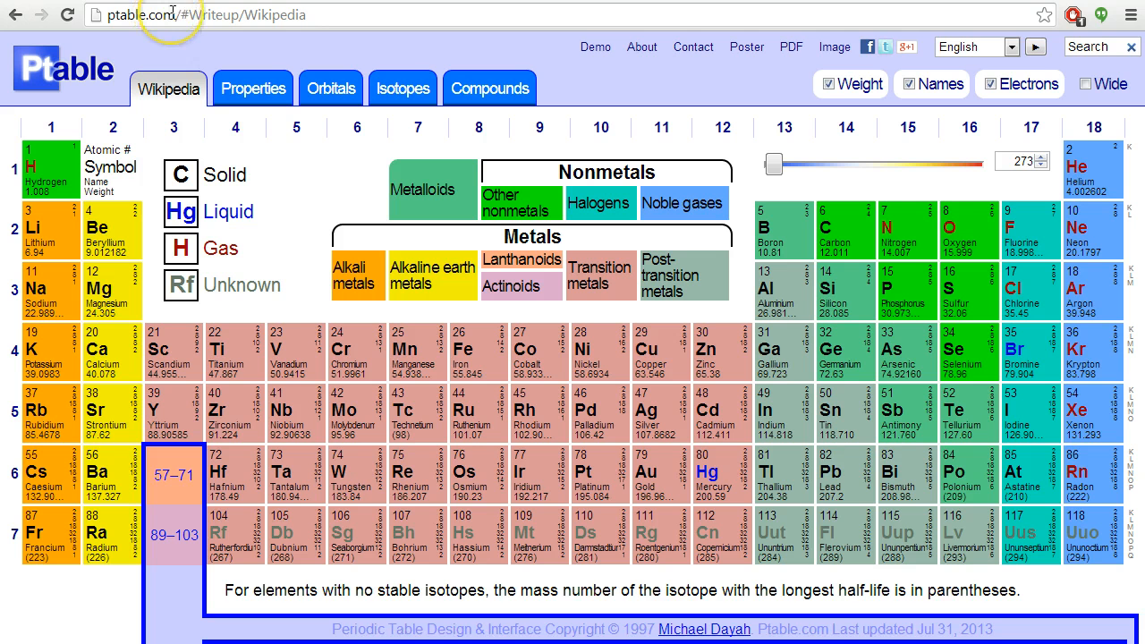
Step: Show the Properties view colored by electronegativity, after a quick look at the Orbitals view
scroll(down, 3)
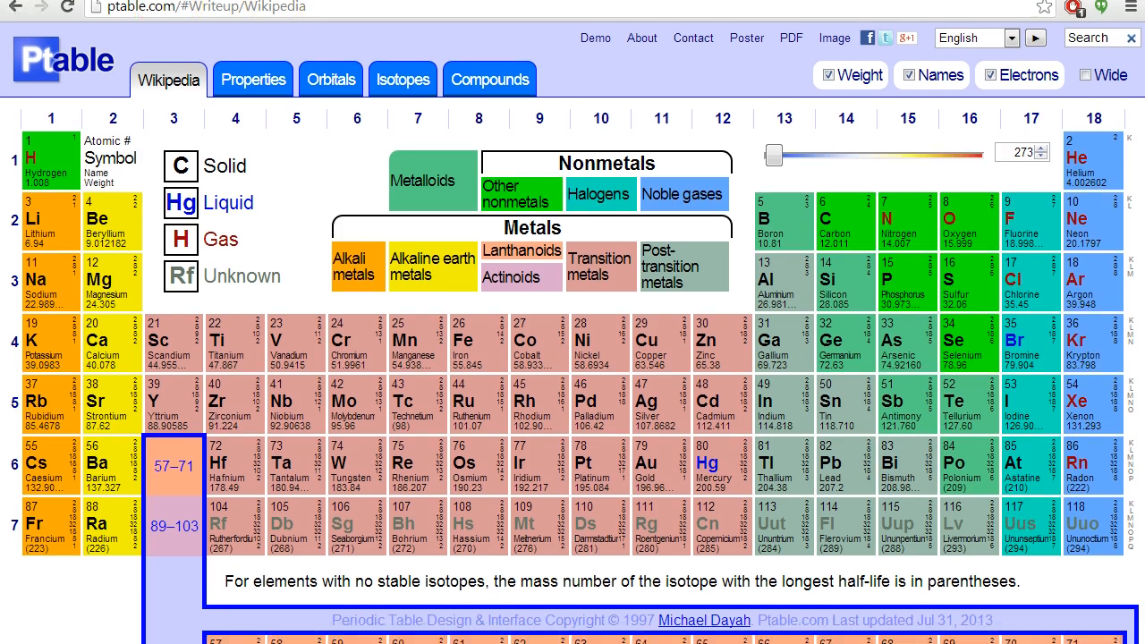
scroll(down, 3)
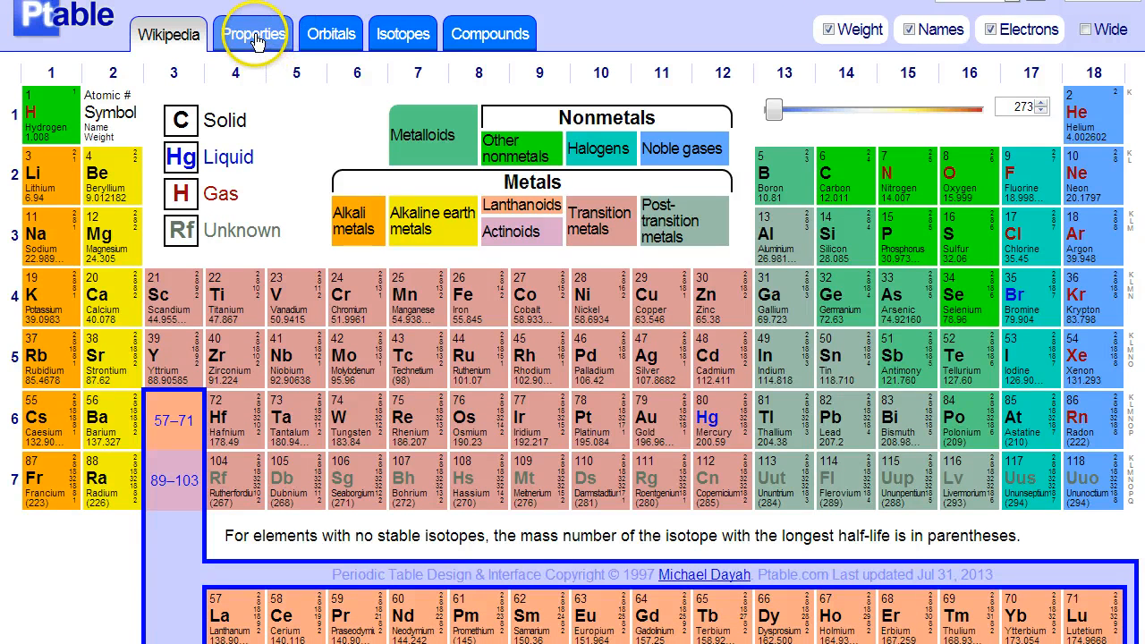
click(254, 32)
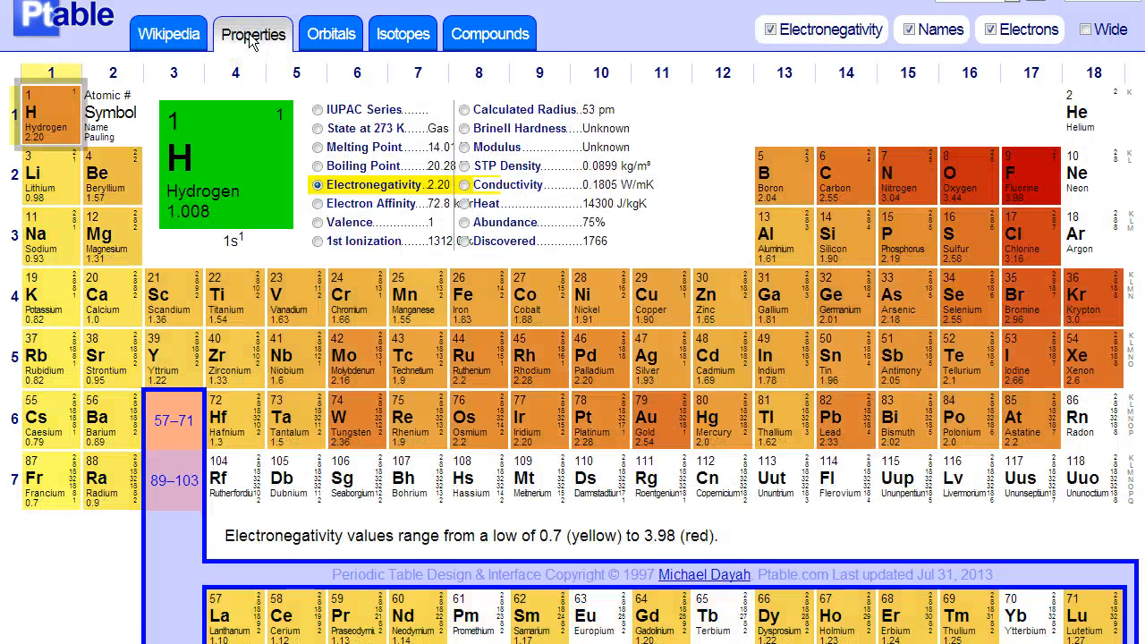
click(329, 32)
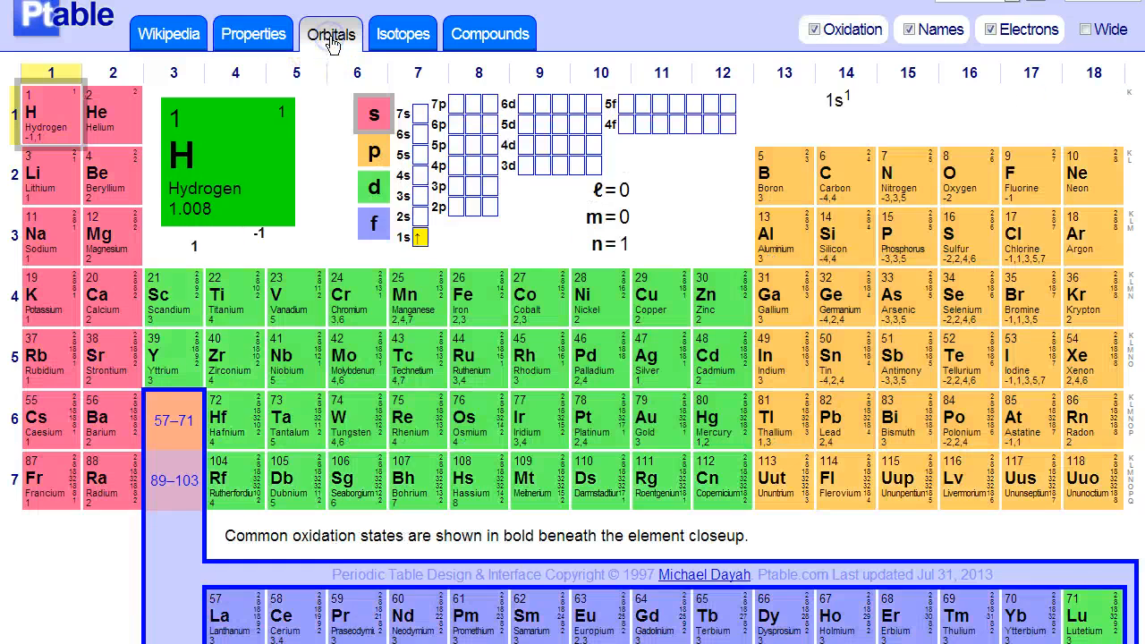
click(254, 33)
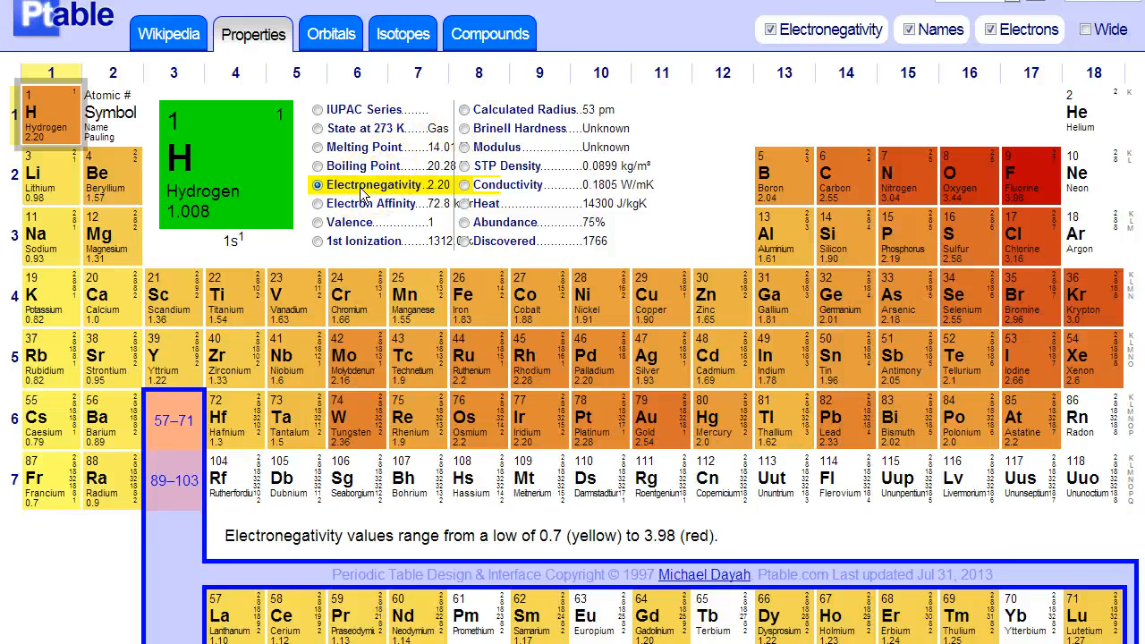
Step: Color elements by first ionization energy, then by calculated atomic radius
click(318, 243)
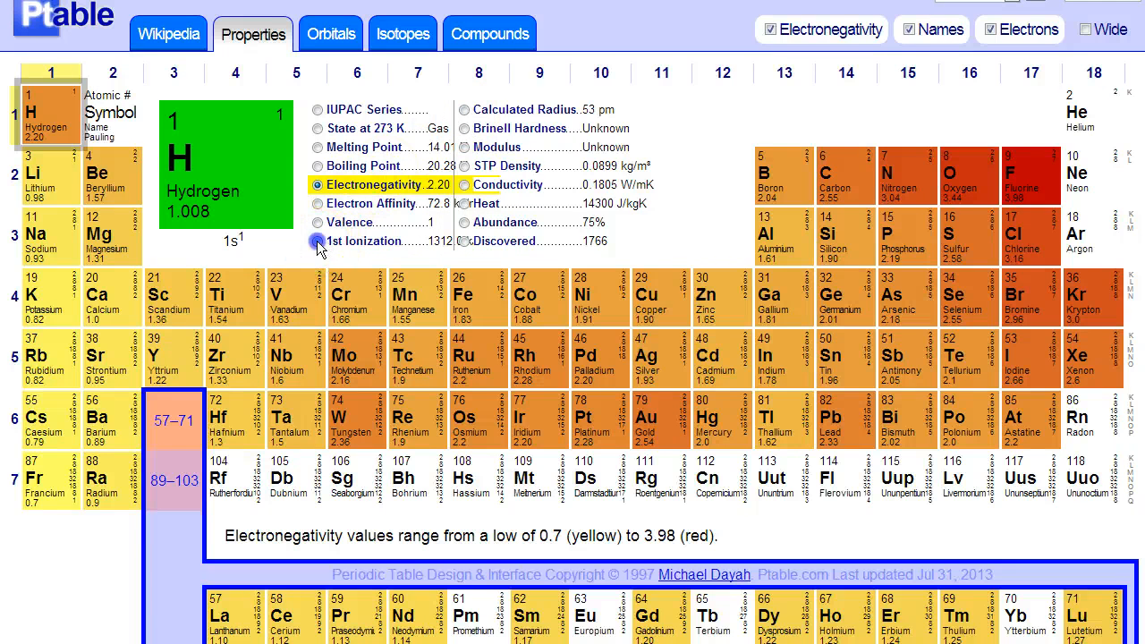
click(318, 240)
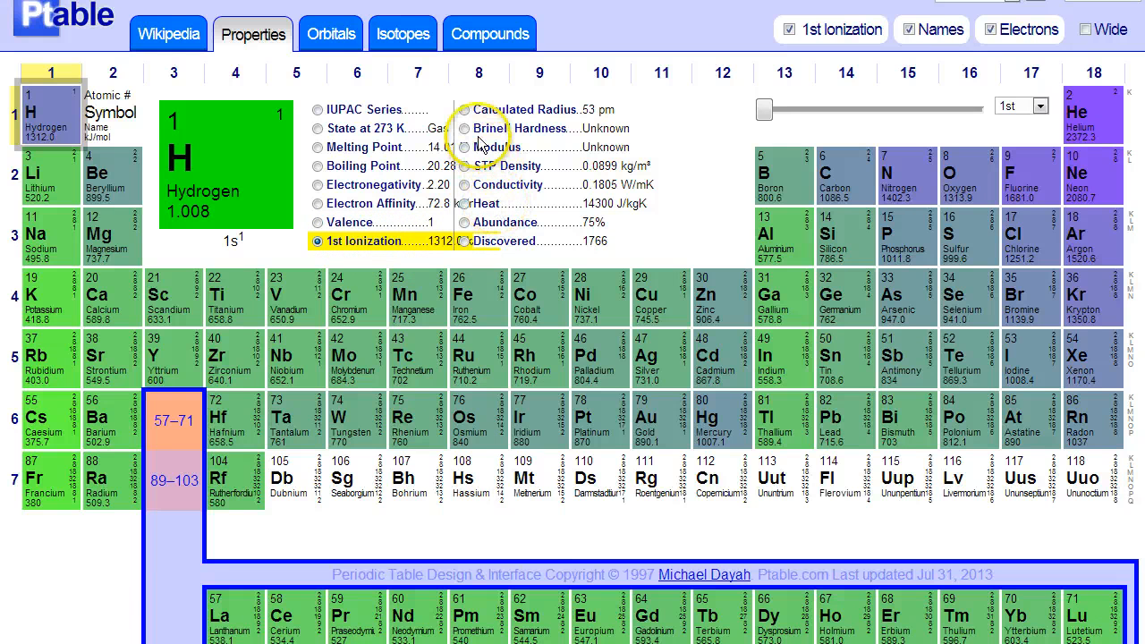
click(466, 109)
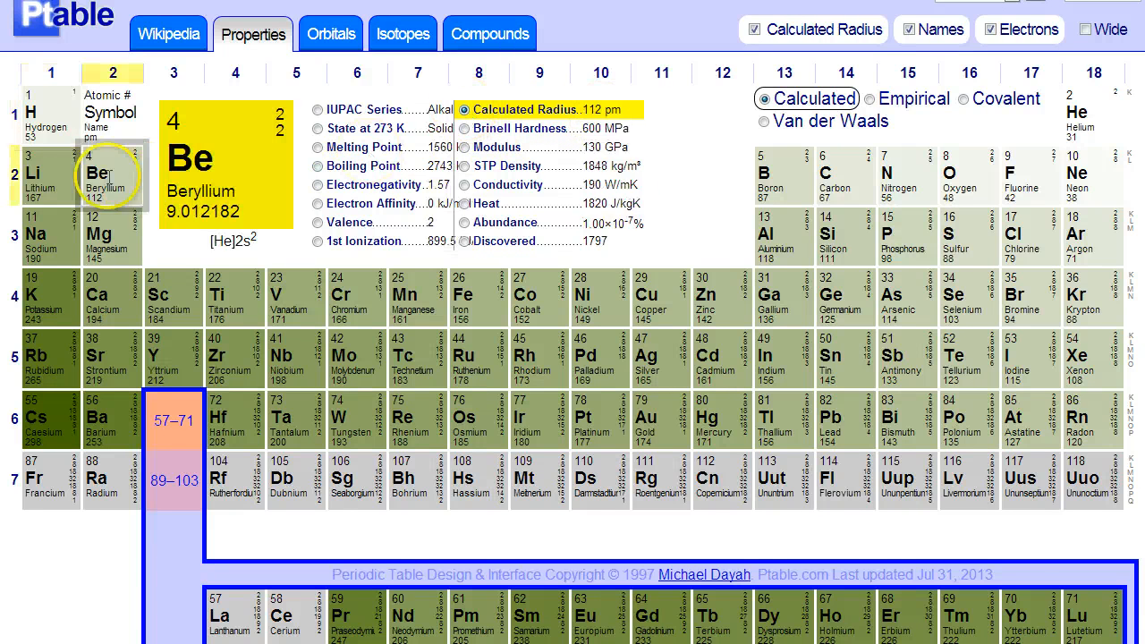
click(47, 117)
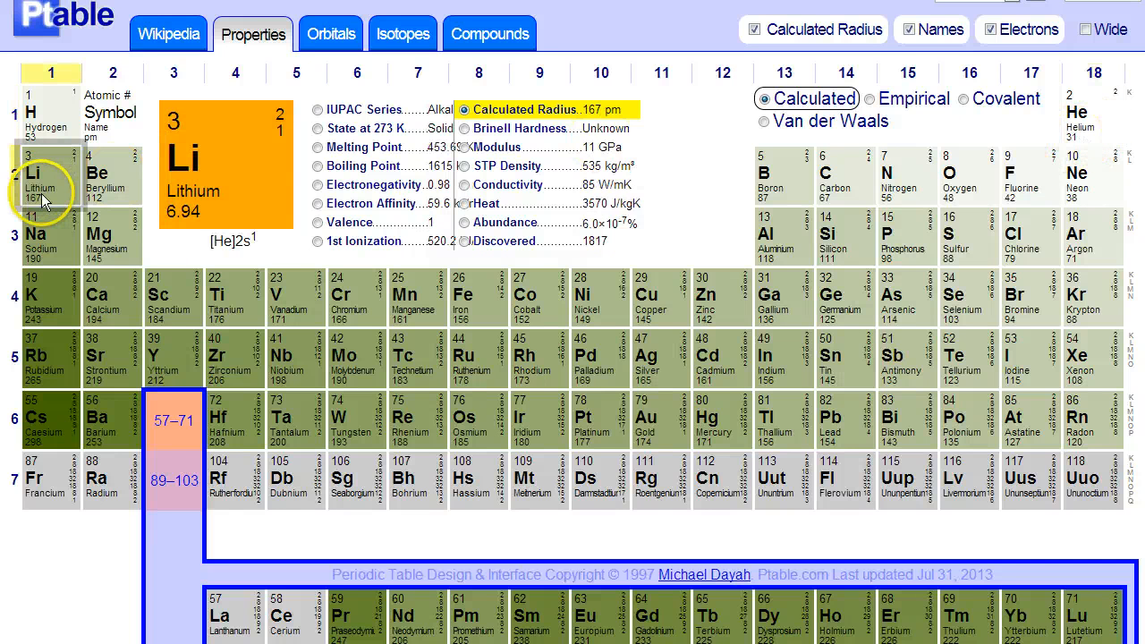
mouse_move(80, 193)
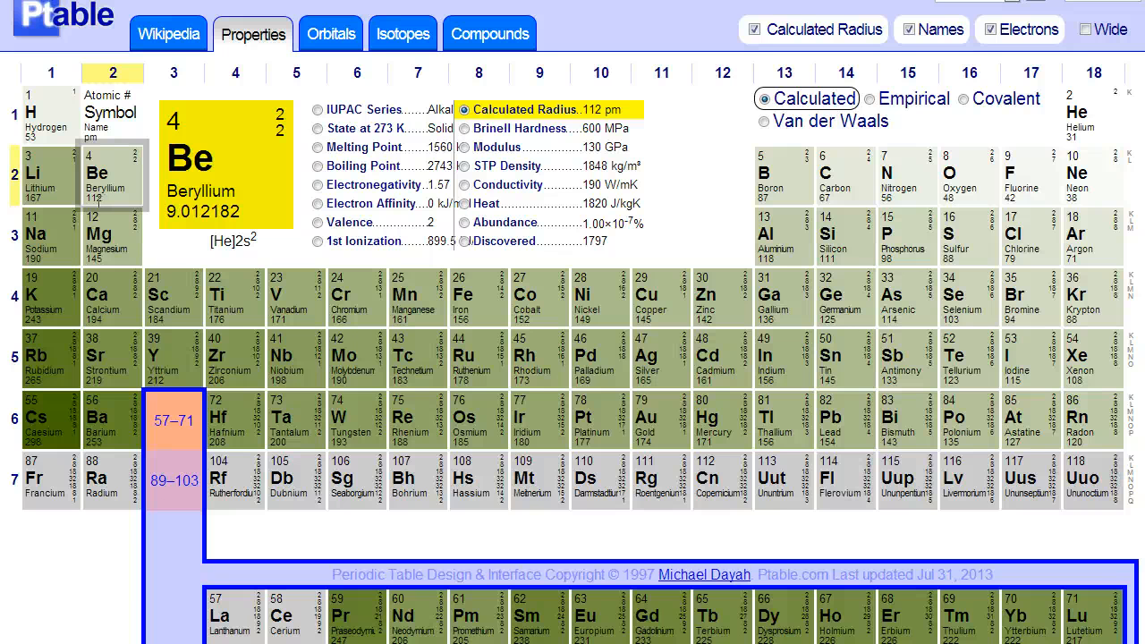
mouse_move(411, 184)
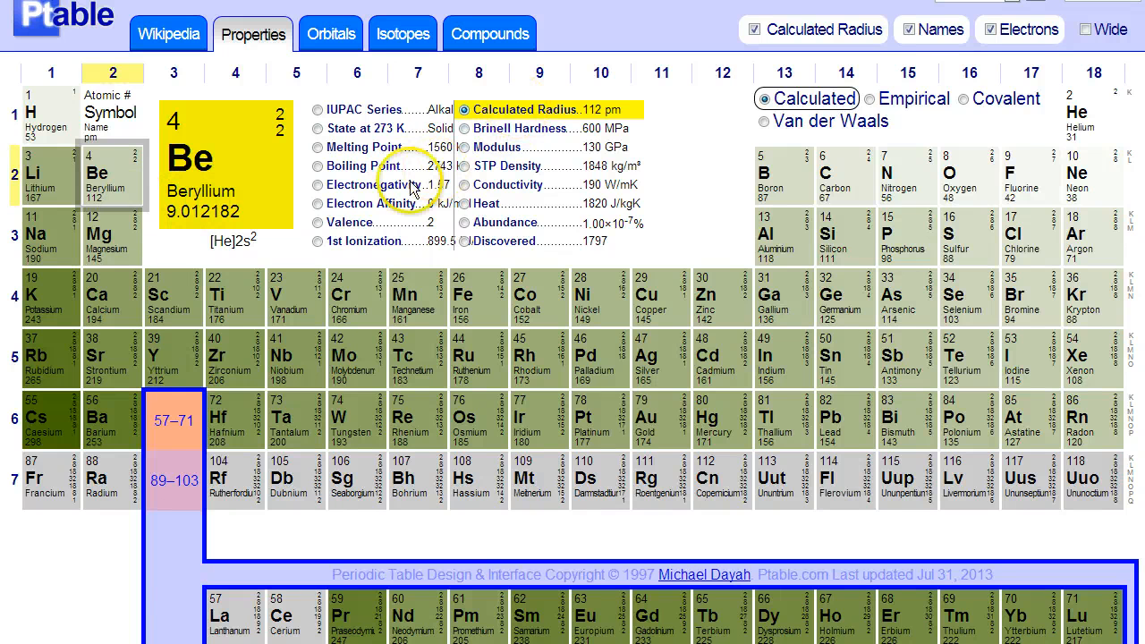
click(318, 184)
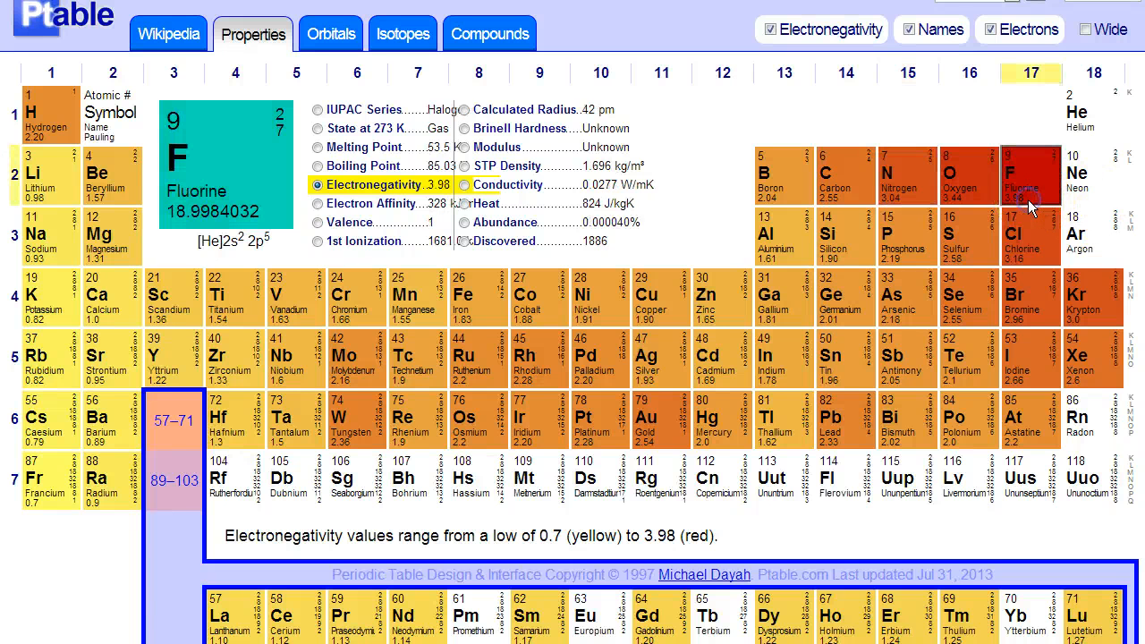
mouse_move(970, 197)
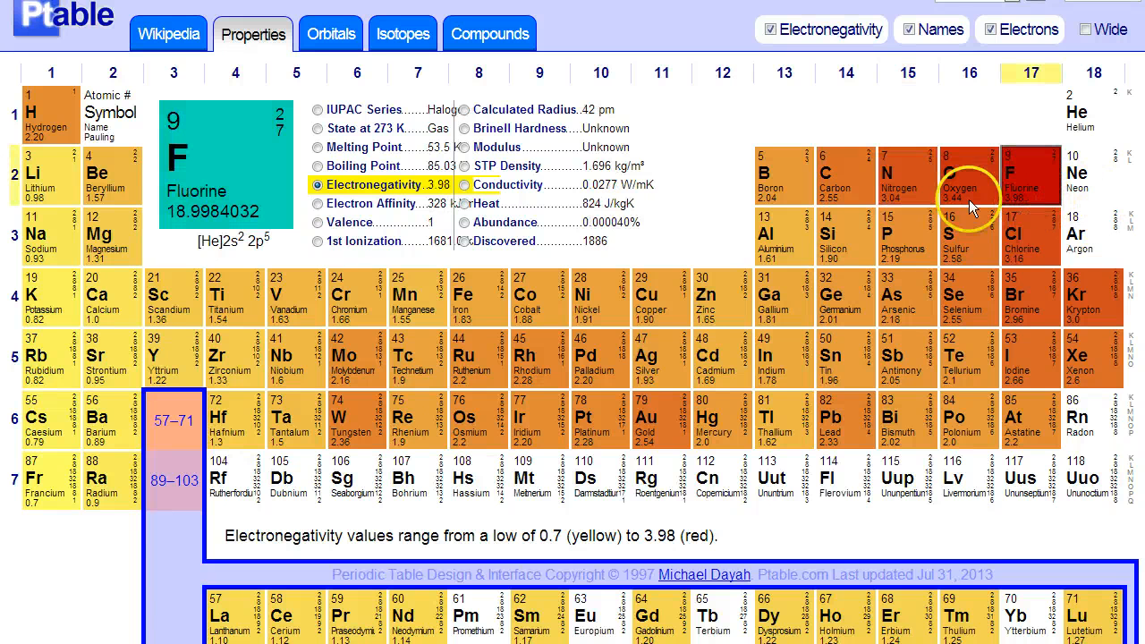
mouse_move(1040, 297)
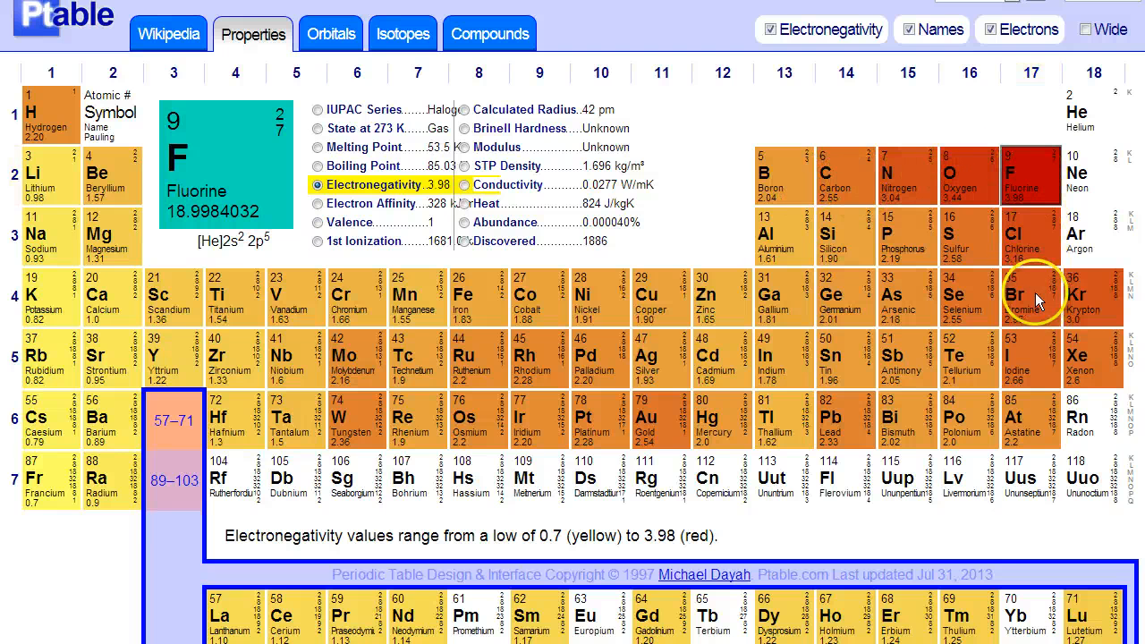
mouse_move(1031, 193)
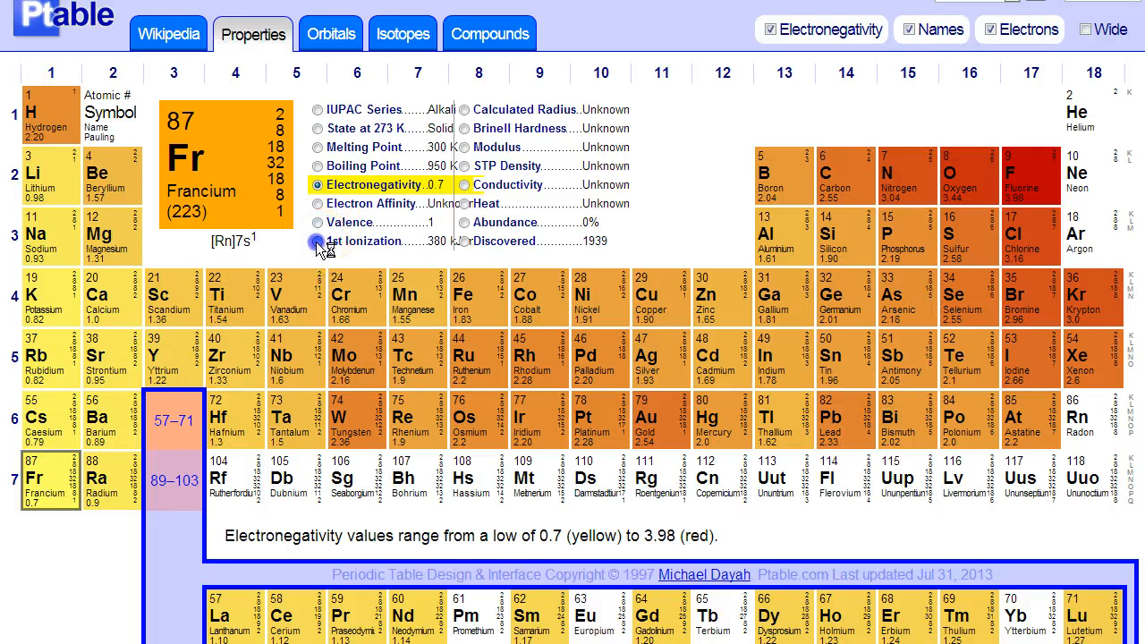
Step: Color elements by first ionization energy to read helium's value
click(319, 242)
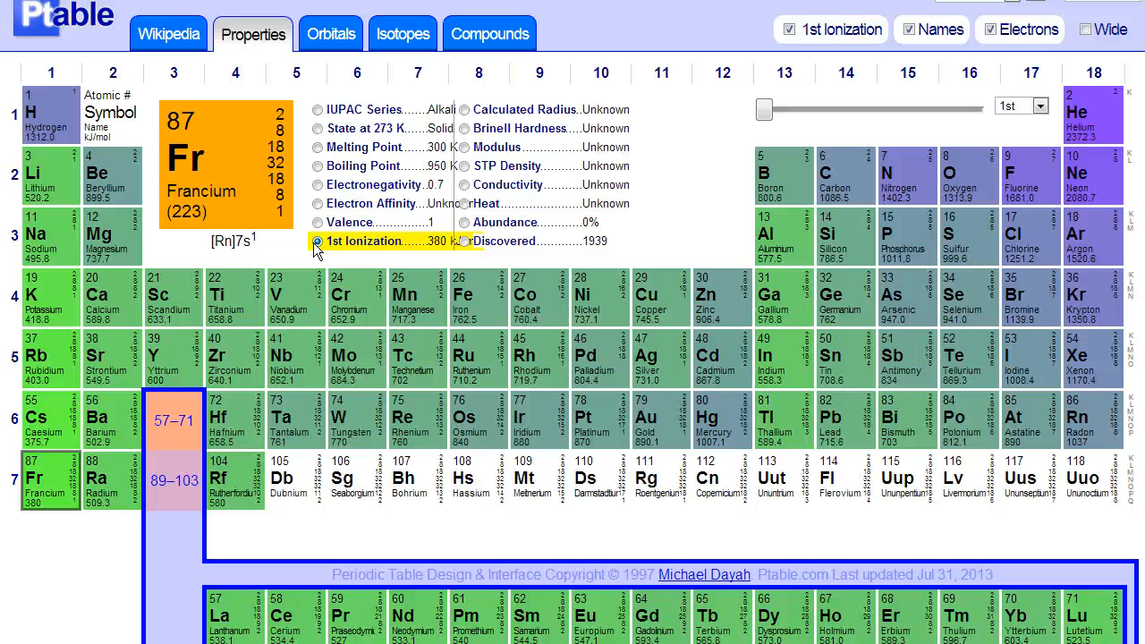
mouse_move(1041, 194)
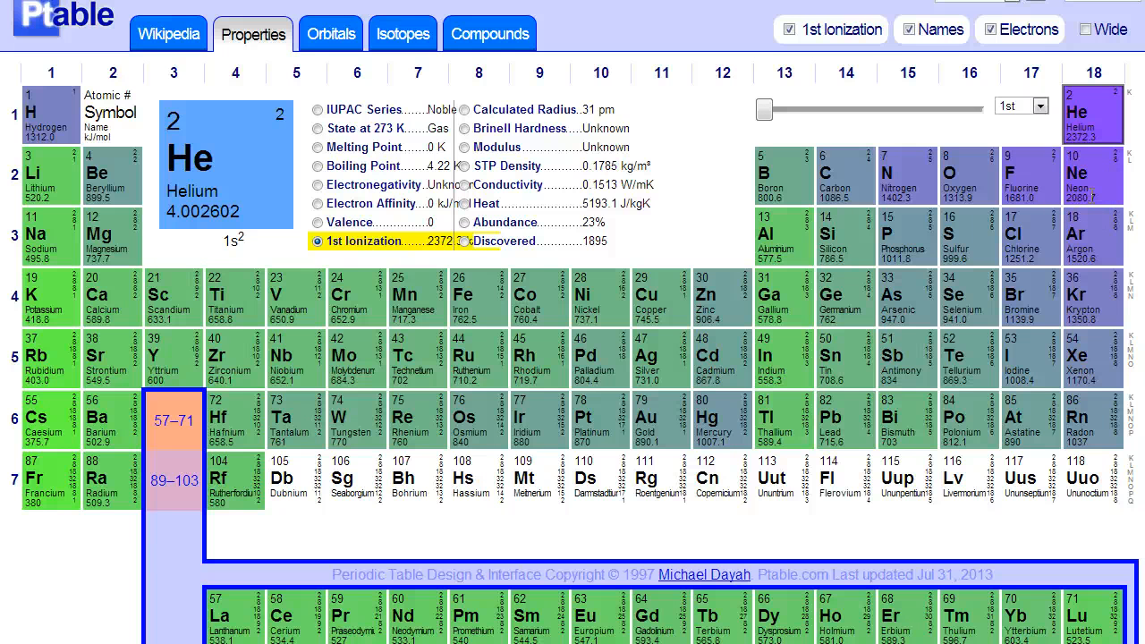
mouse_move(352, 211)
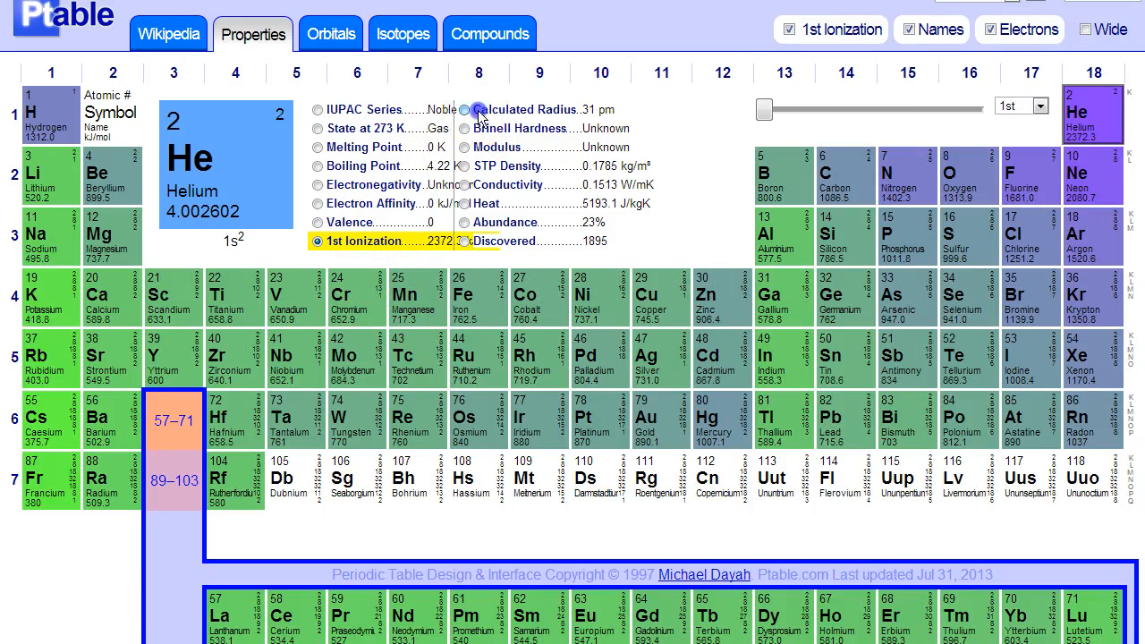
Step: Cycle through electronegativity and first ionization, ending on calculated atomic radius coloring
click(318, 184)
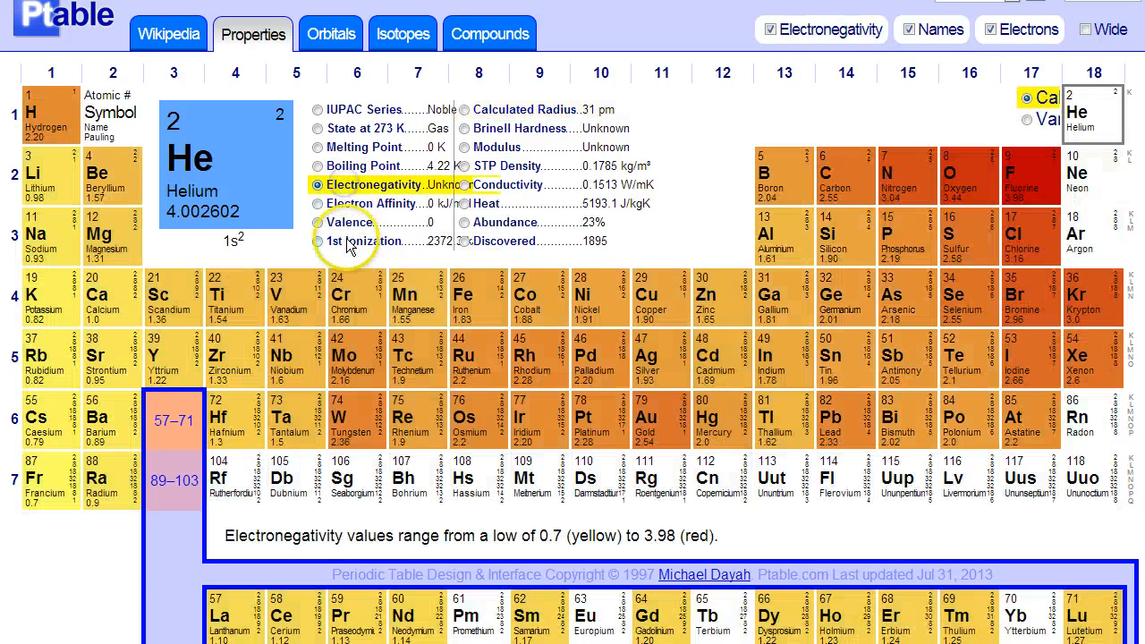
click(318, 242)
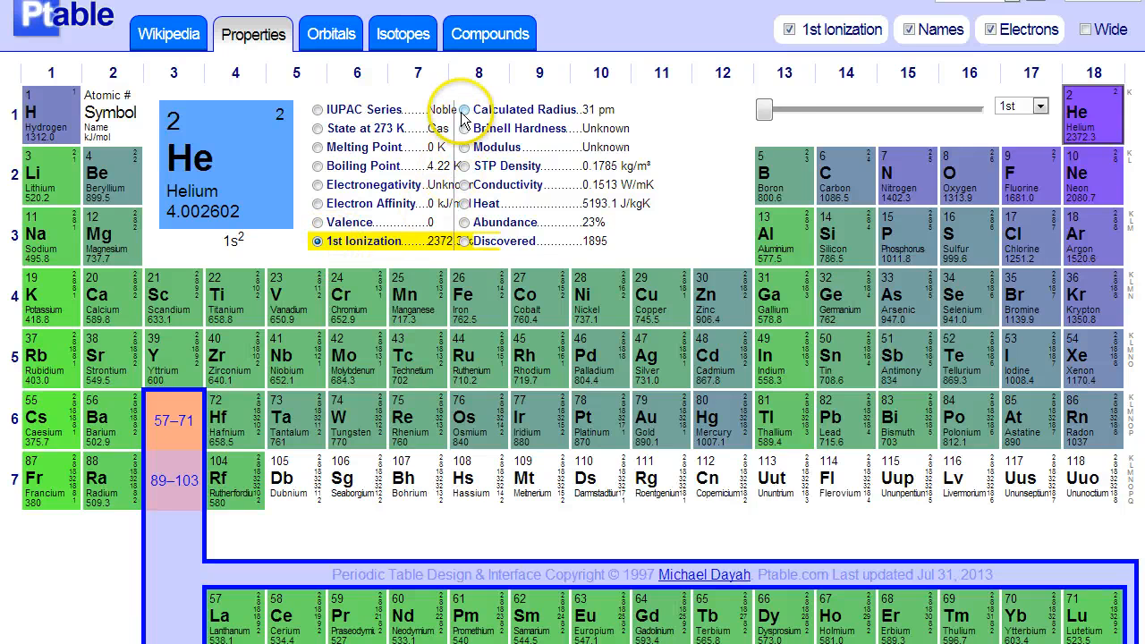
click(465, 109)
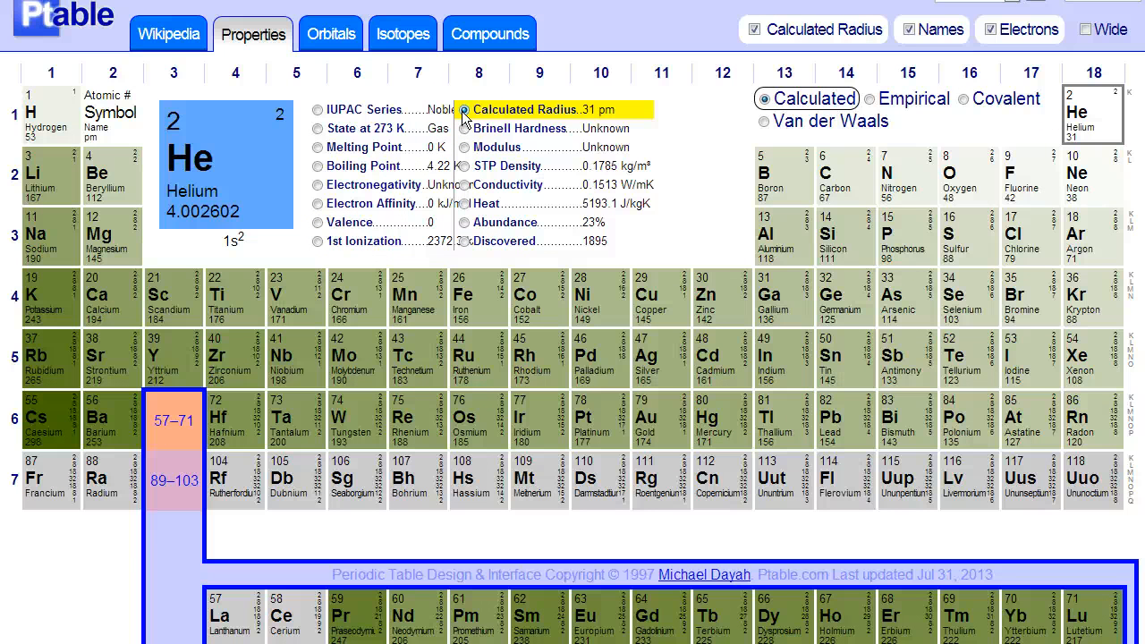
mouse_move(552, 98)
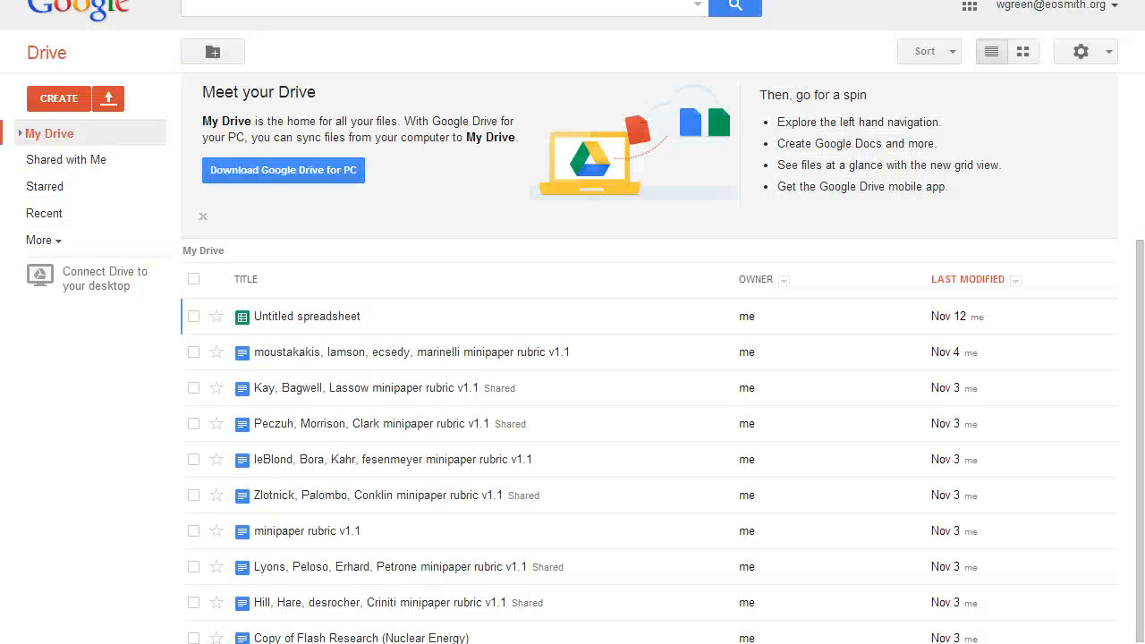
Step: Create a new blank spreadsheet from Drive's Create menu
click(59, 98)
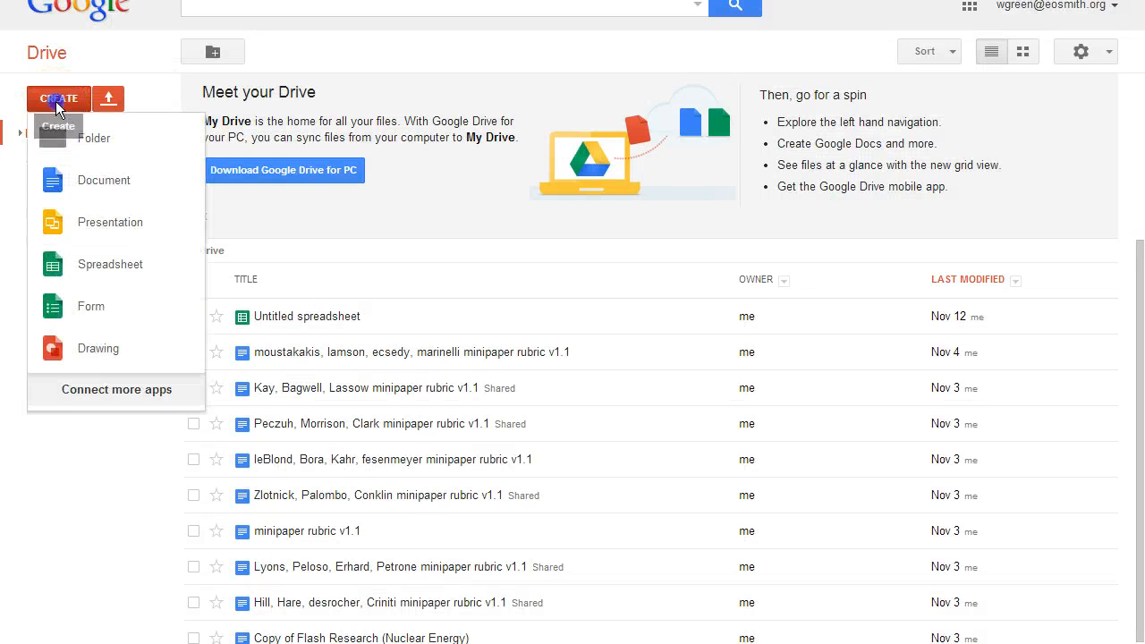
click(111, 265)
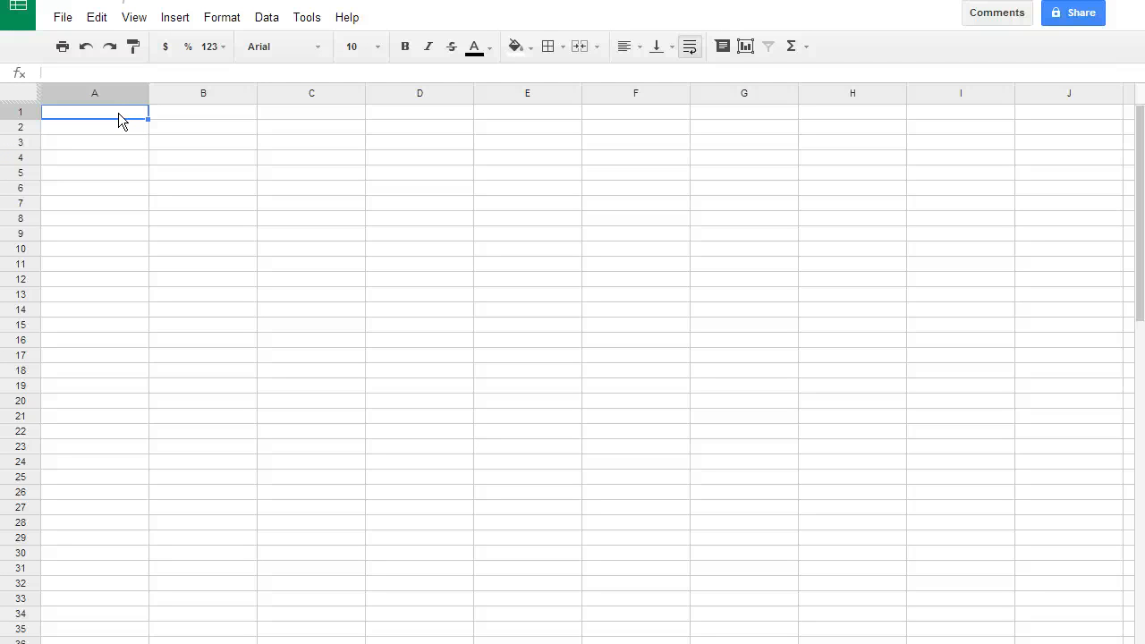
Step: Add the 'Atomic Number' header in A1 with 1 and 2 in A2:A3
text(Atomic N)
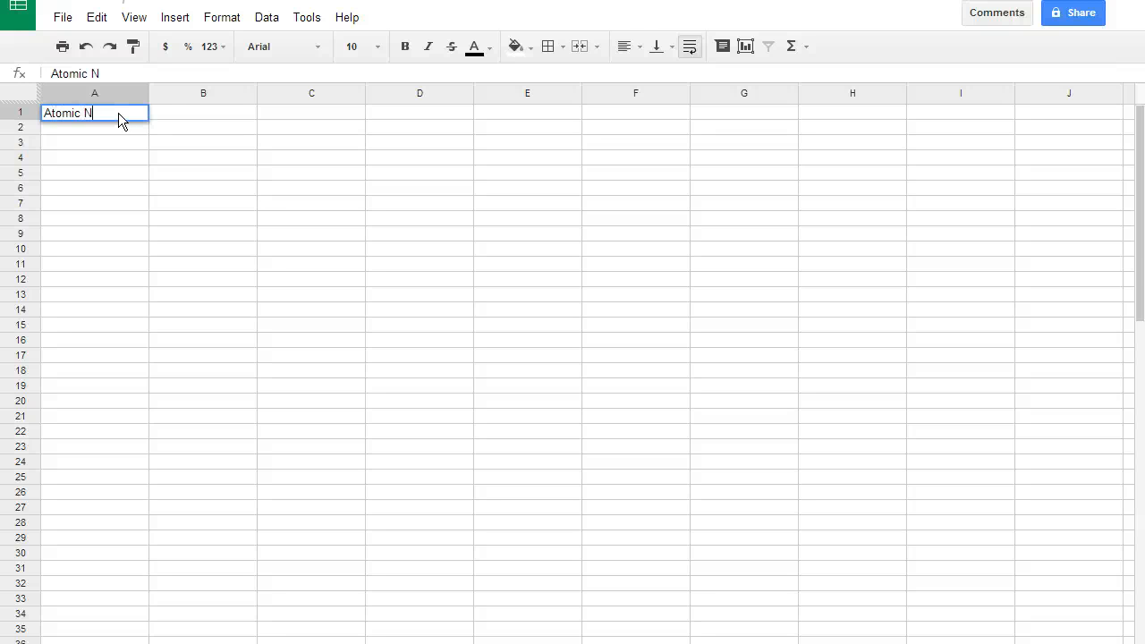
key(enter)
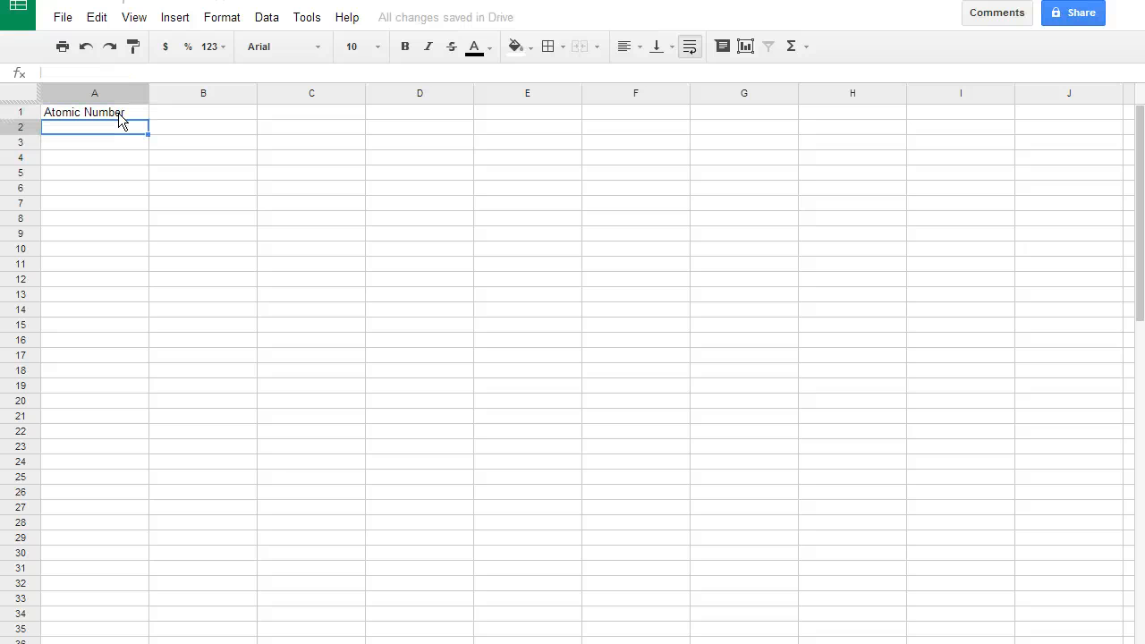
text(1)
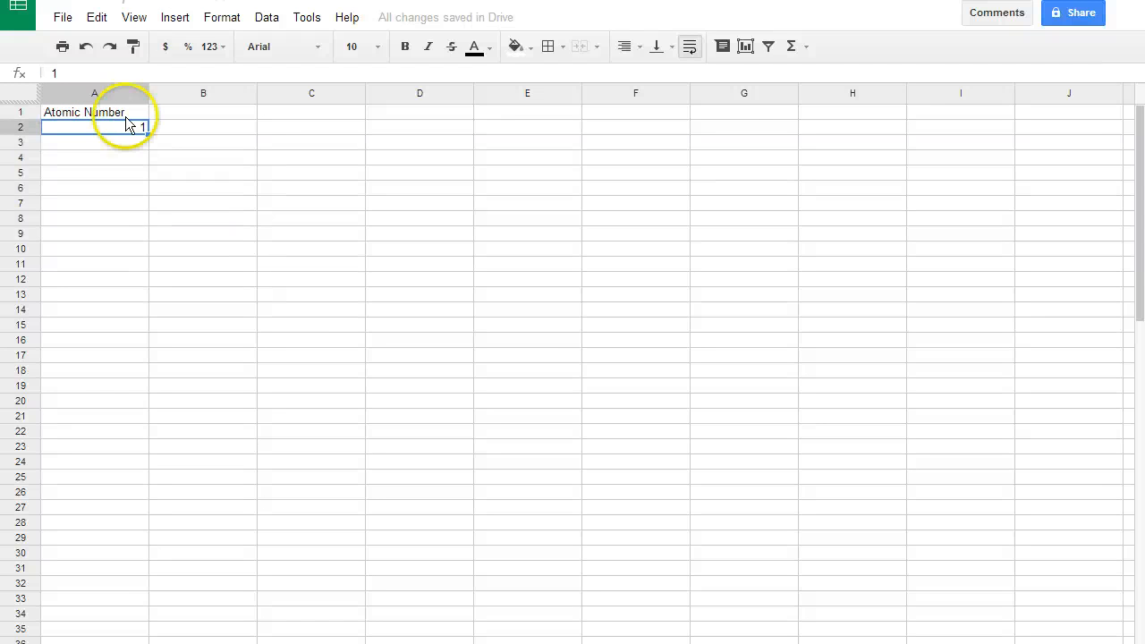
click(93, 143)
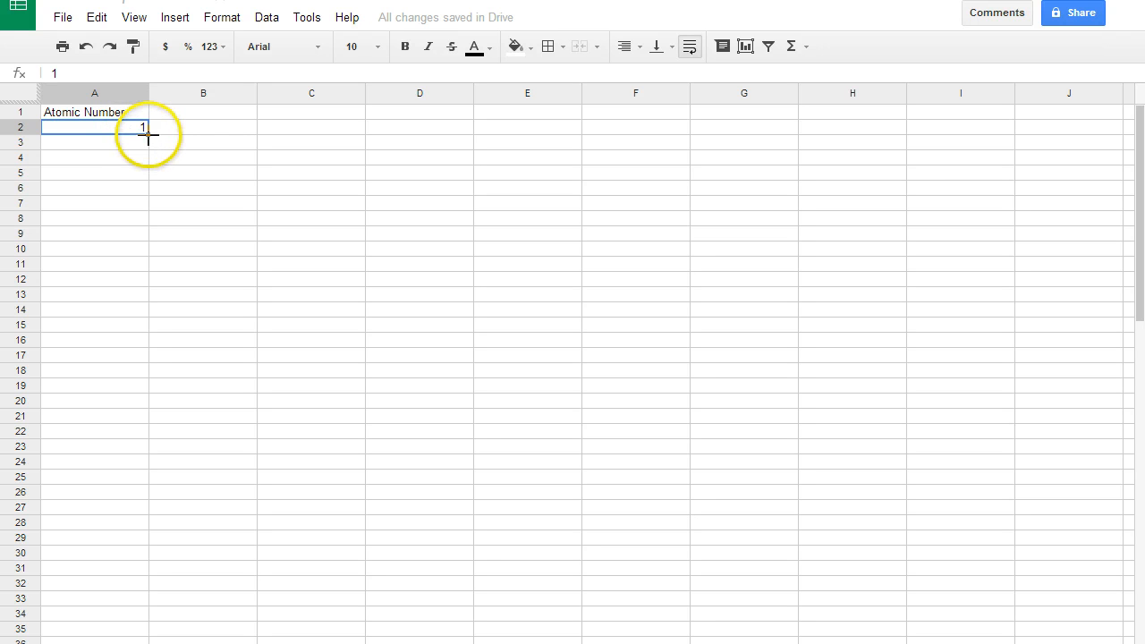
drag(143, 127, 134, 386)
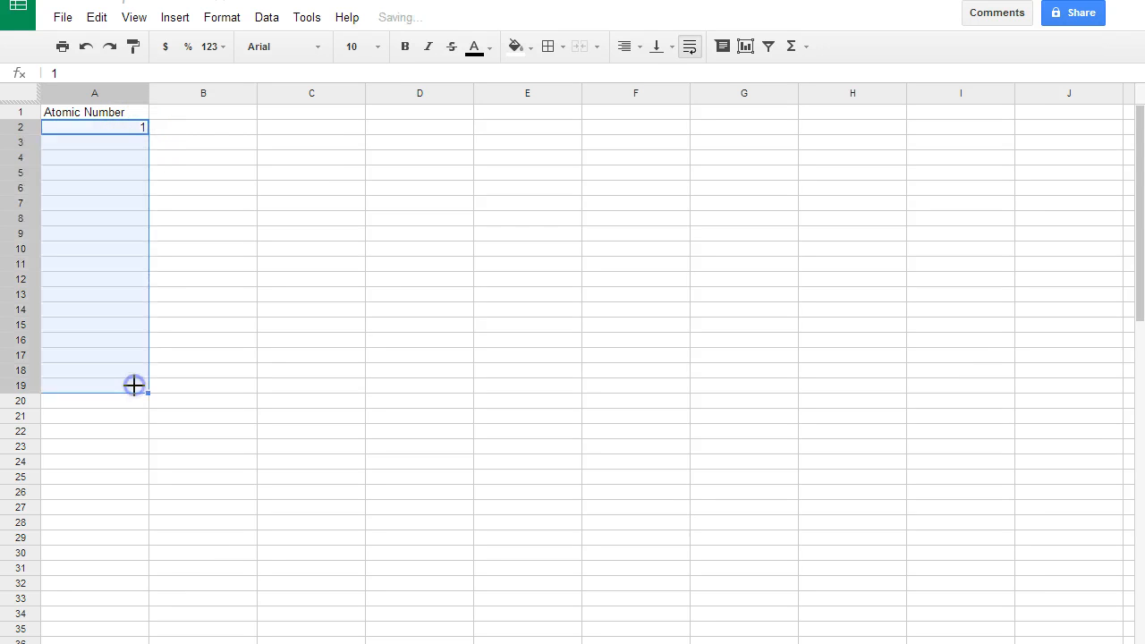
drag(132, 127, 136, 386)
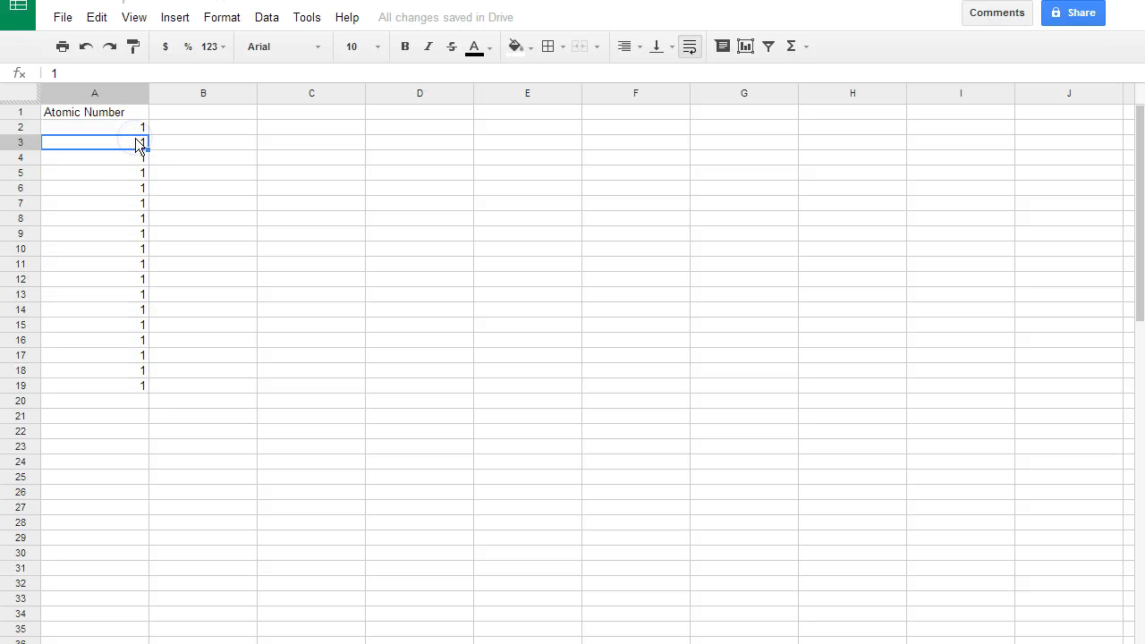
text(2)
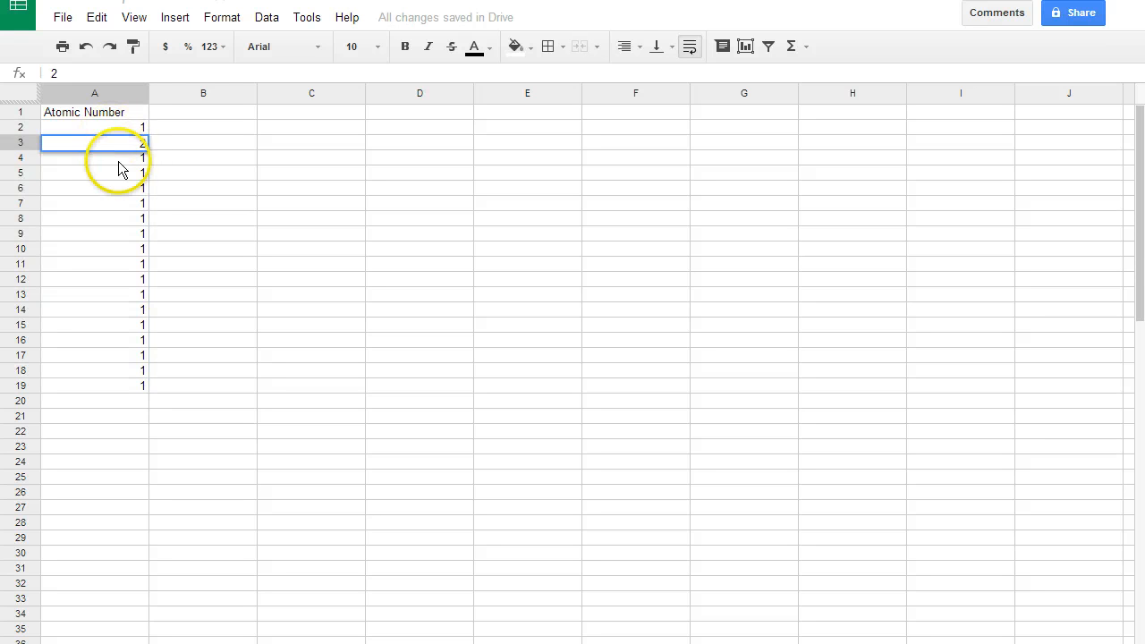
Step: Auto-fill the series down to 18 and start the radius column header
drag(94, 158, 143, 374)
text(3)
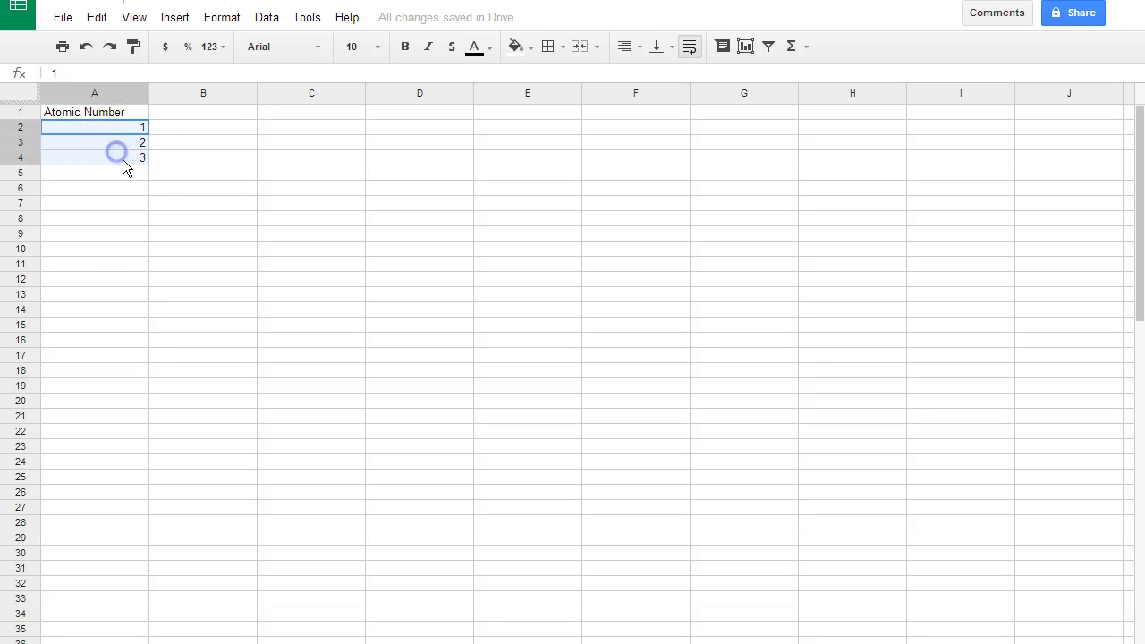
drag(149, 165, 136, 365)
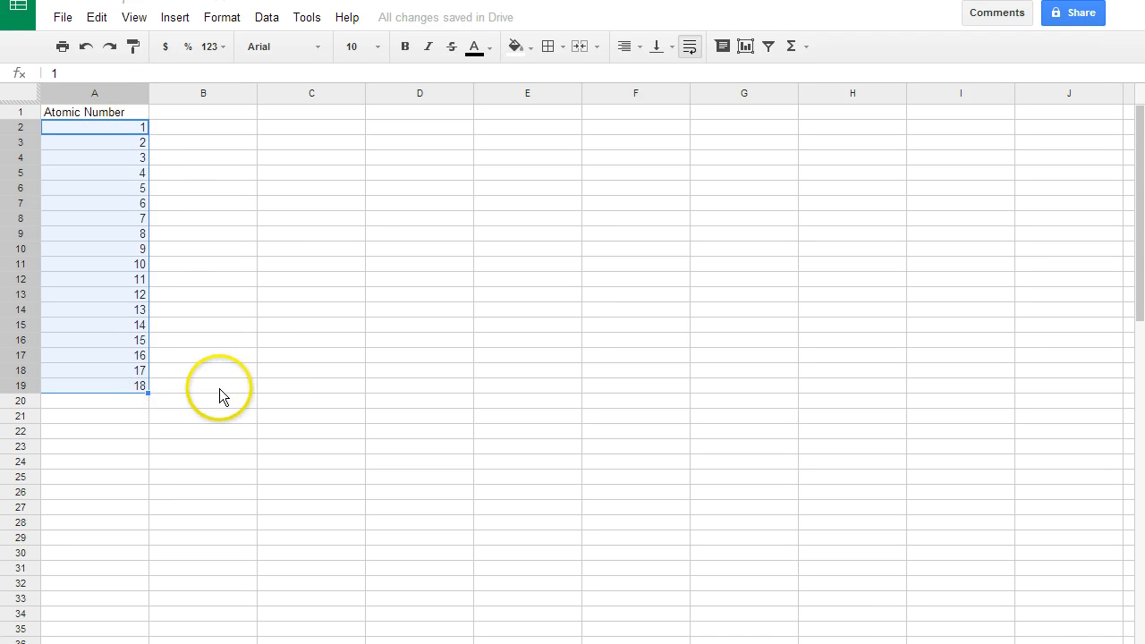
click(95, 387)
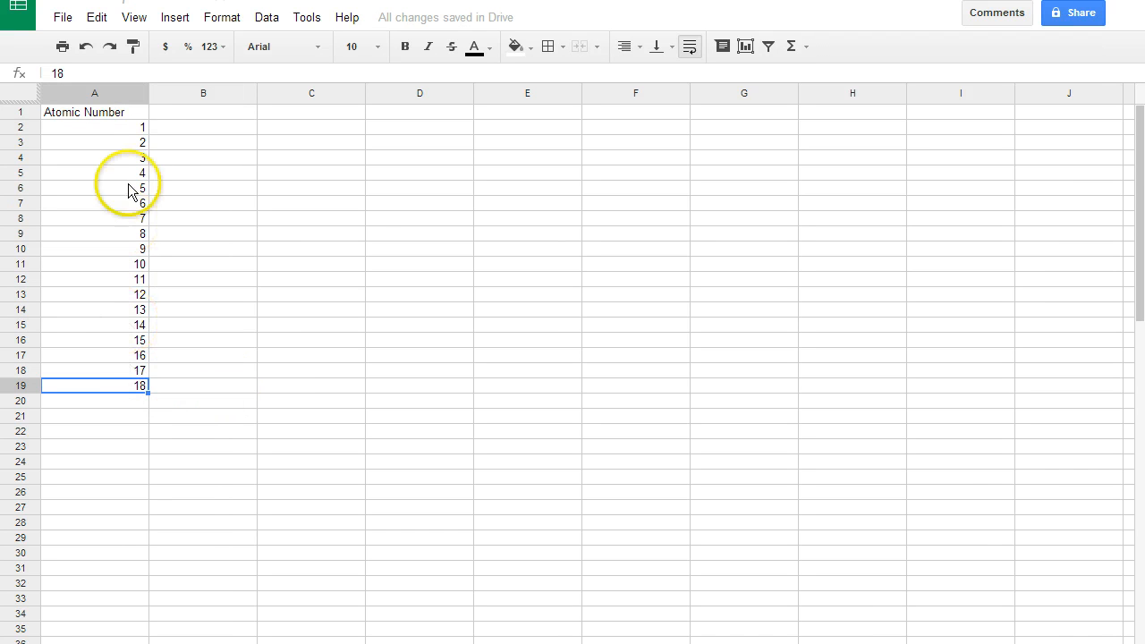
mouse_move(227, 123)
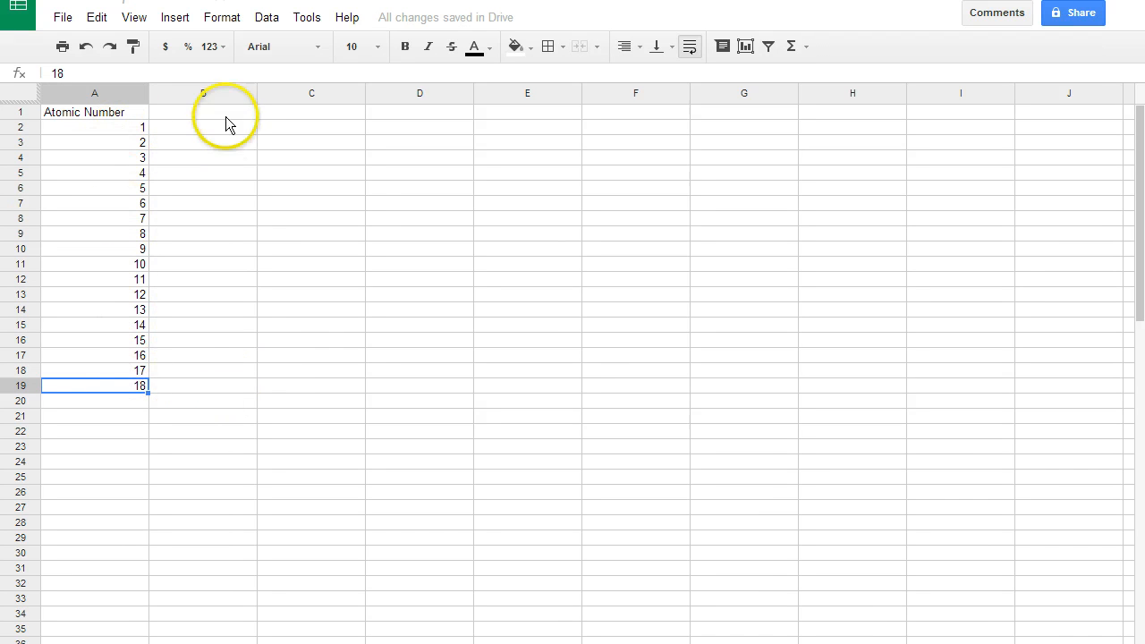
text(rad)
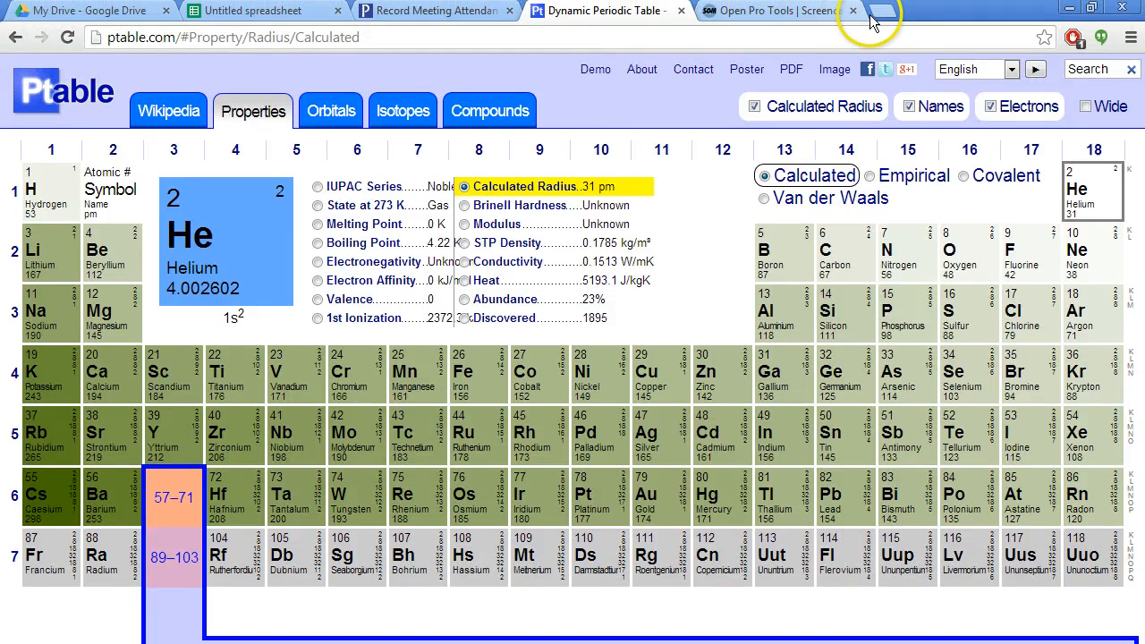
mouse_move(880, 14)
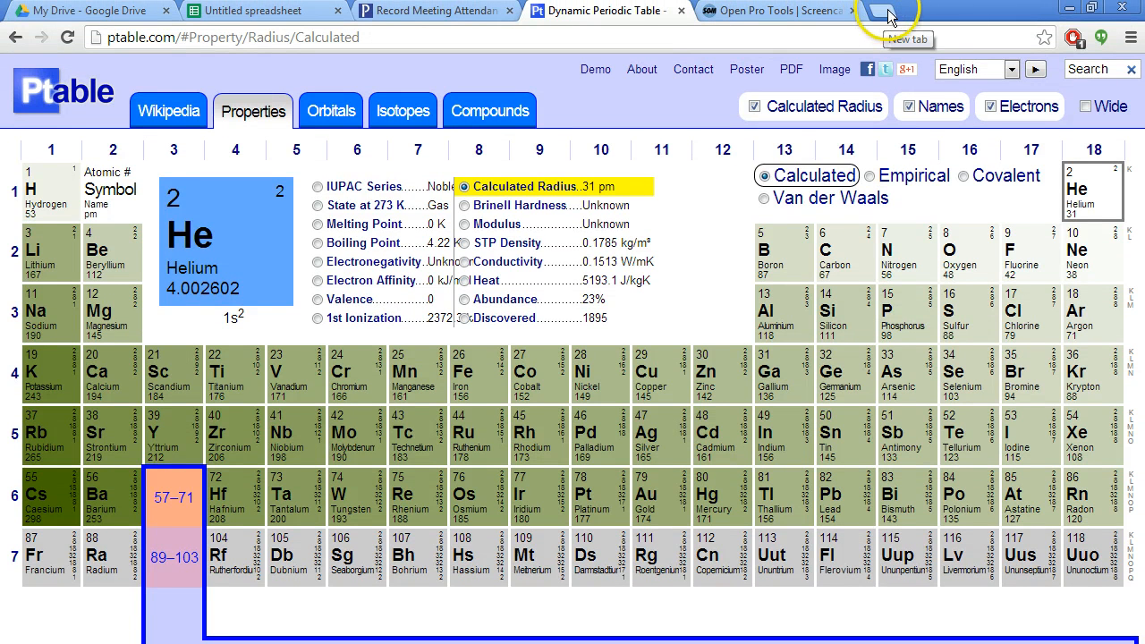
click(888, 12)
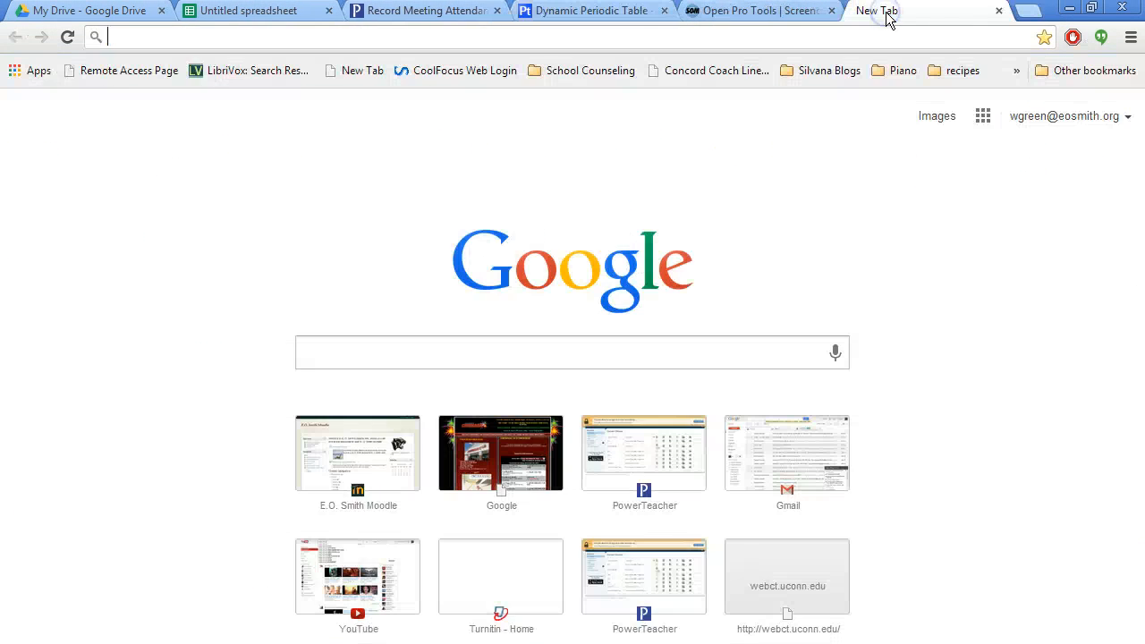
click(591, 11)
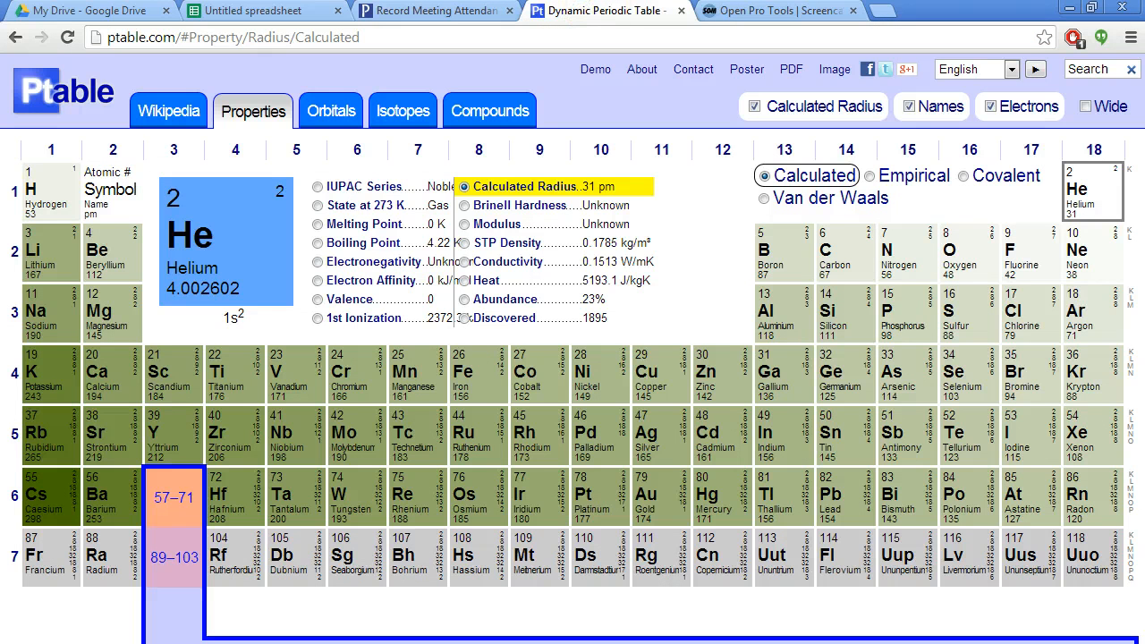
scroll(down, 3)
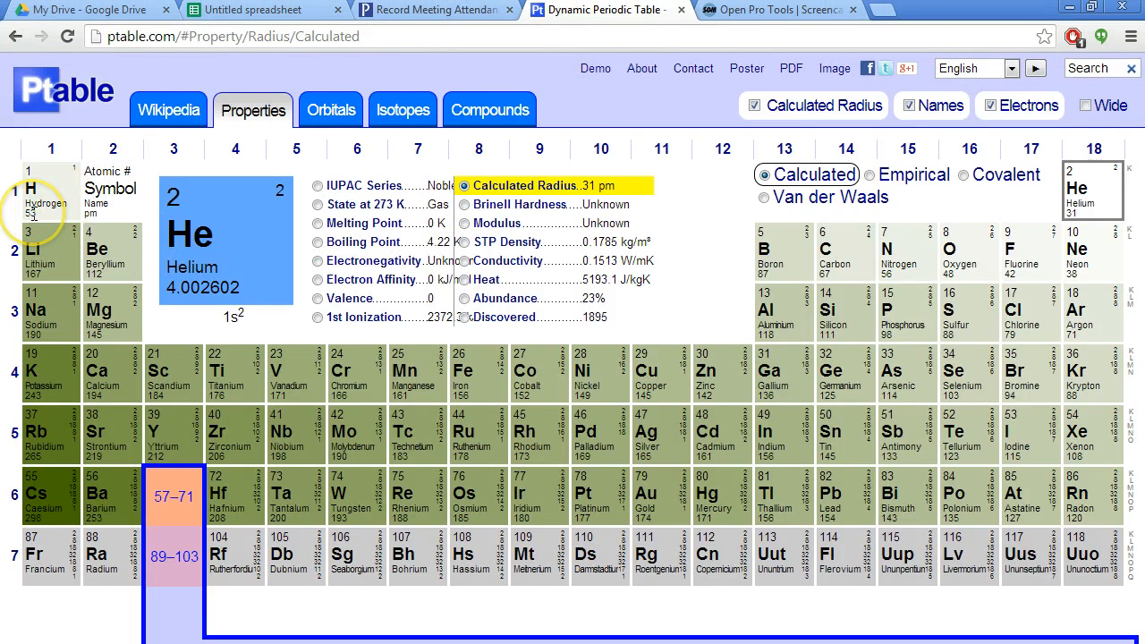
Step: Enter radii 53, 31 and 167 for elements 1–3, reading each from Ptable
click(260, 11)
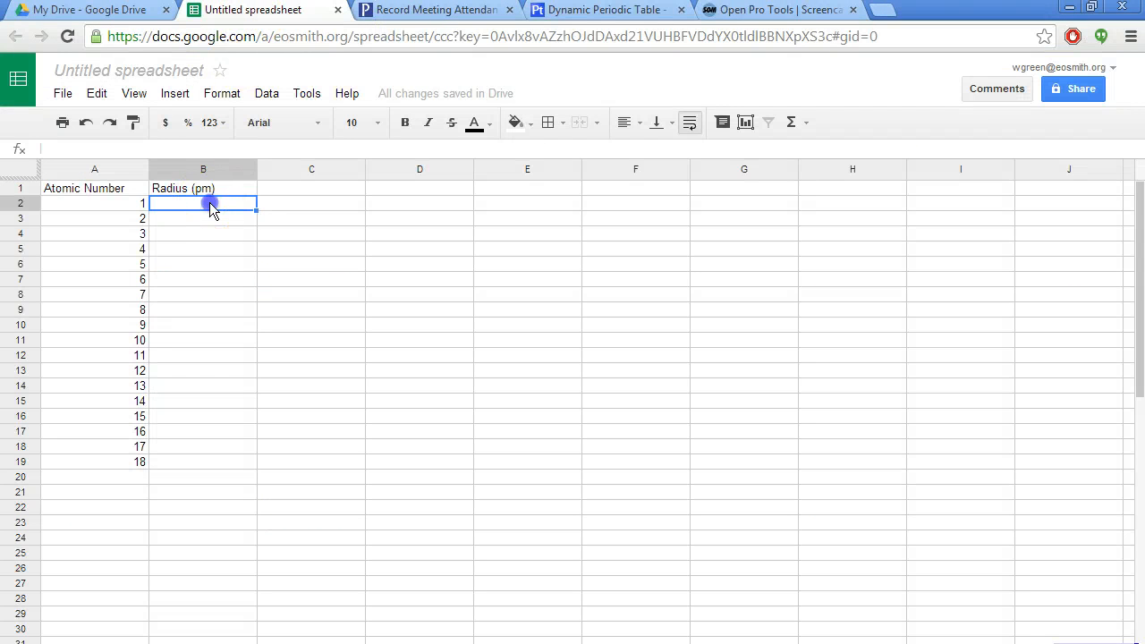
text(53)
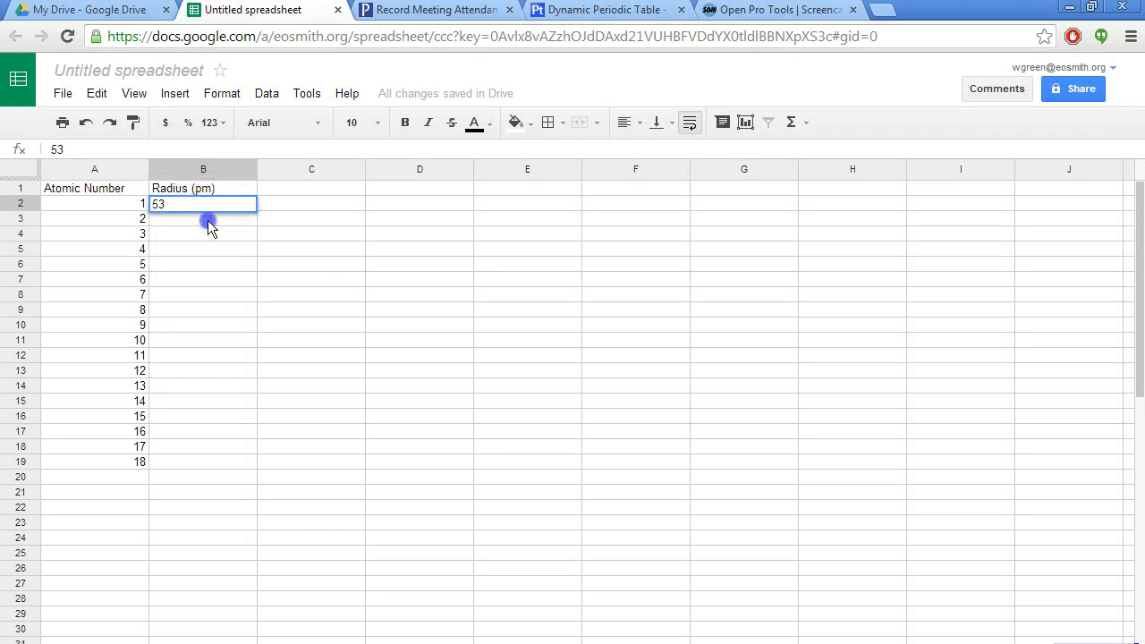
click(608, 11)
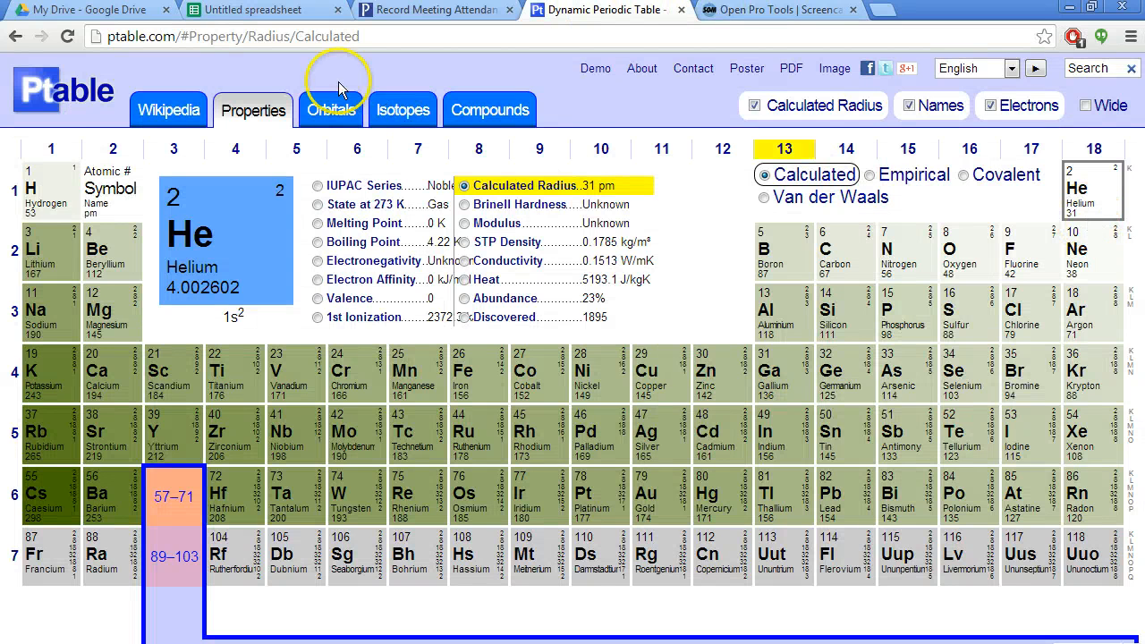
click(260, 10)
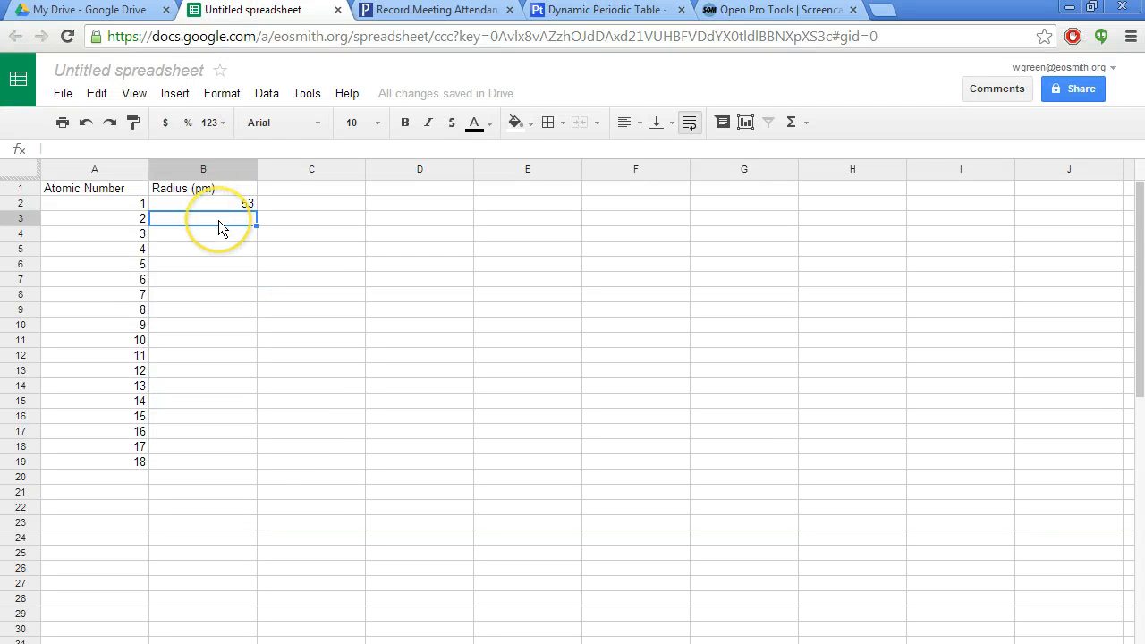
text(31)
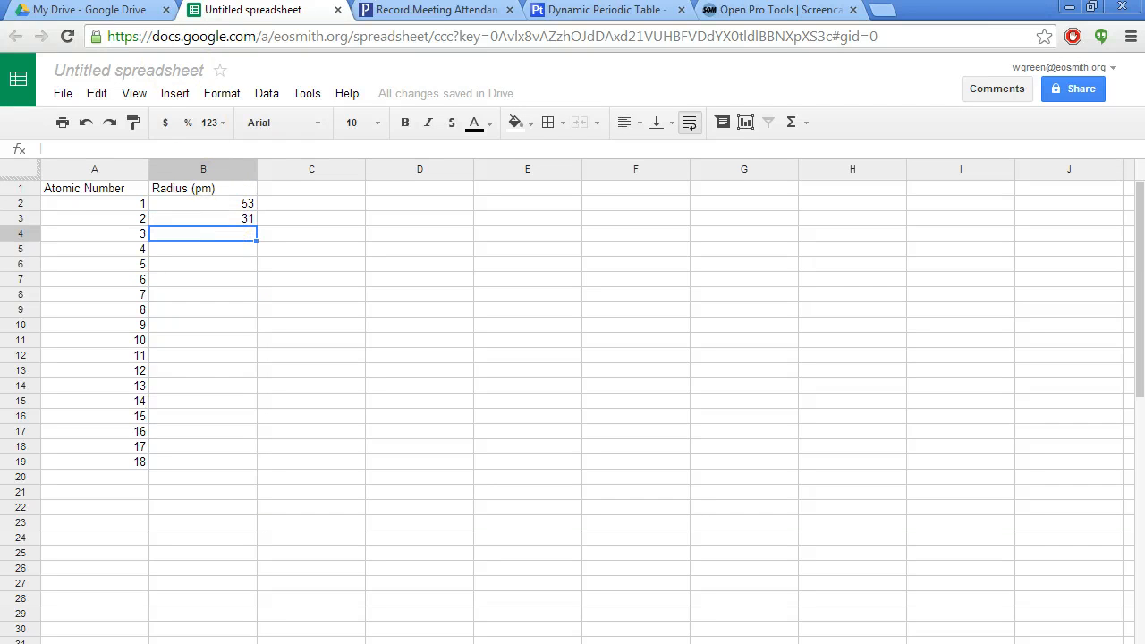
click(599, 10)
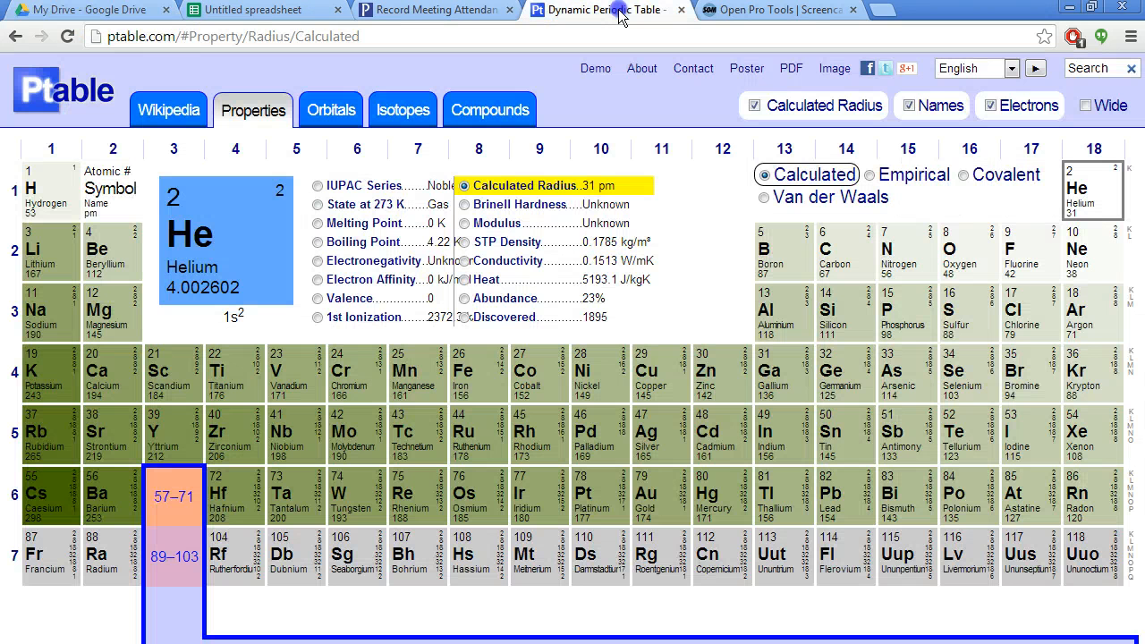
mouse_move(39, 254)
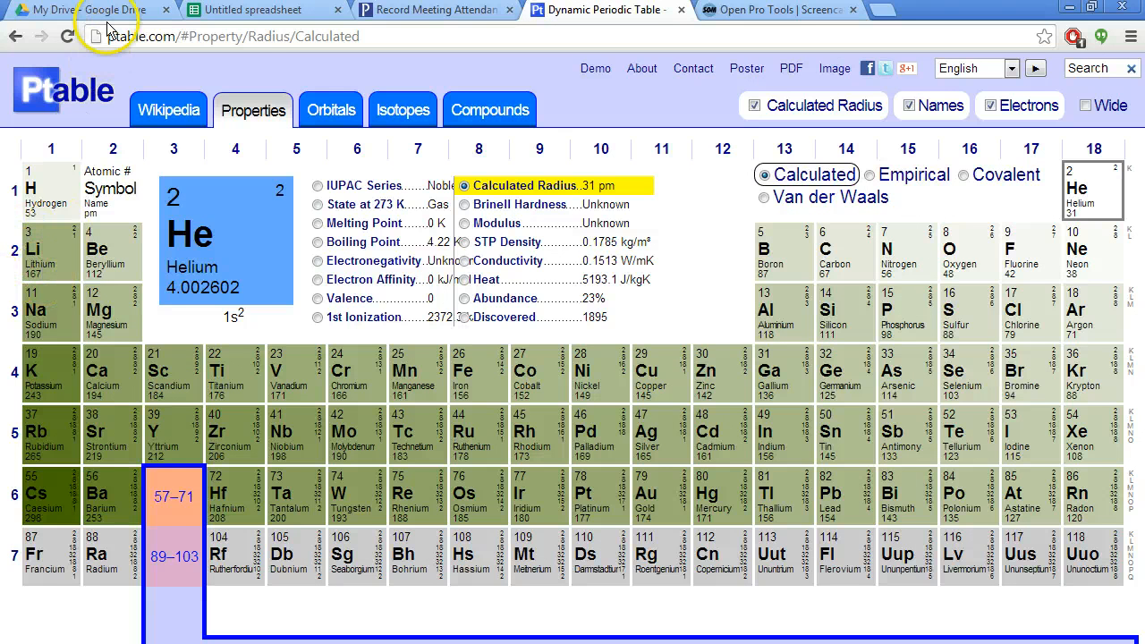
click(259, 11)
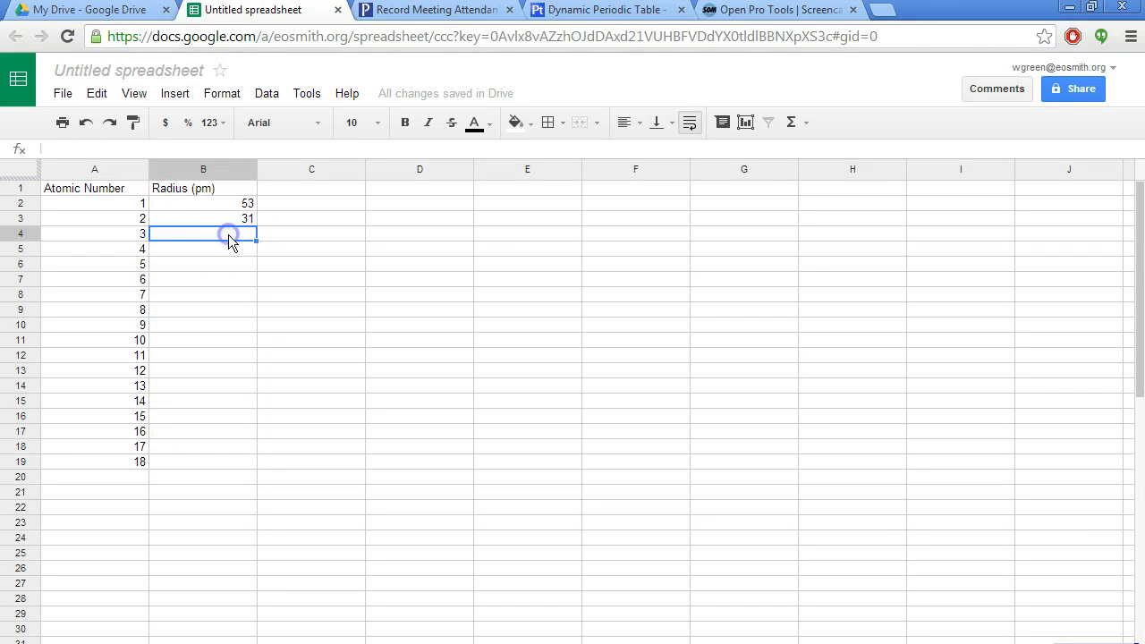
text(167)
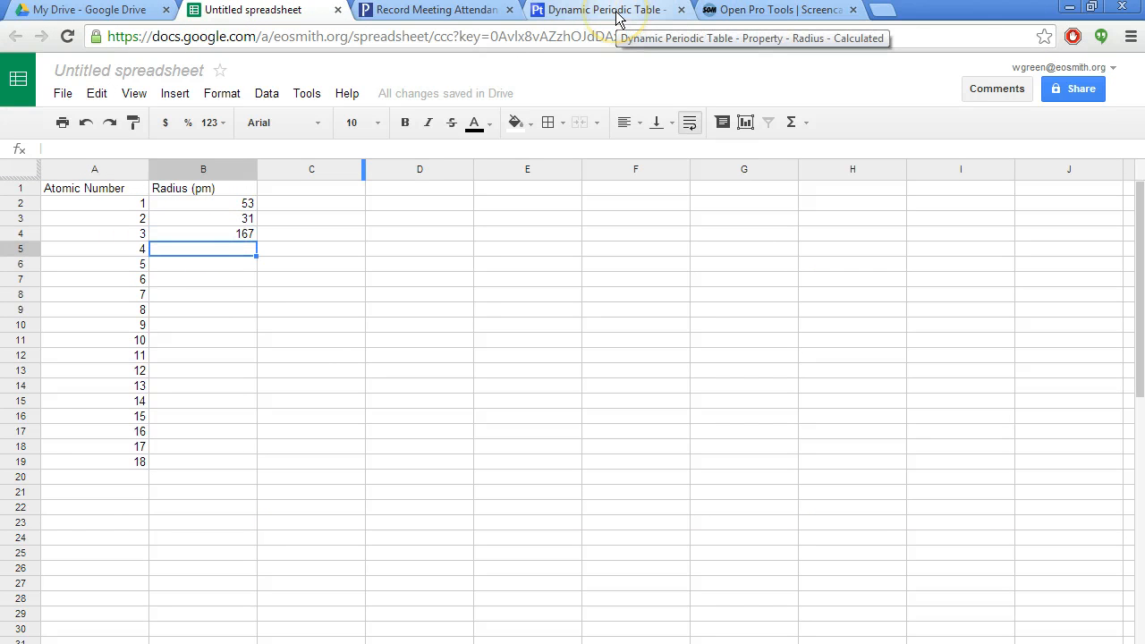
Step: Enter radii 112 and 87 for beryllium and boron, checking Ptable between entries
click(609, 10)
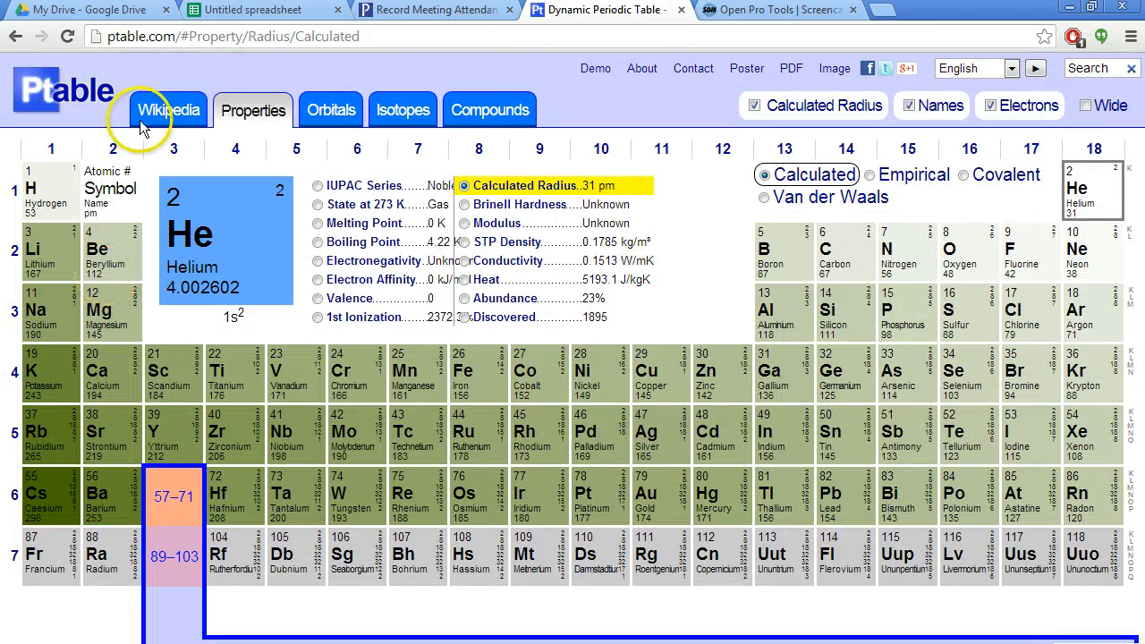
click(259, 11)
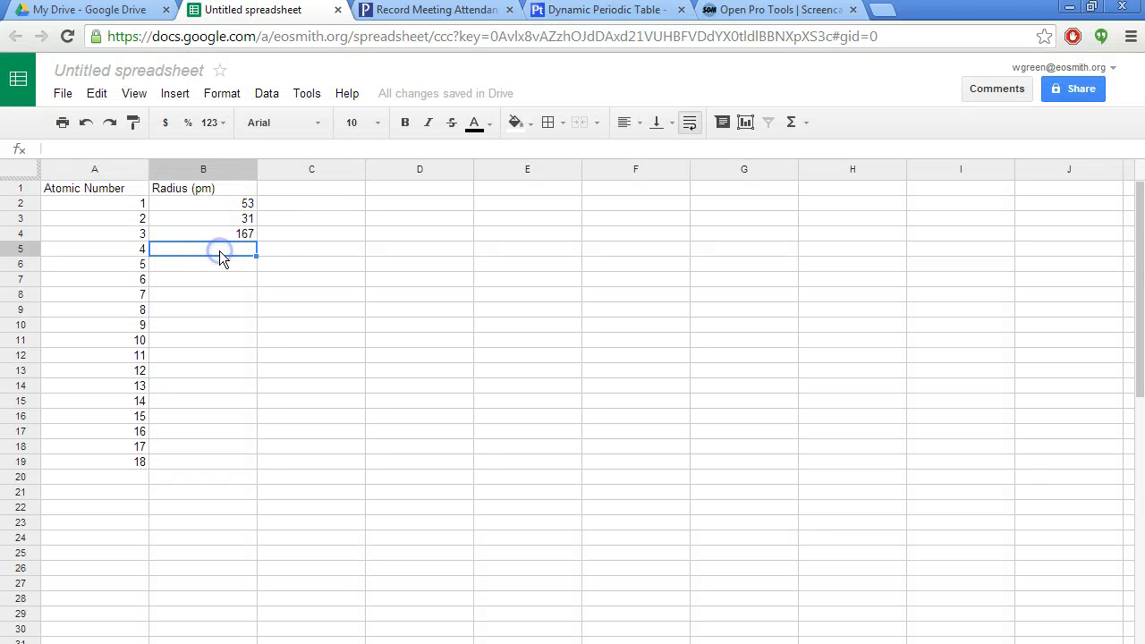
text(112)
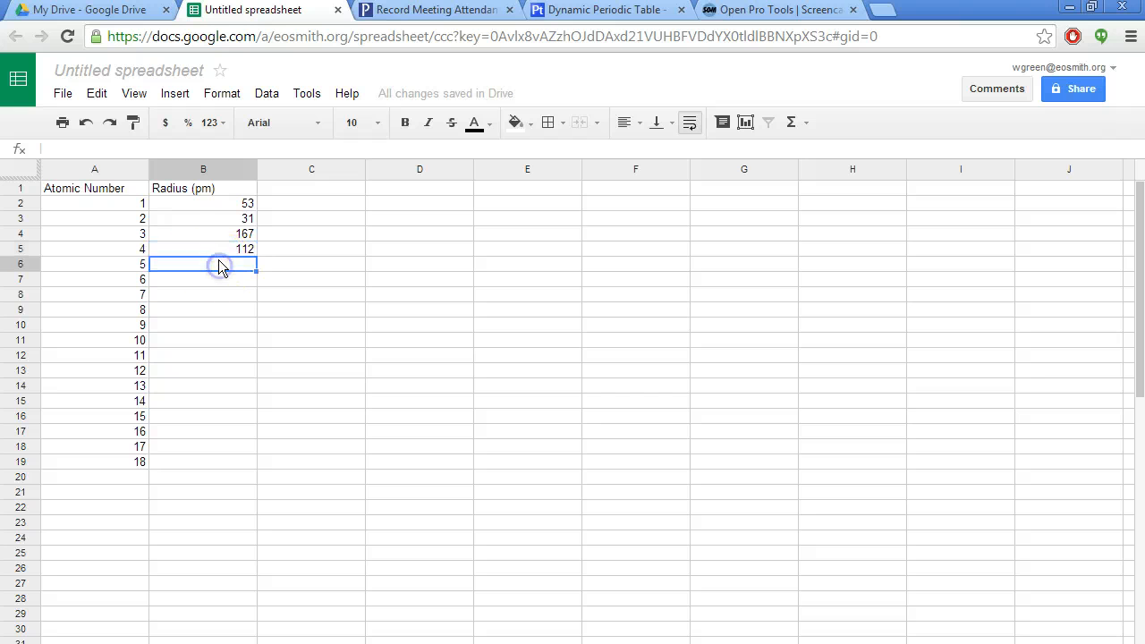
click(605, 10)
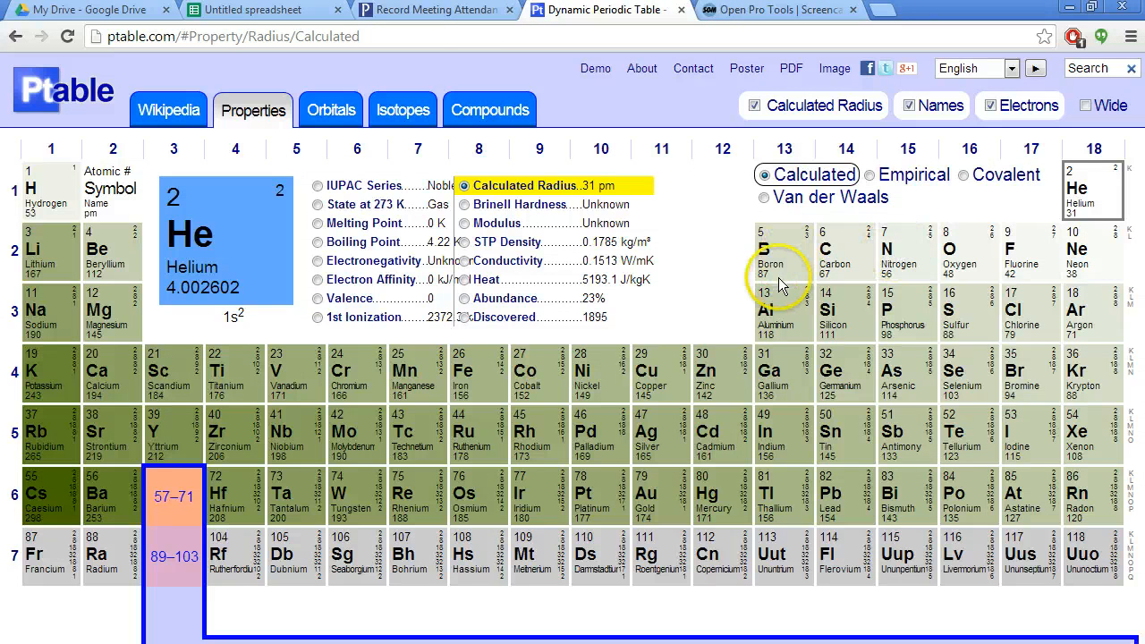
click(260, 10)
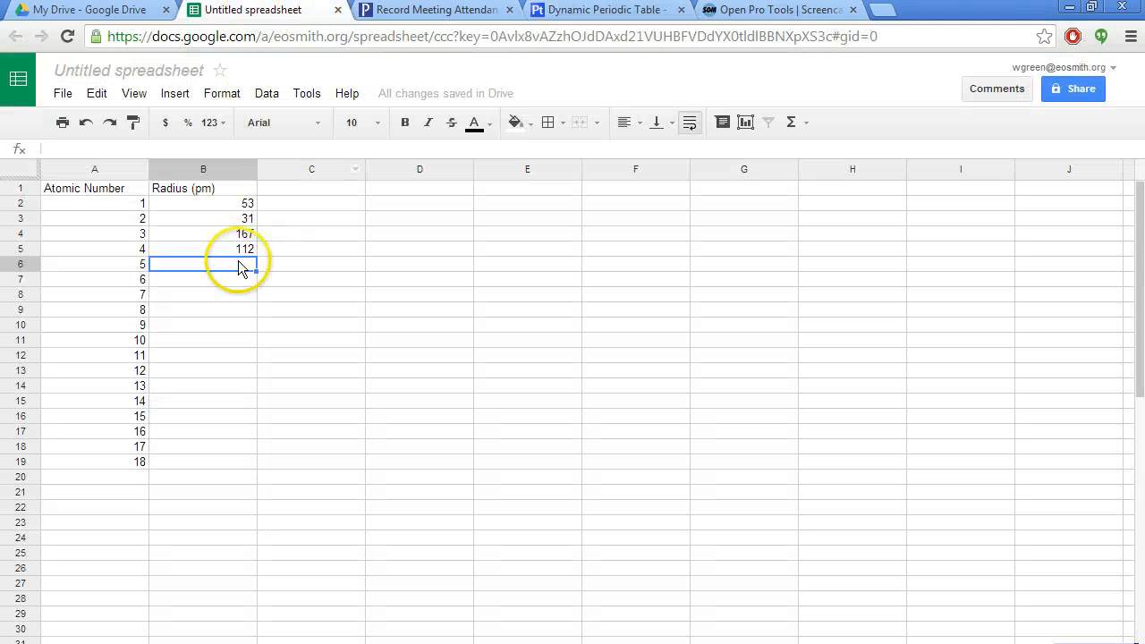
text(87)
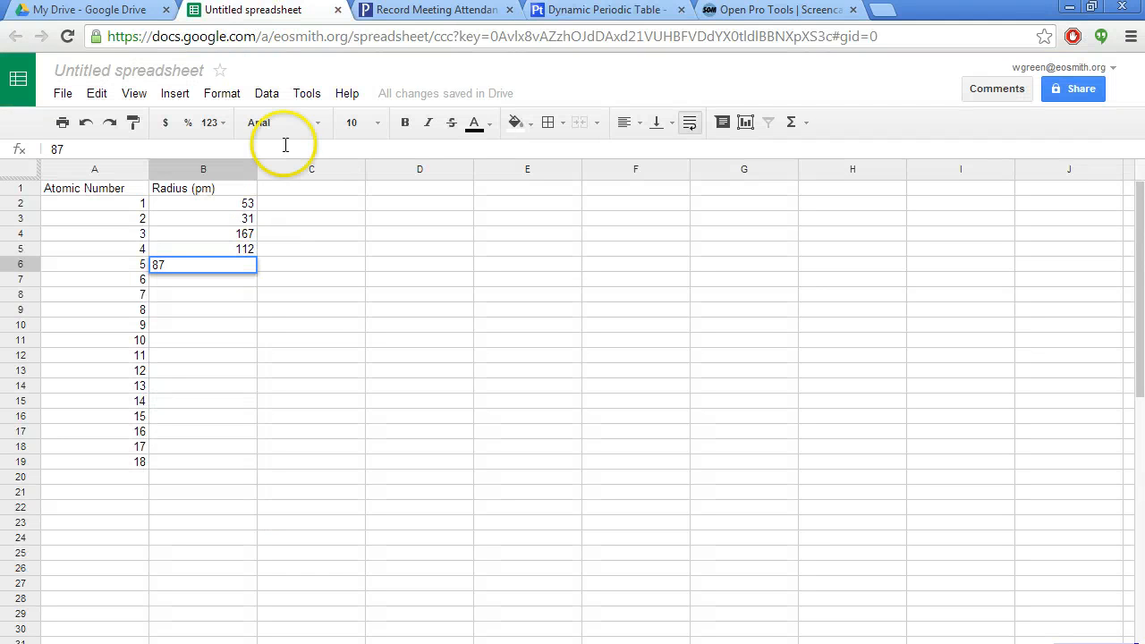
Step: Fill radii through element 10 (ending 38), fixing A11 back to 10 along the way
click(600, 11)
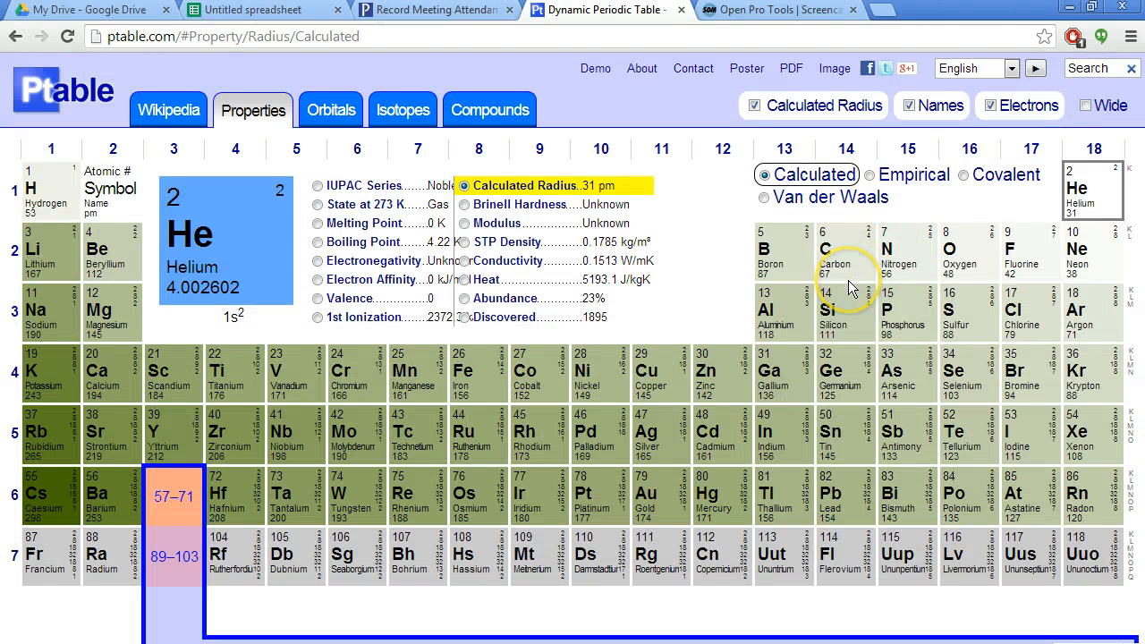
mouse_move(959, 265)
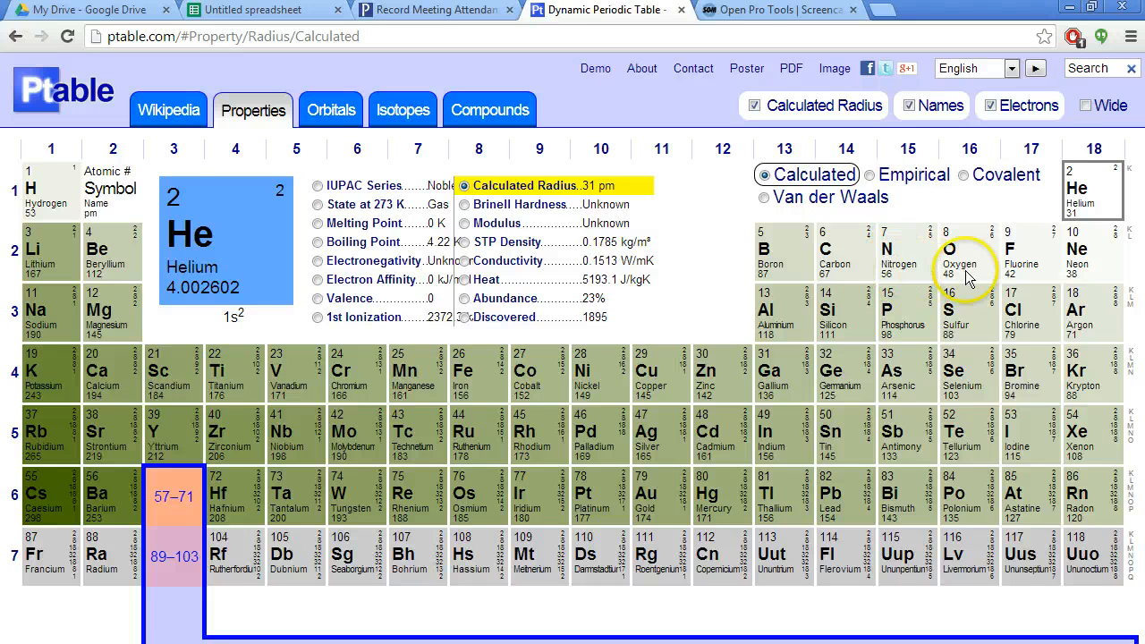
mouse_move(834, 282)
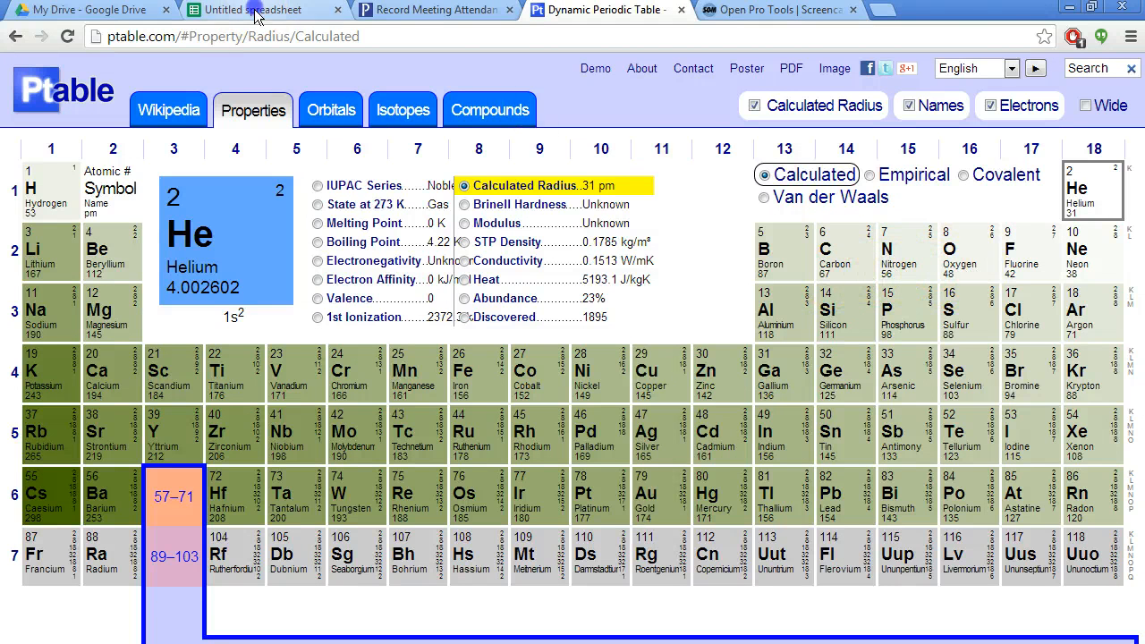
click(259, 11)
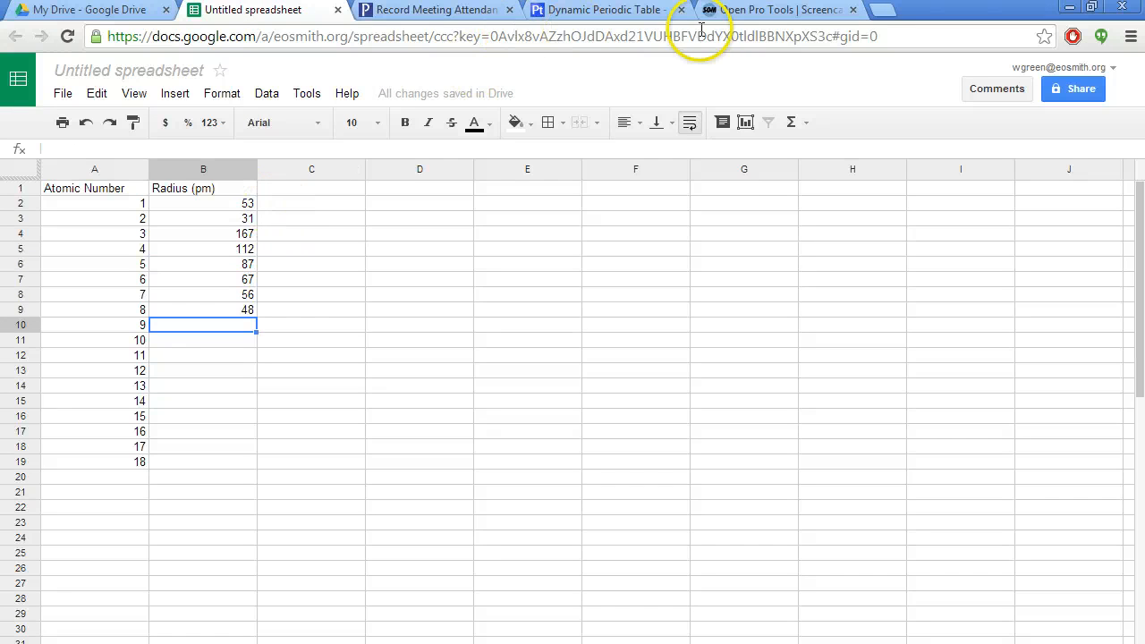
click(594, 11)
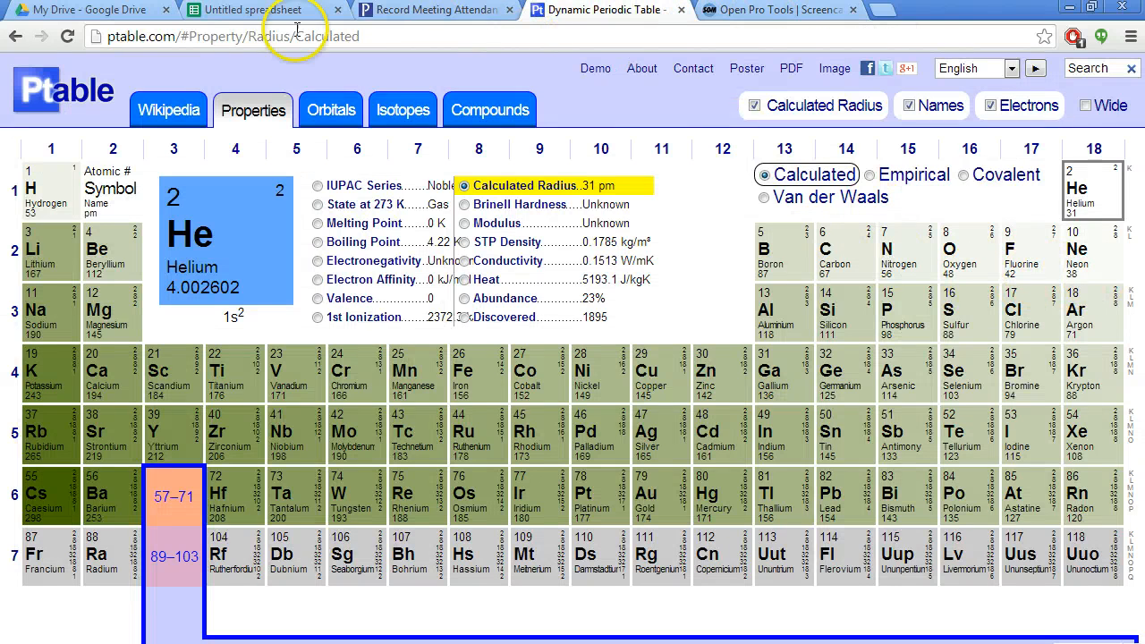
click(251, 11)
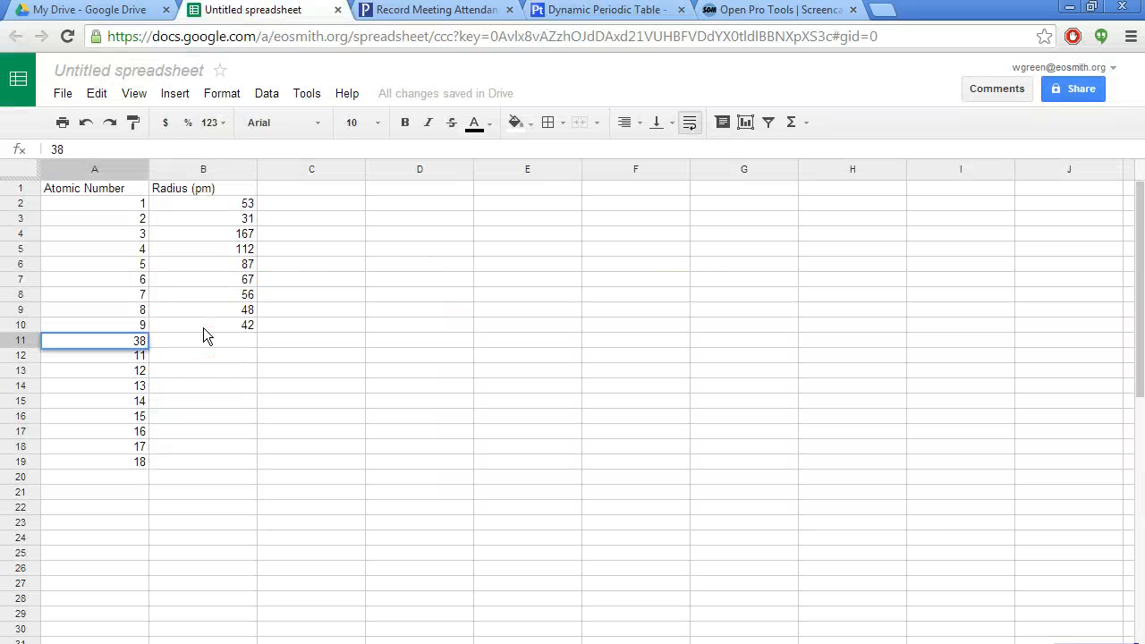
text(10)
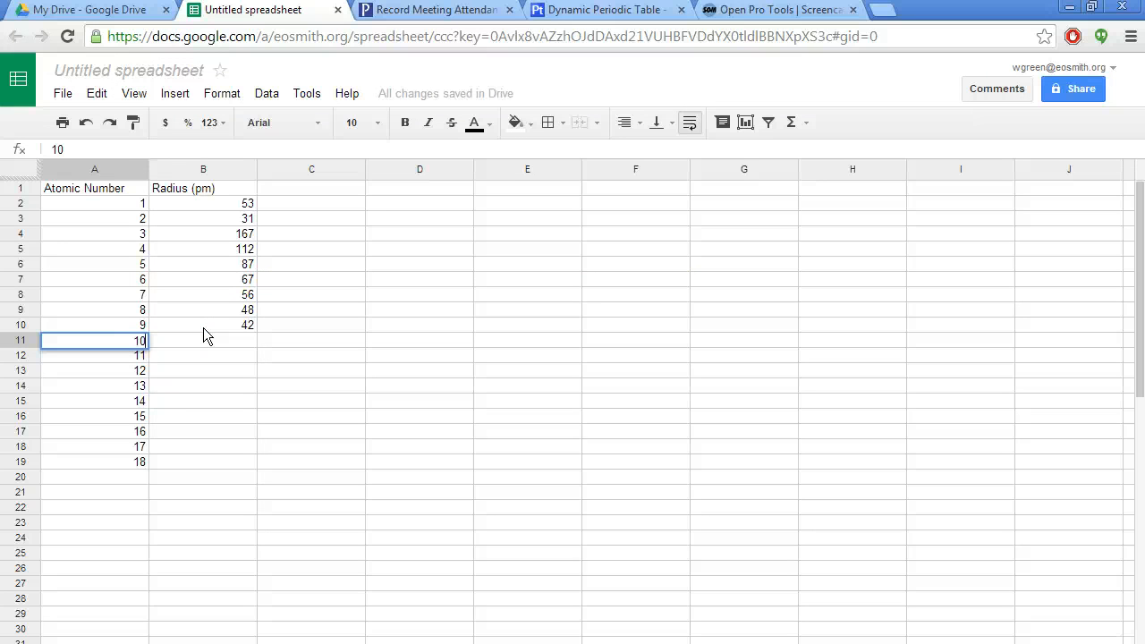
text(3)
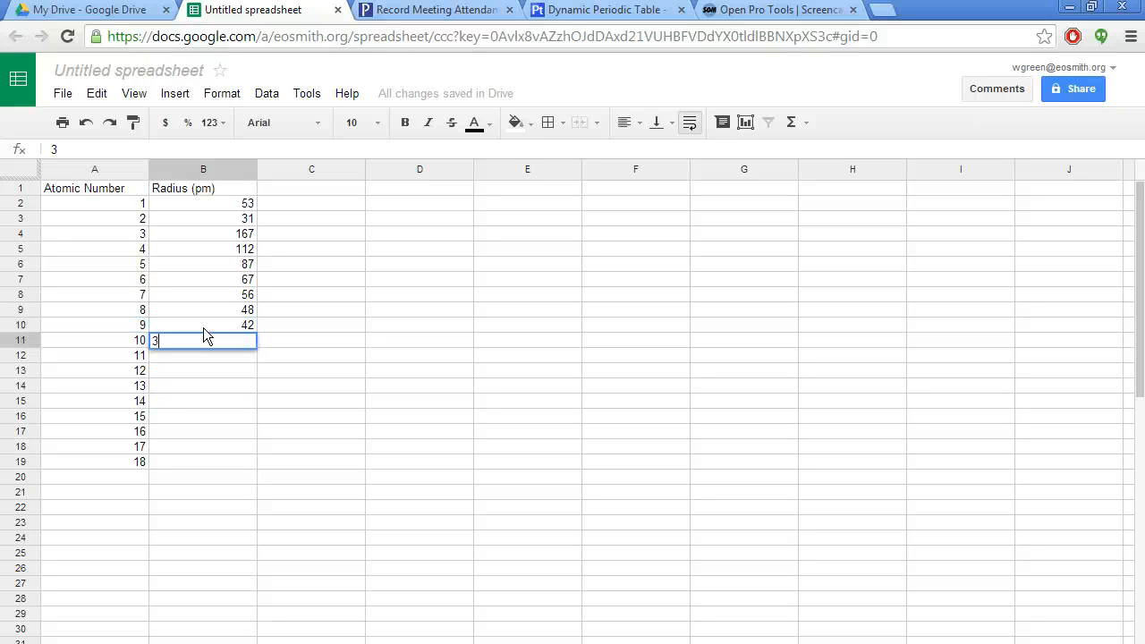
text(38)
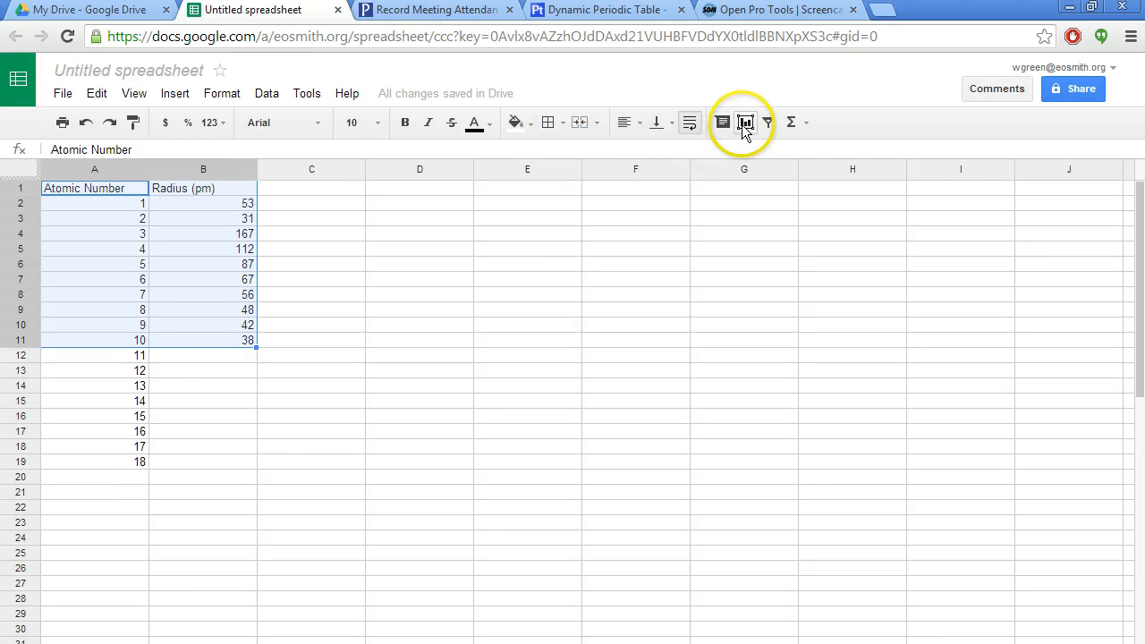
mouse_move(744, 121)
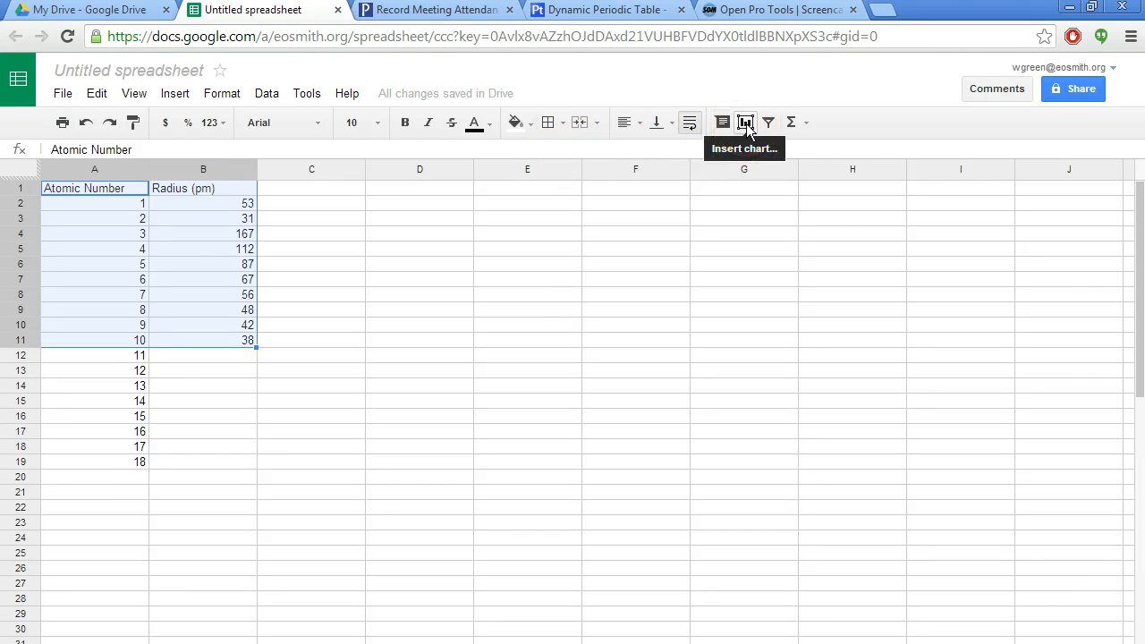
click(744, 122)
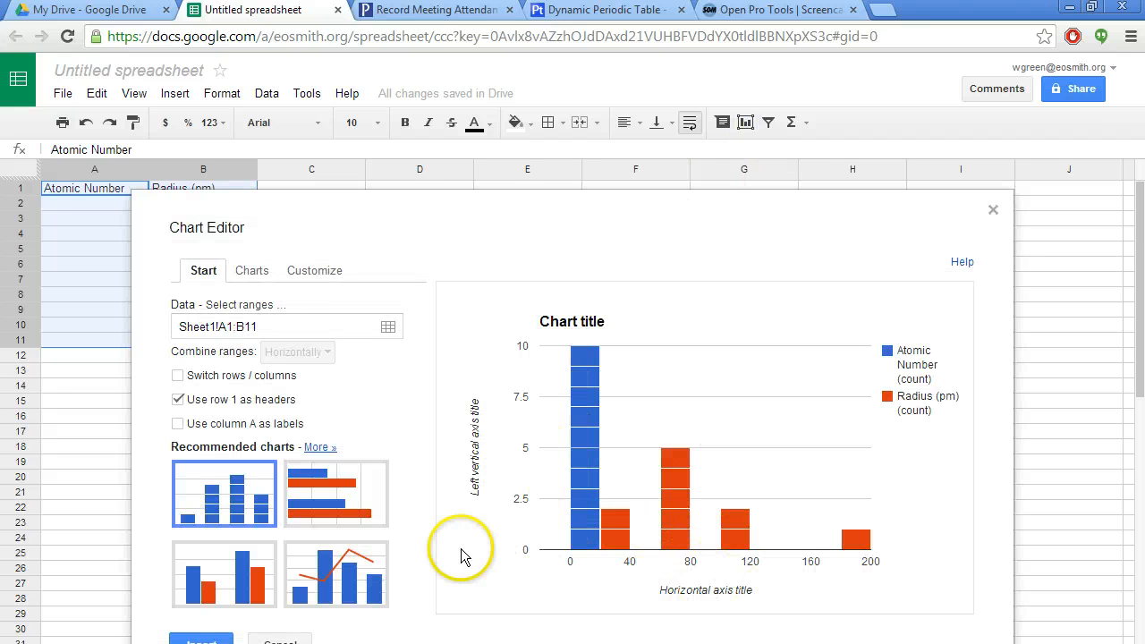
mouse_move(526, 545)
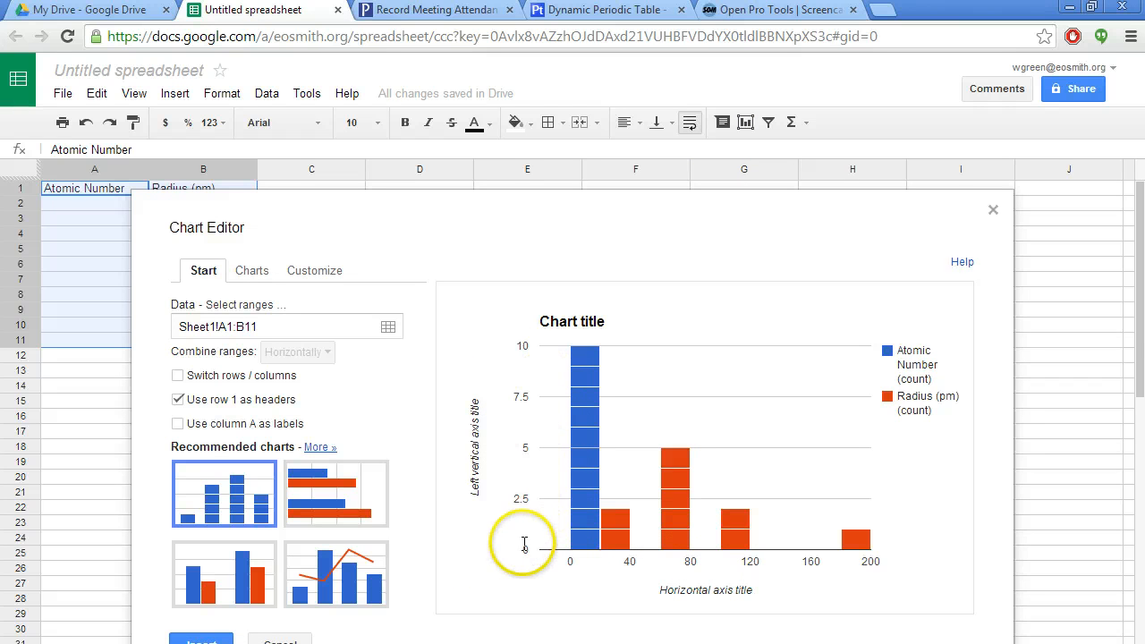
mouse_move(569, 546)
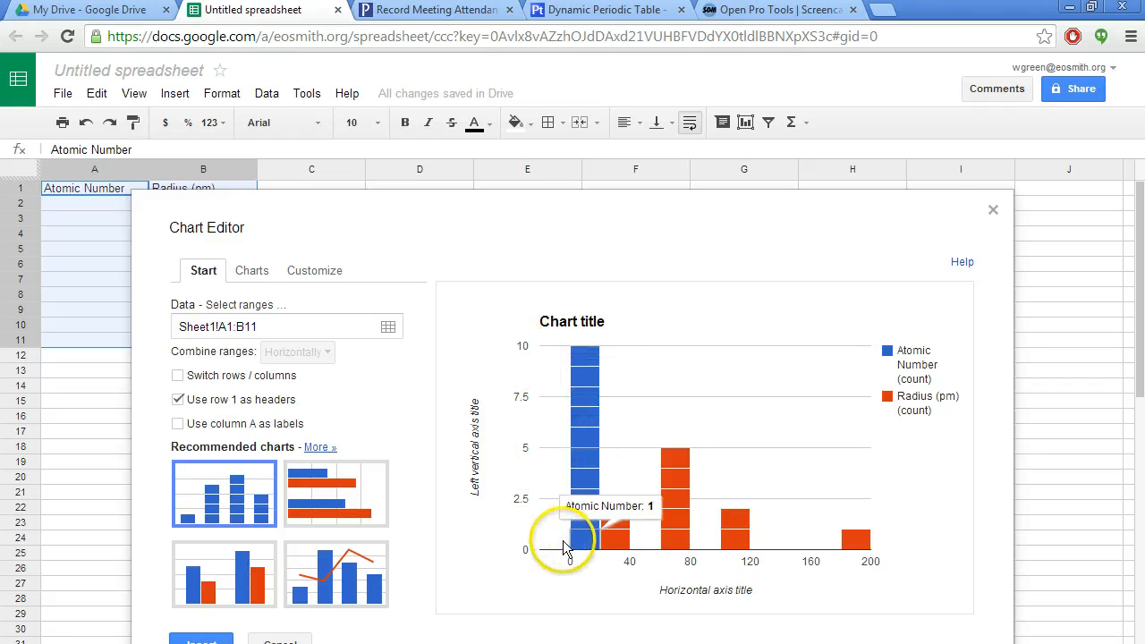
mouse_move(384, 349)
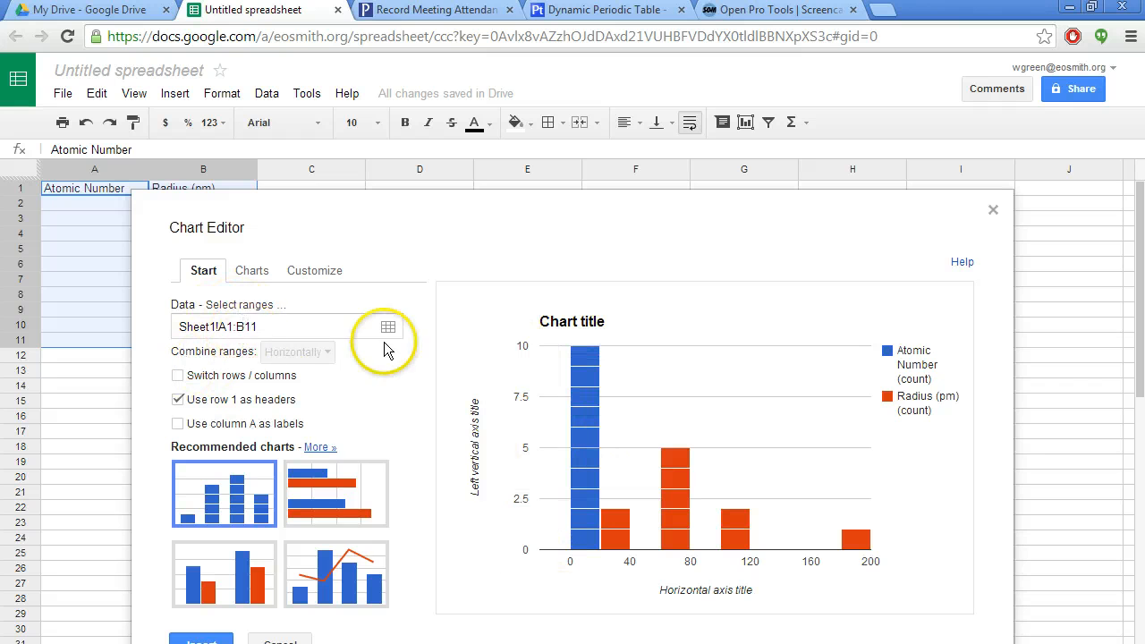
click(177, 399)
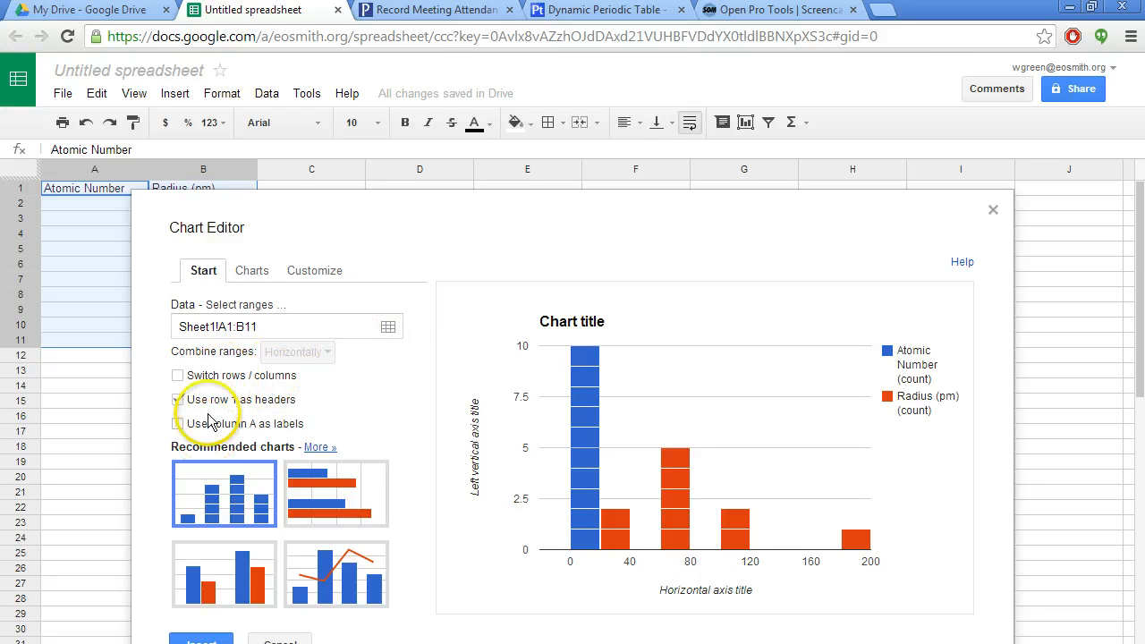
click(991, 209)
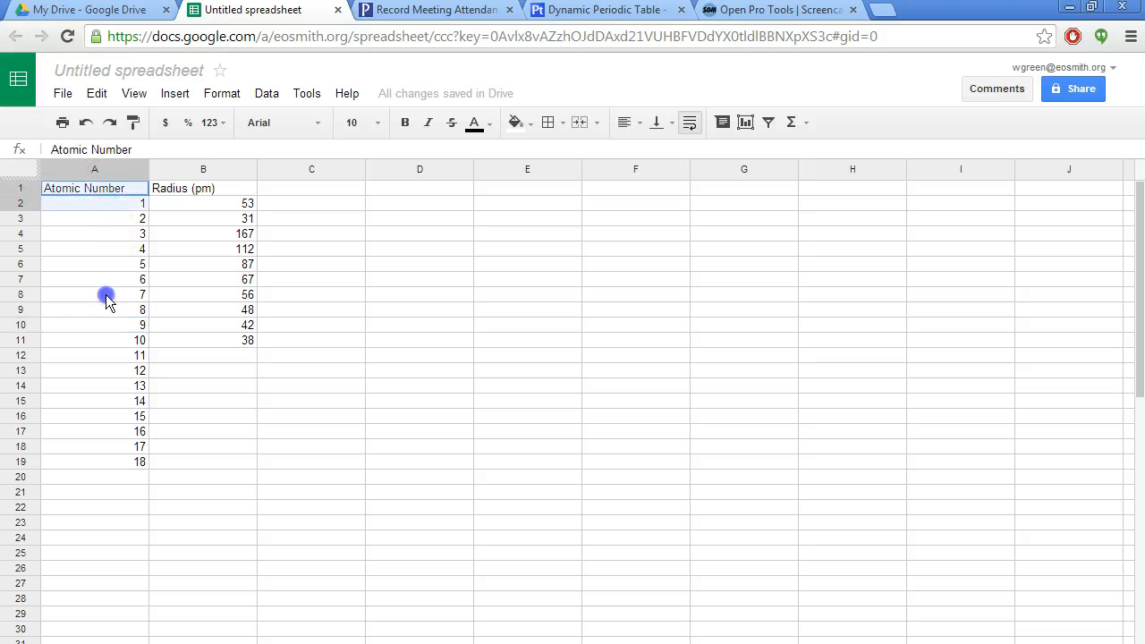
drag(105, 293, 106, 340)
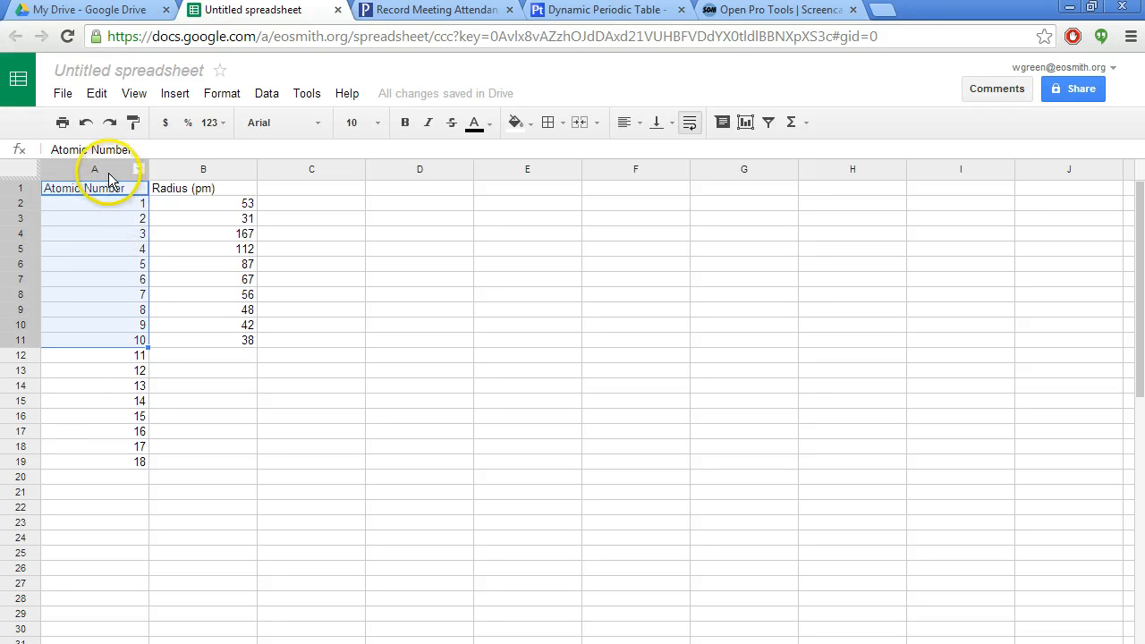
click(93, 188)
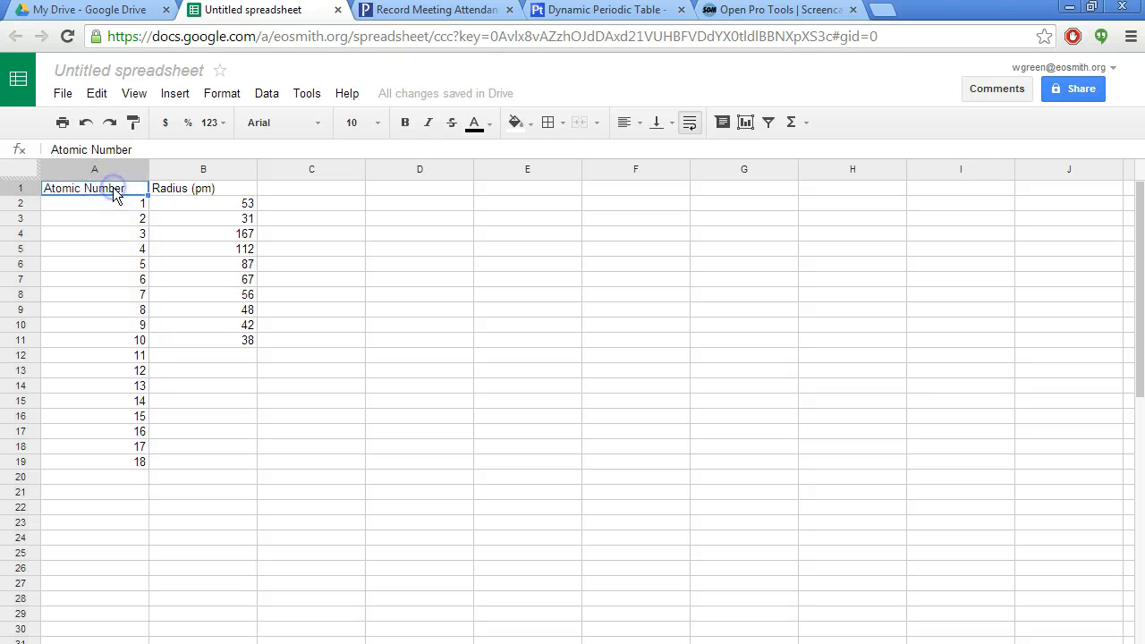
drag(93, 187, 94, 340)
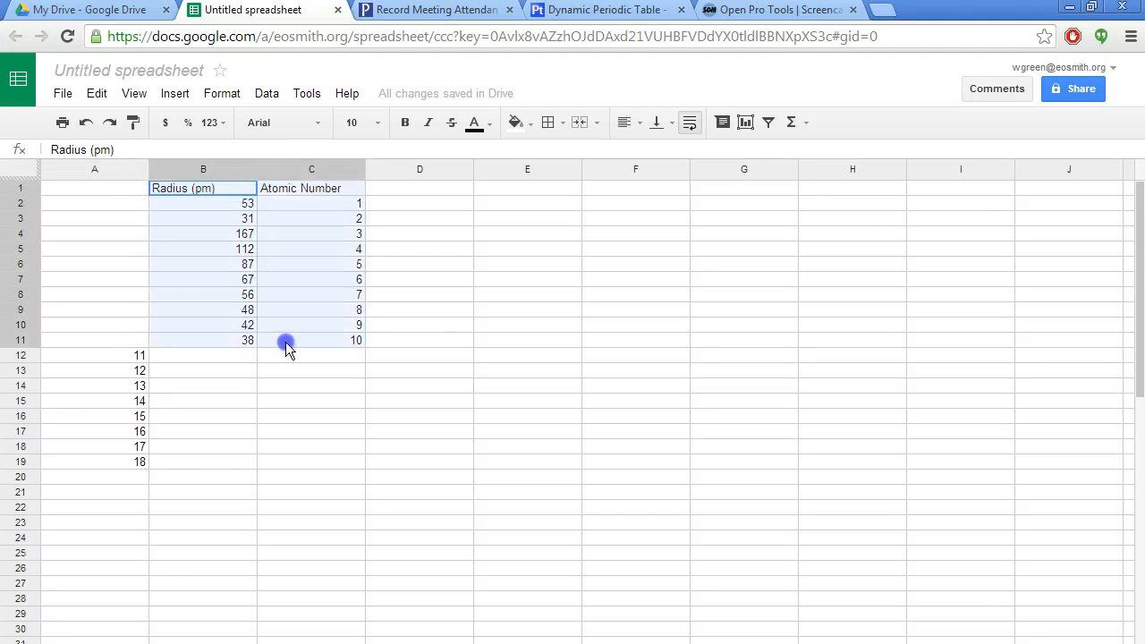
click(745, 122)
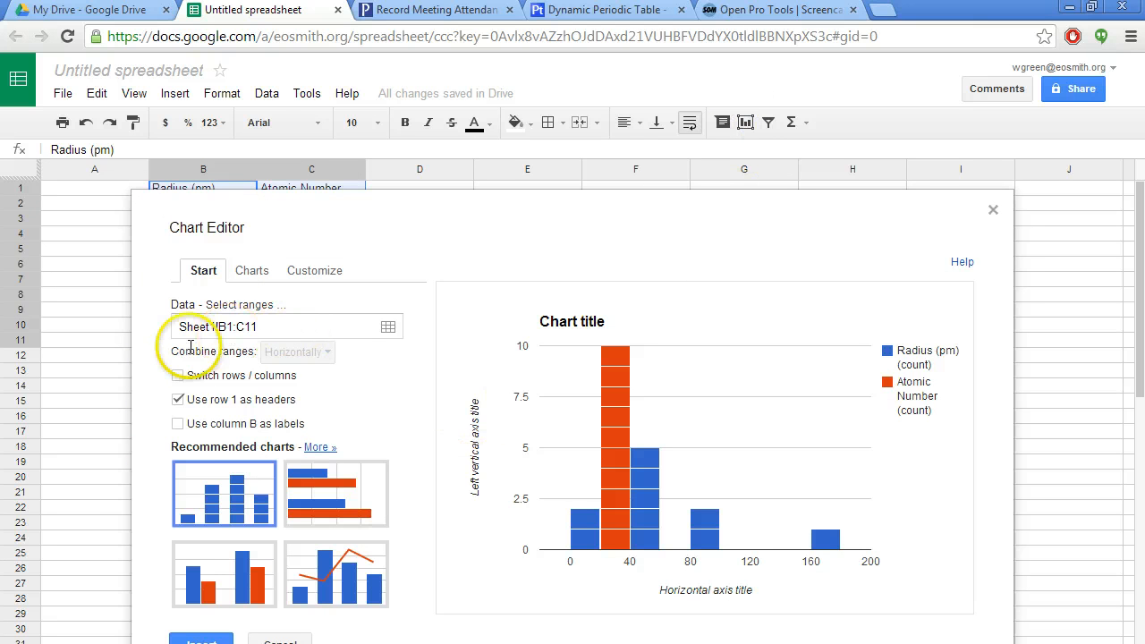
click(992, 209)
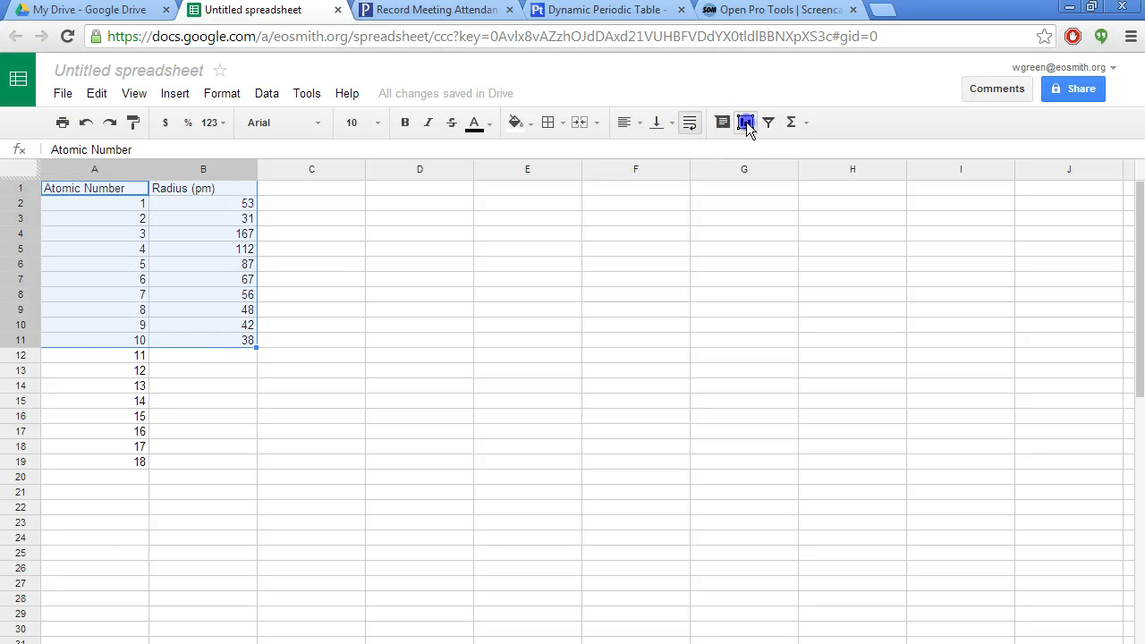
Step: Start a chart from the table and make it a scatter plot after browsing line variants
click(744, 122)
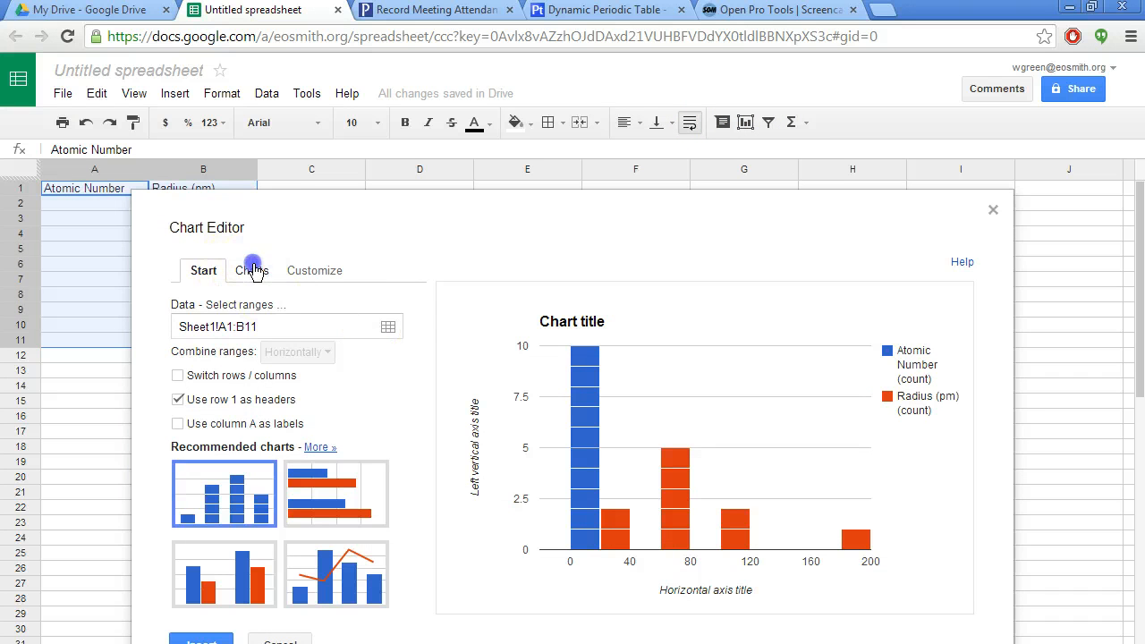
click(250, 270)
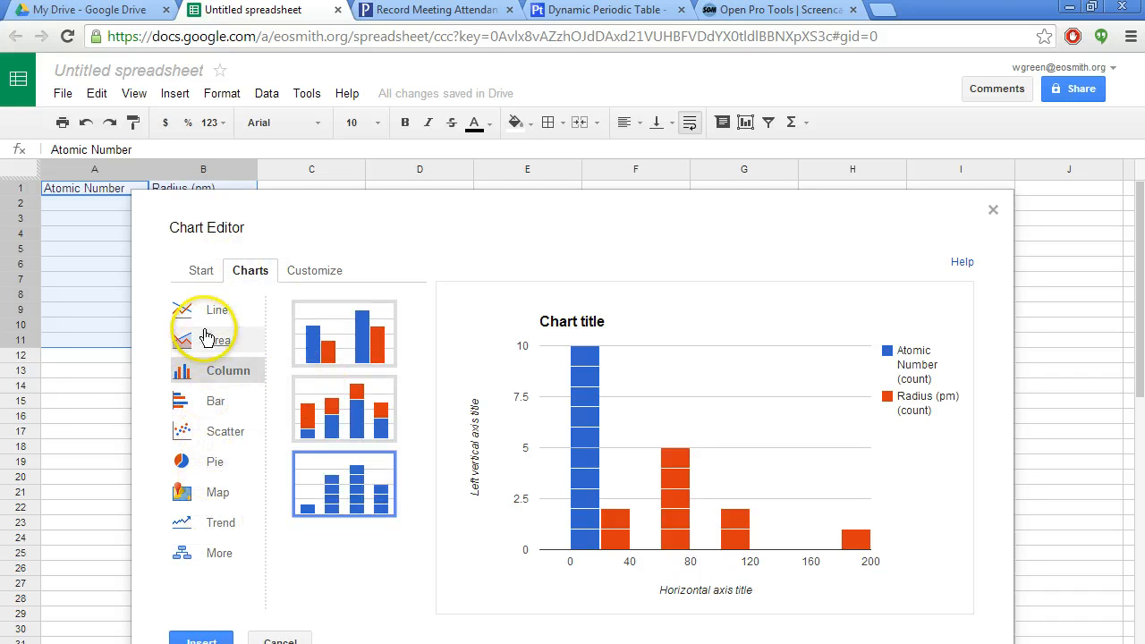
click(216, 310)
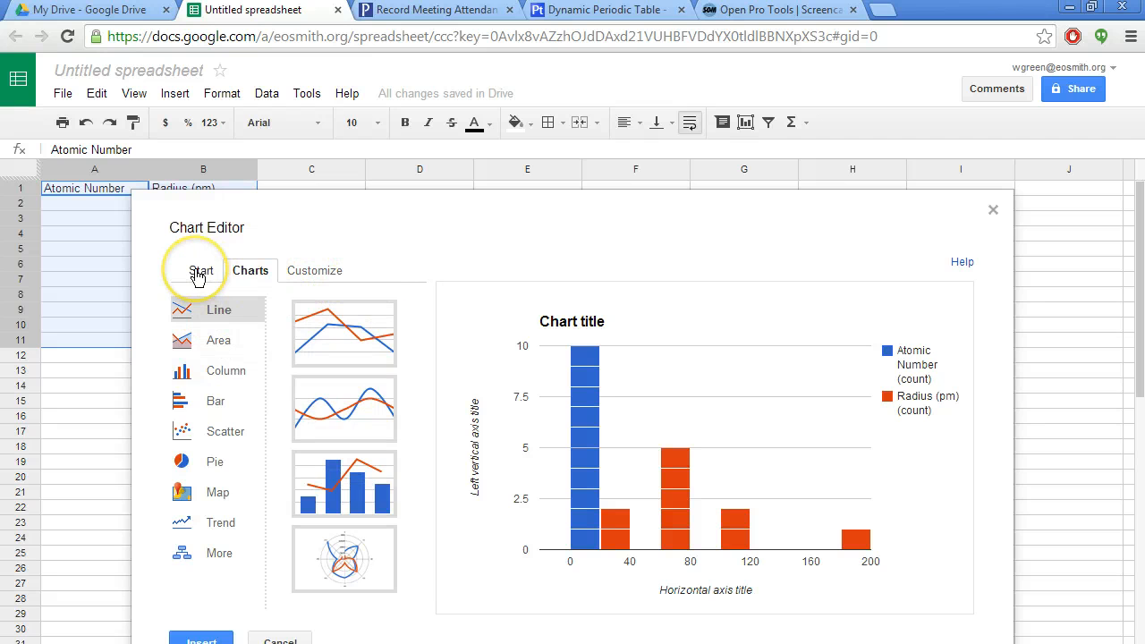
click(202, 271)
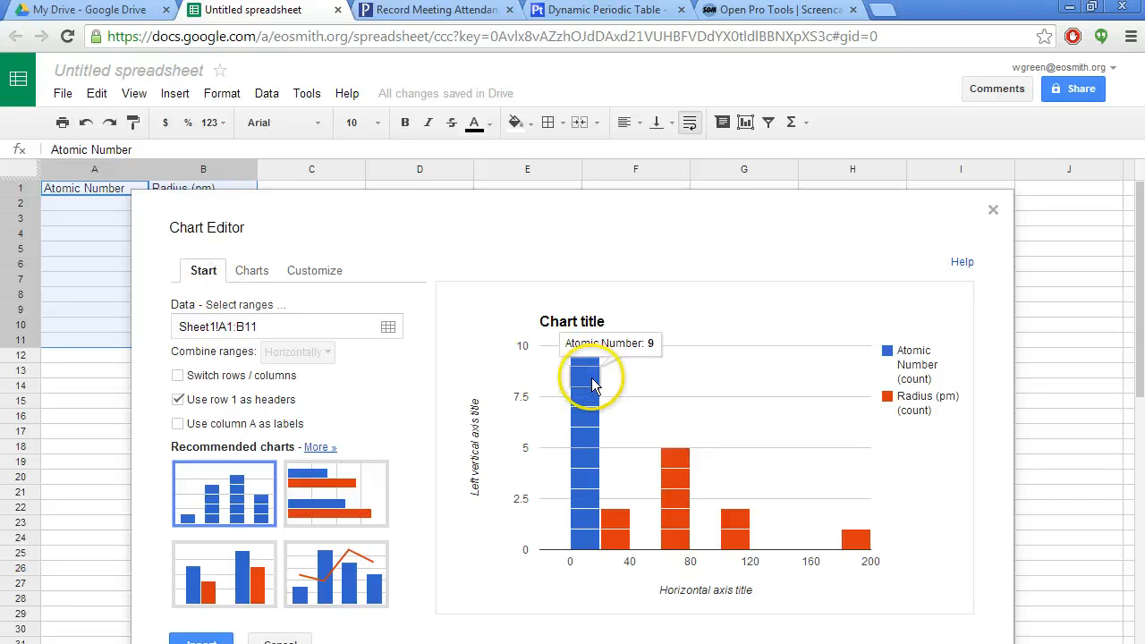
mouse_move(684, 490)
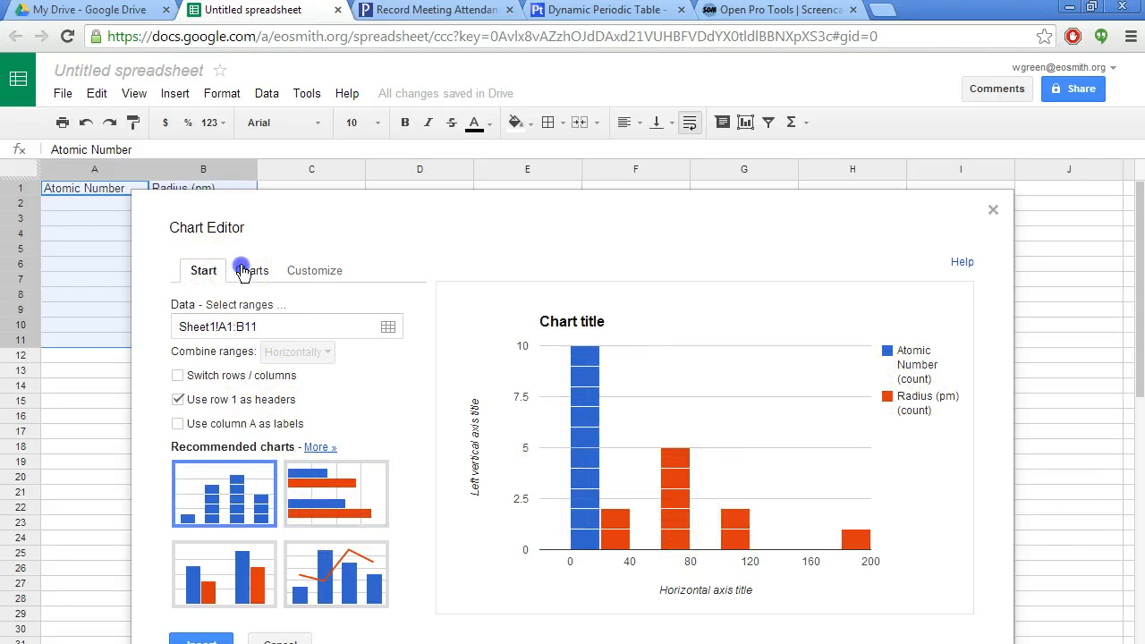
click(250, 270)
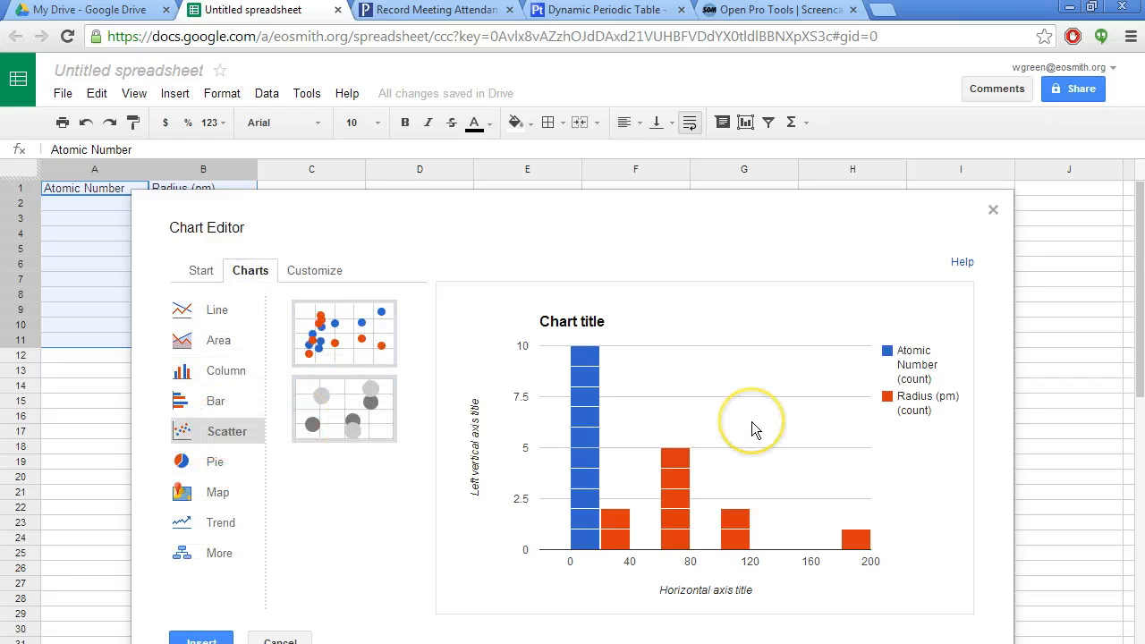
click(344, 333)
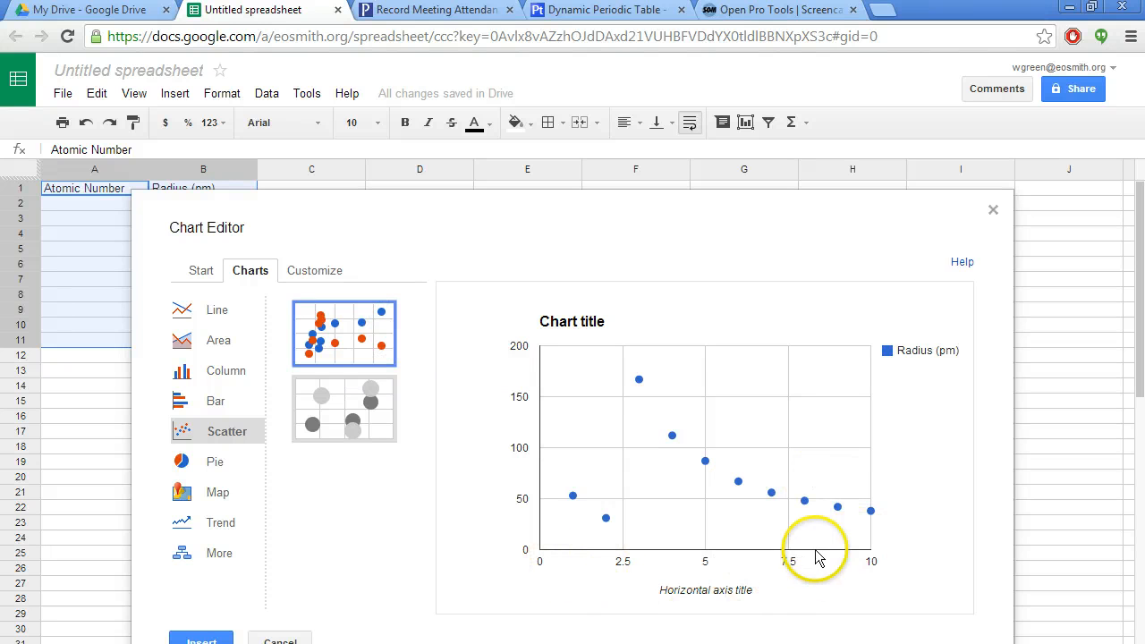
mouse_move(875, 562)
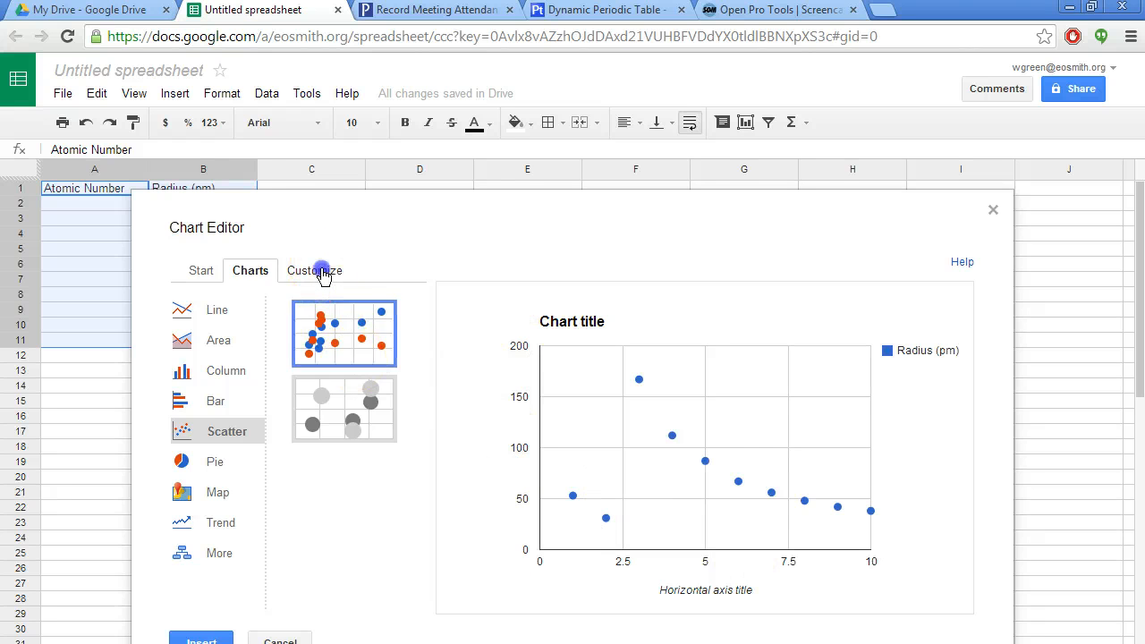
Step: Enter the chart title 'Atomic Radius vs. Atomic Number' in the Customize settings
click(315, 270)
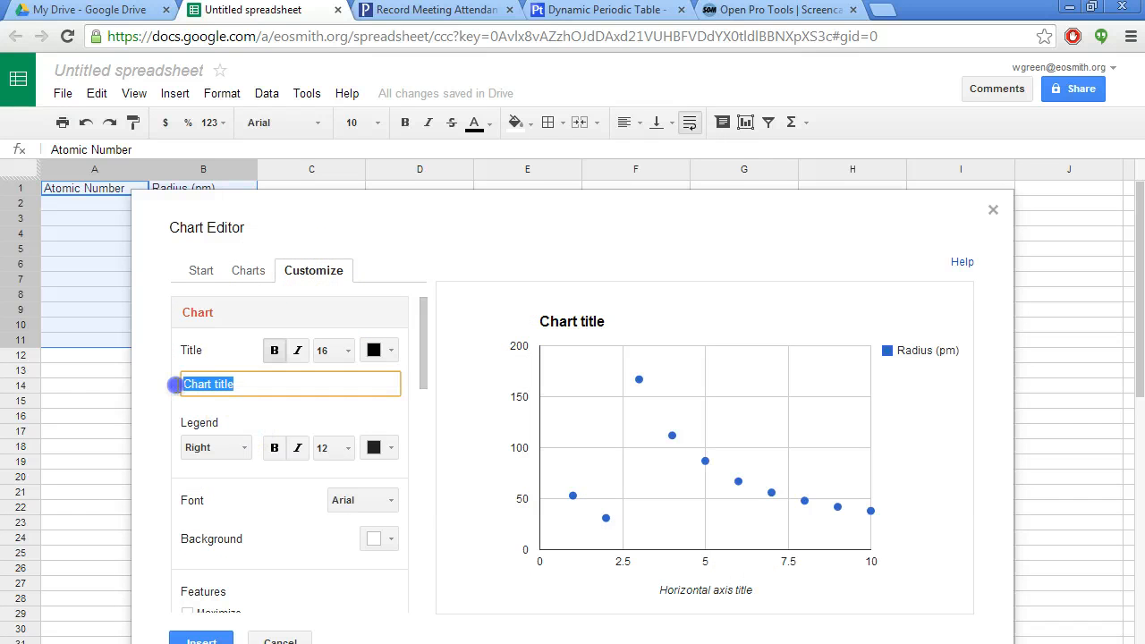
text(Atomic Radius vs. Ato)
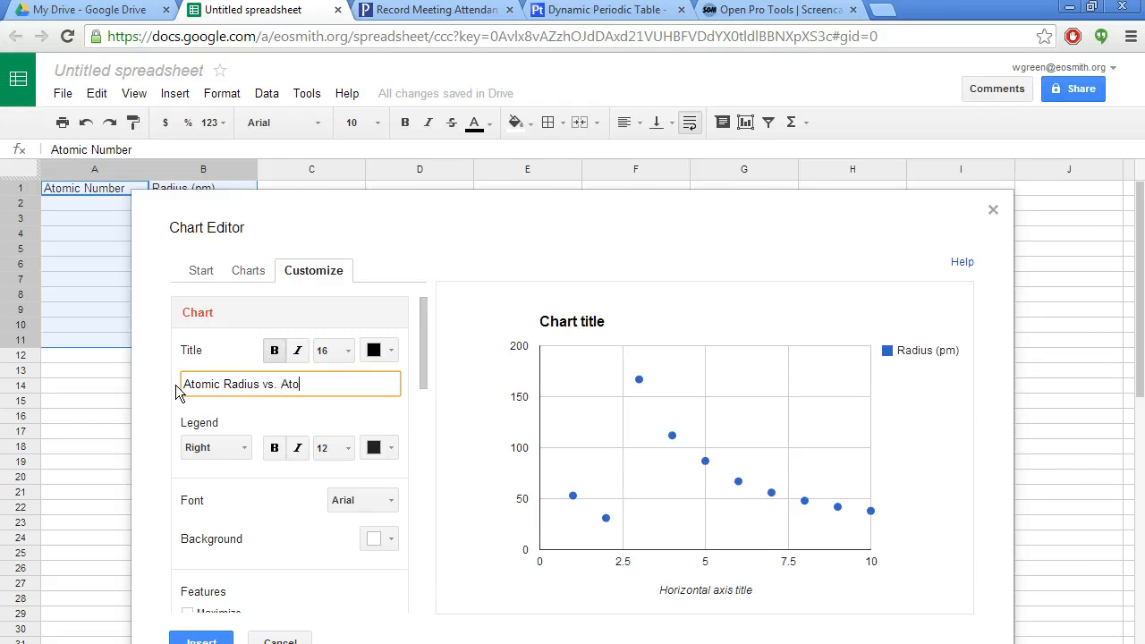
text(mic Number)
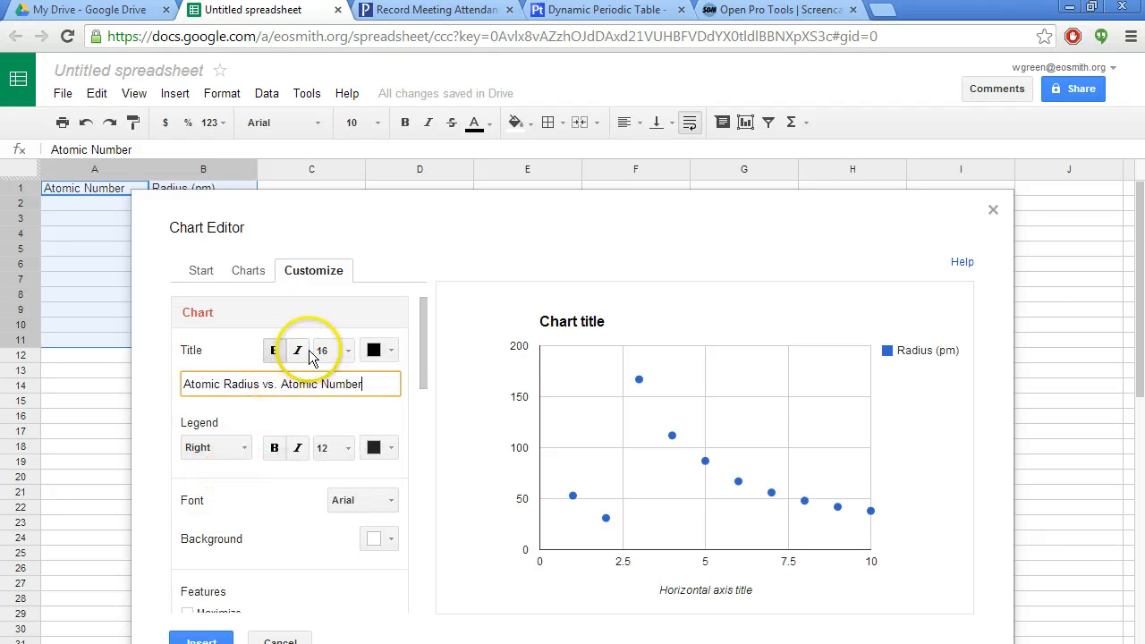
mouse_move(297, 349)
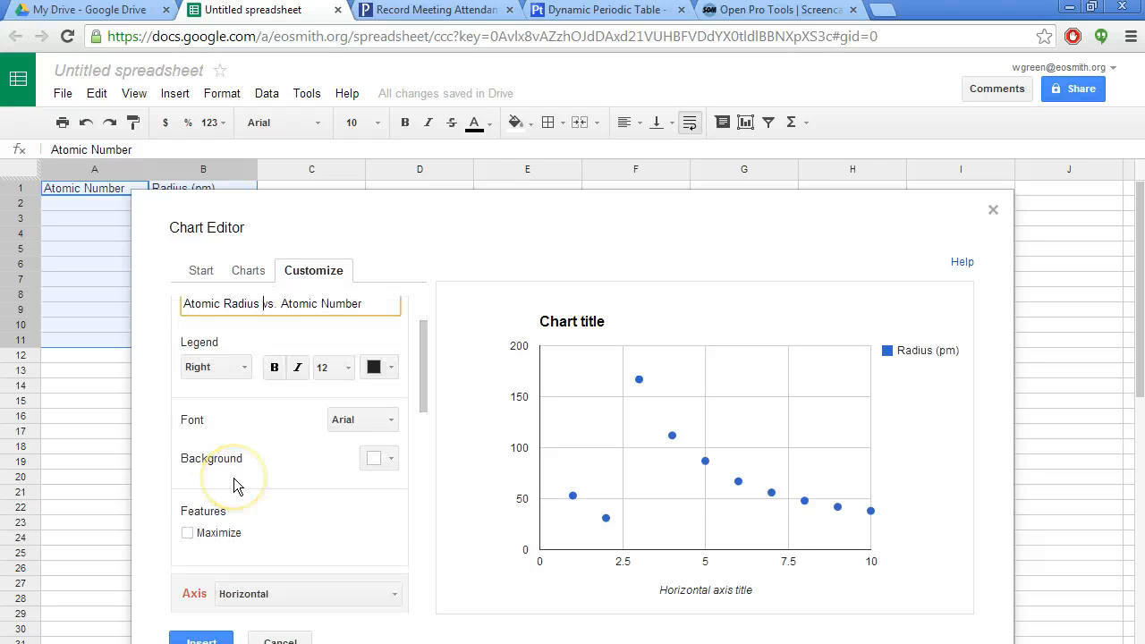
Step: Title the horizontal axis 'Atomic Number'
scroll(down, 3)
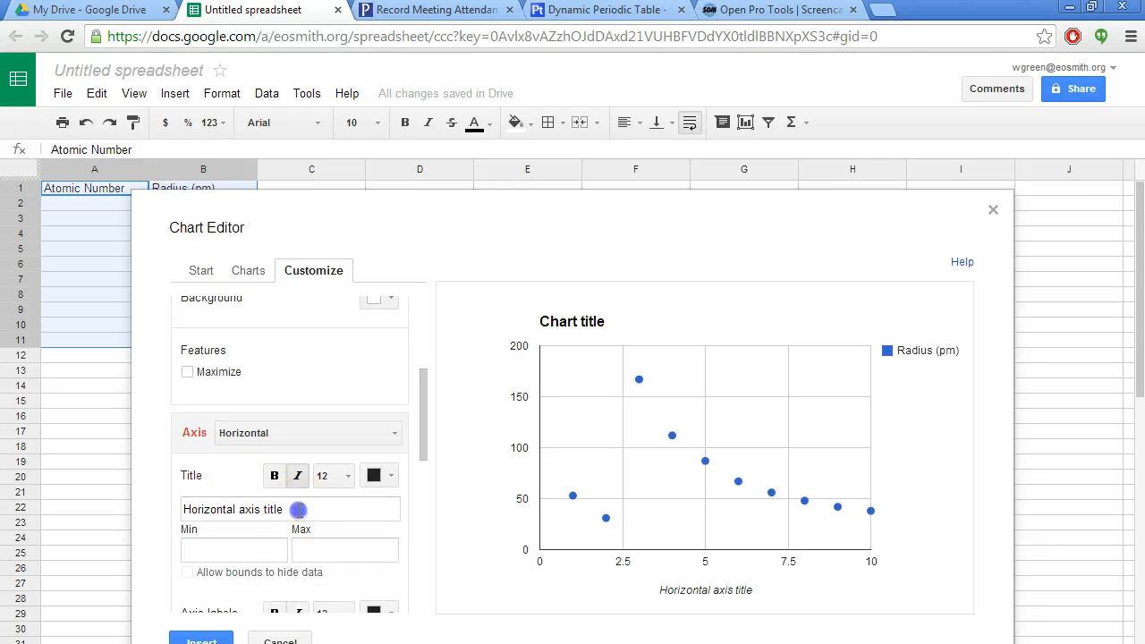
click(232, 508)
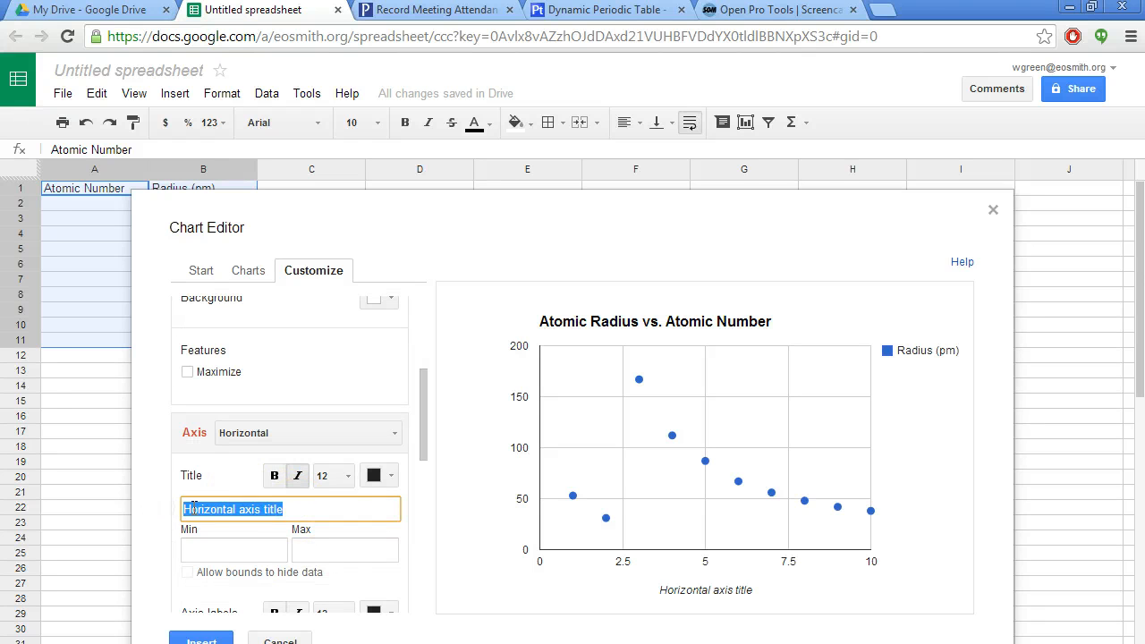
text(Atomic Number)
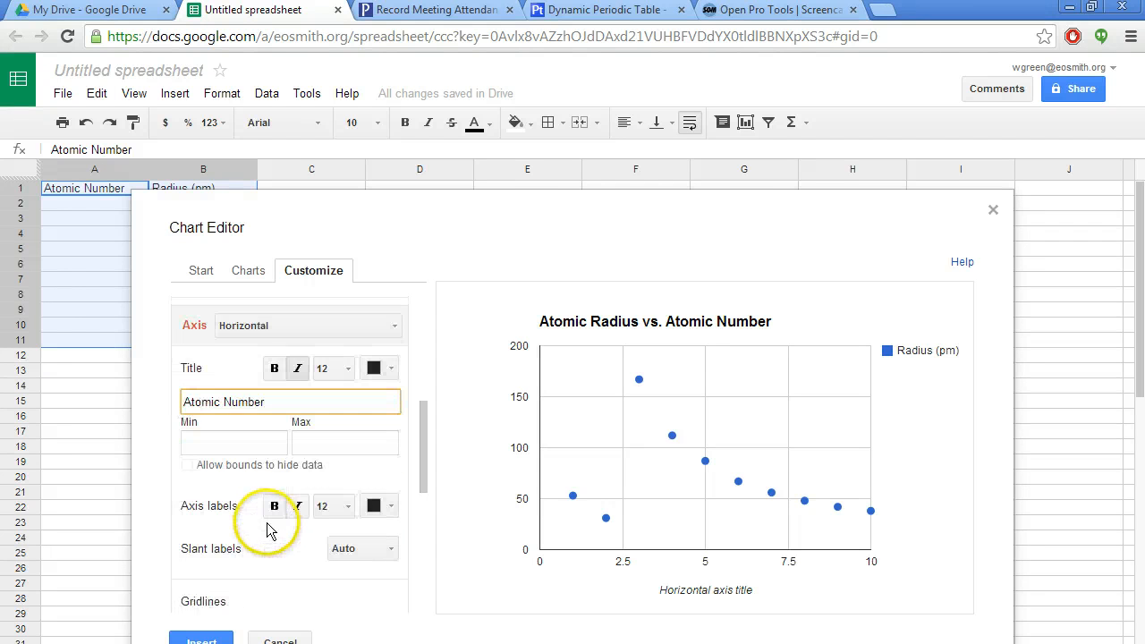
Step: Switch to the left vertical axis and title it 'Radius (pm)'
scroll(down, 3)
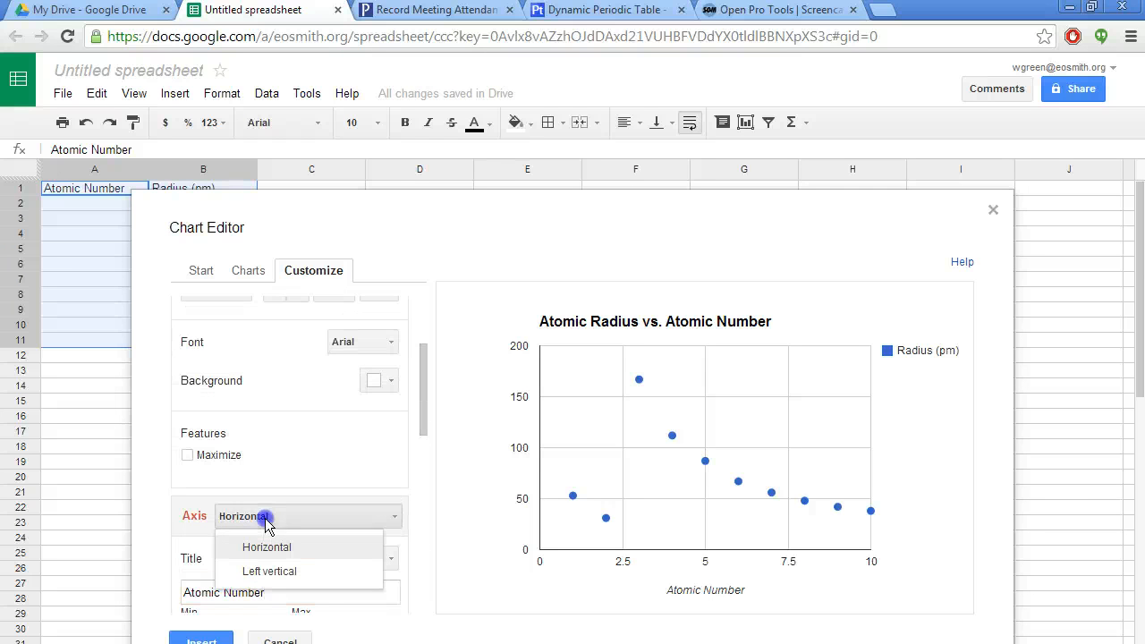
click(269, 571)
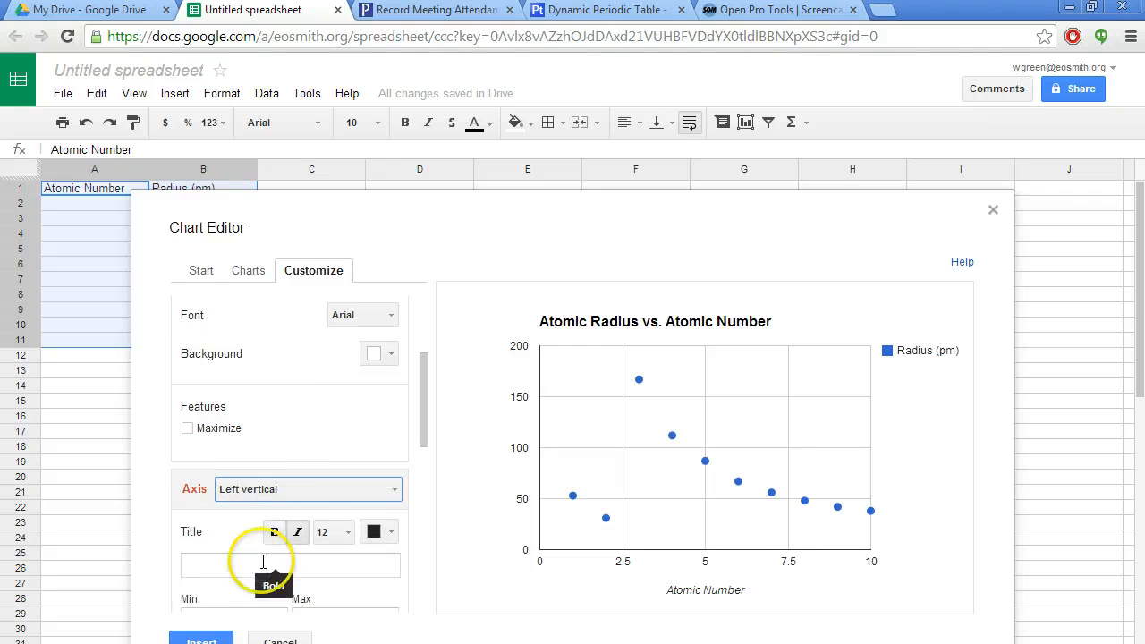
click(290, 566)
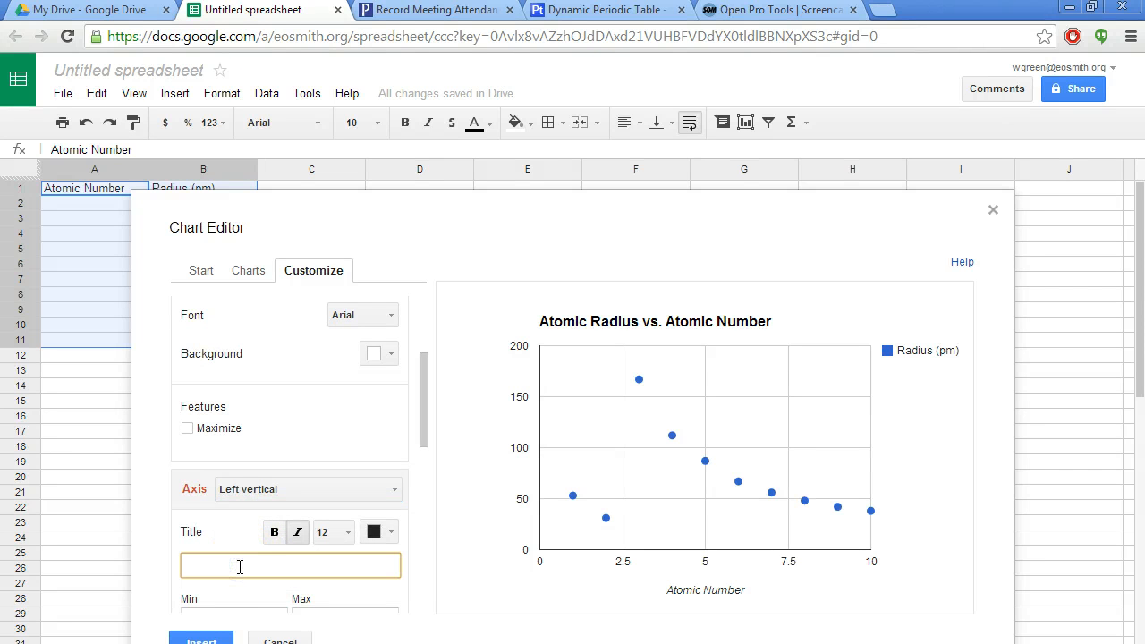
text(Radius (pm)
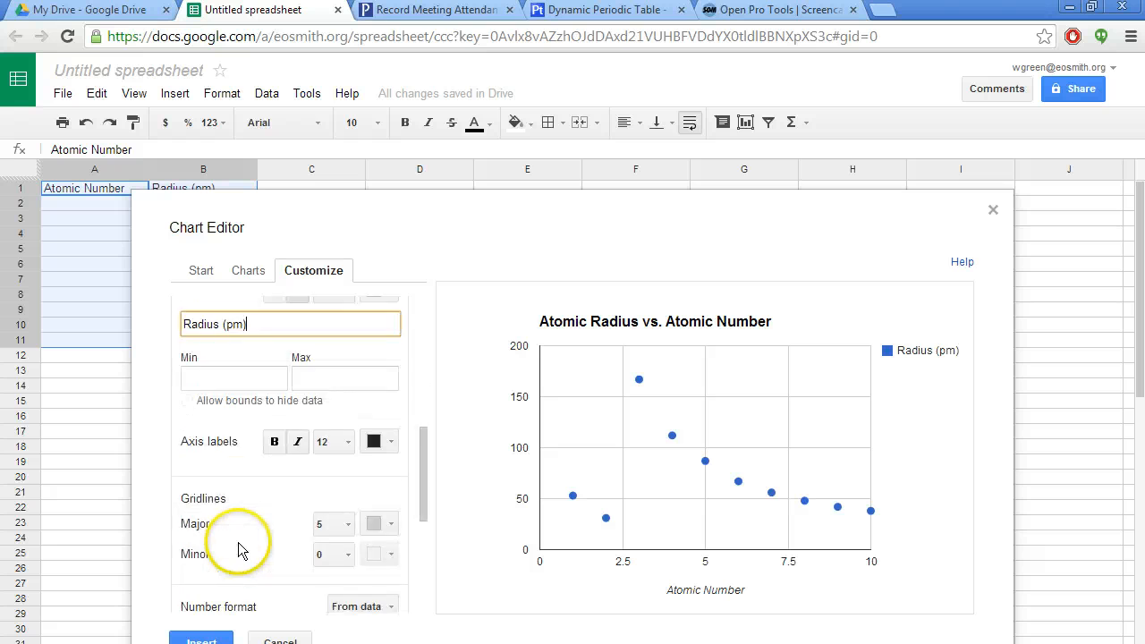
scroll(down, 3)
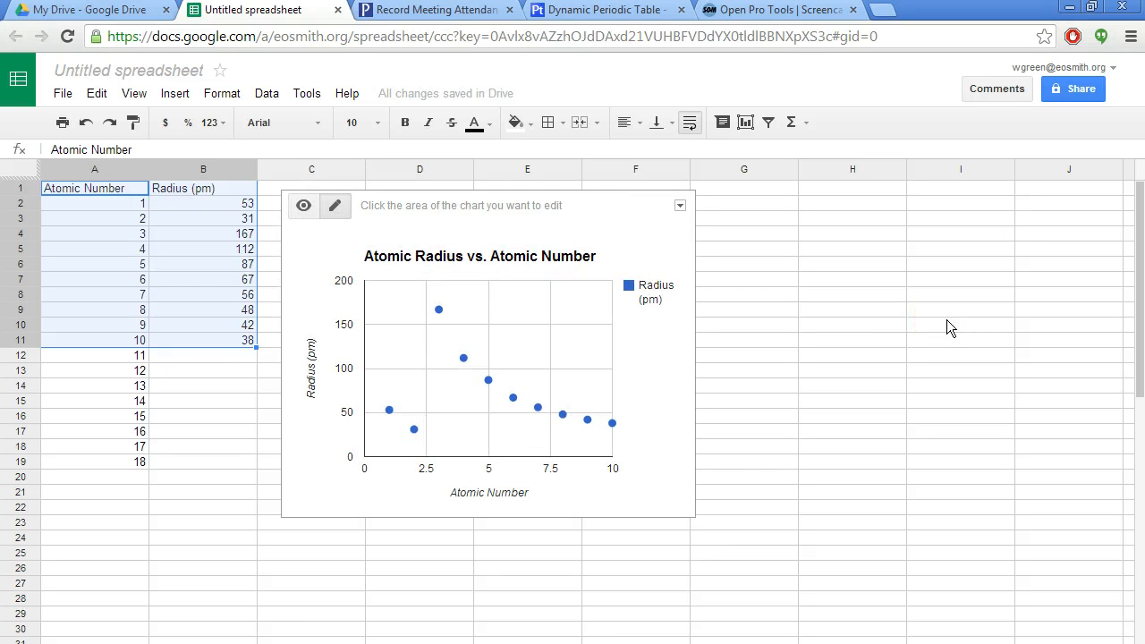
mouse_move(640, 420)
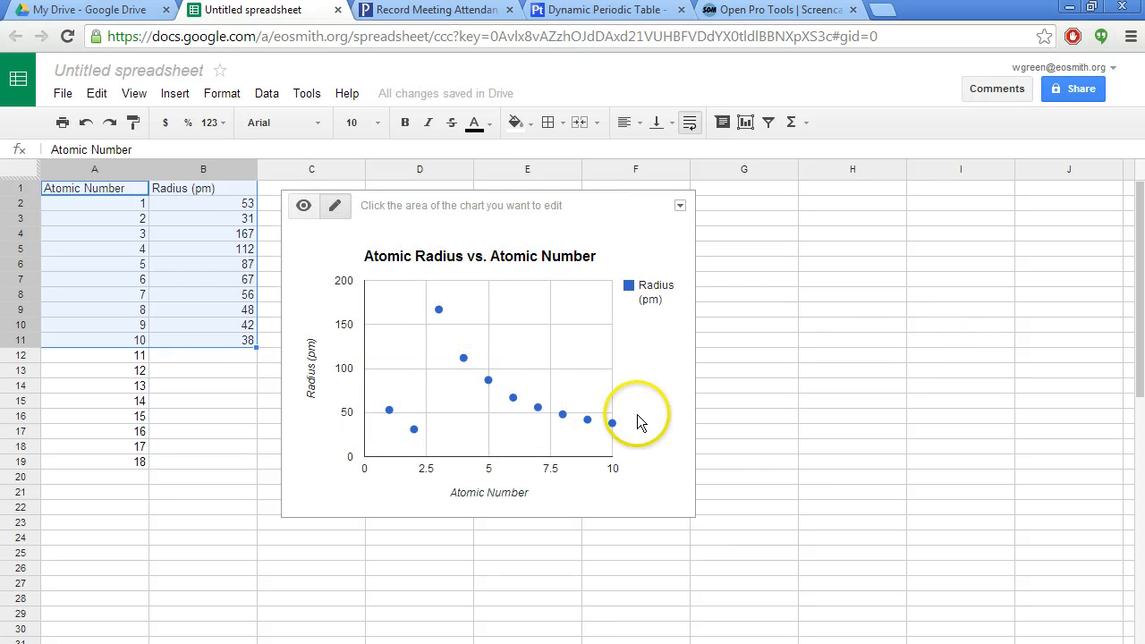
mouse_move(386, 414)
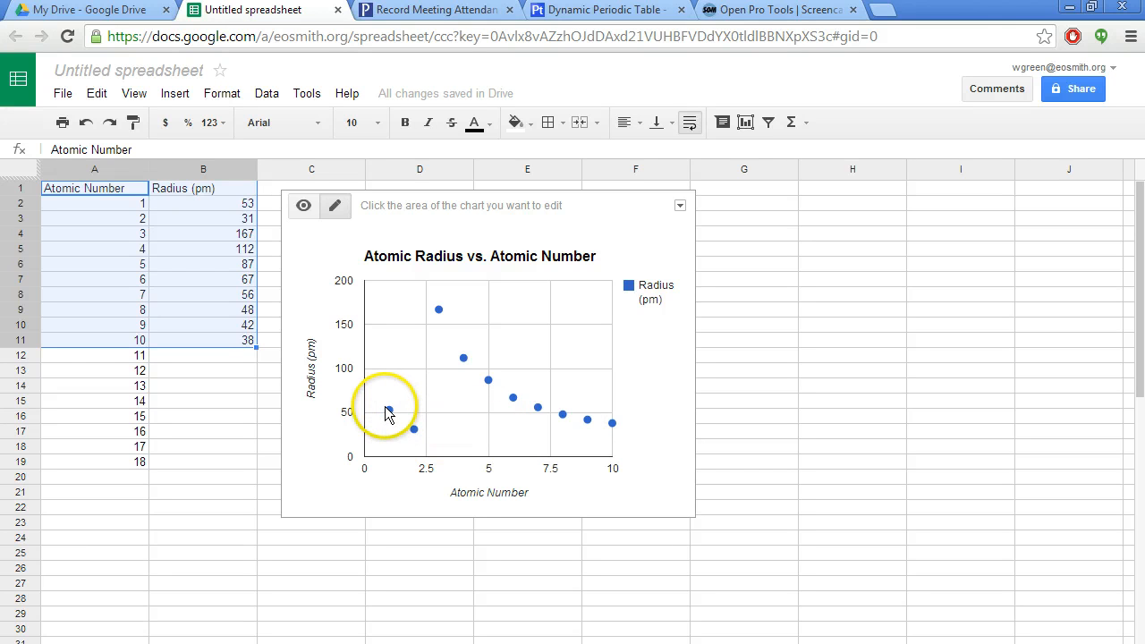
Step: Insert the titled scatter chart into the sheet beside the data table
click(388, 411)
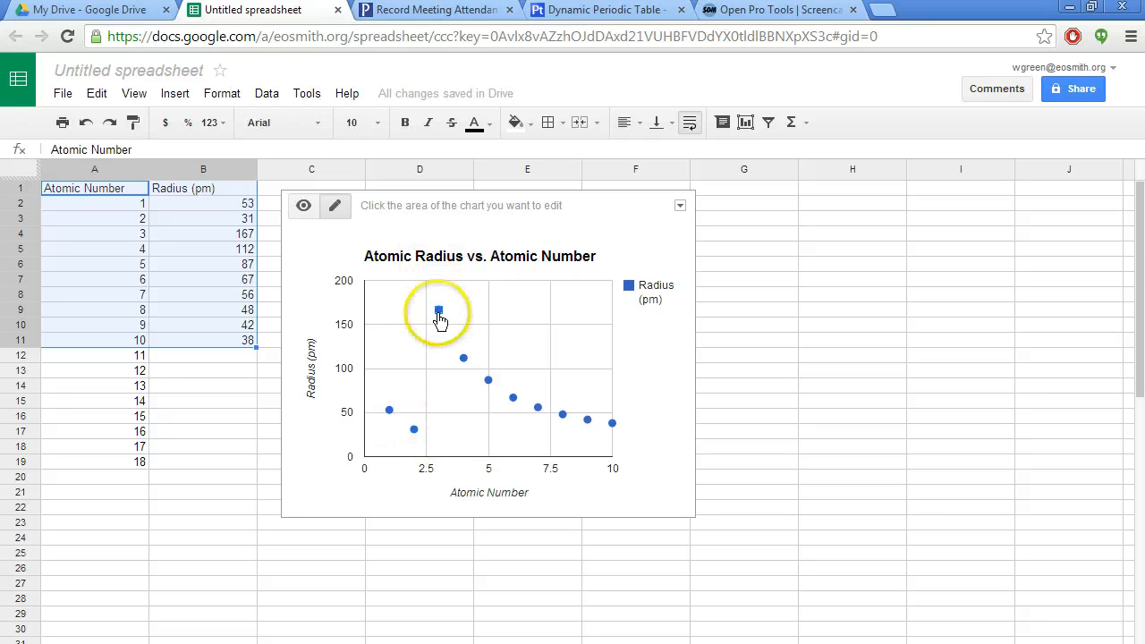
mouse_move(580, 421)
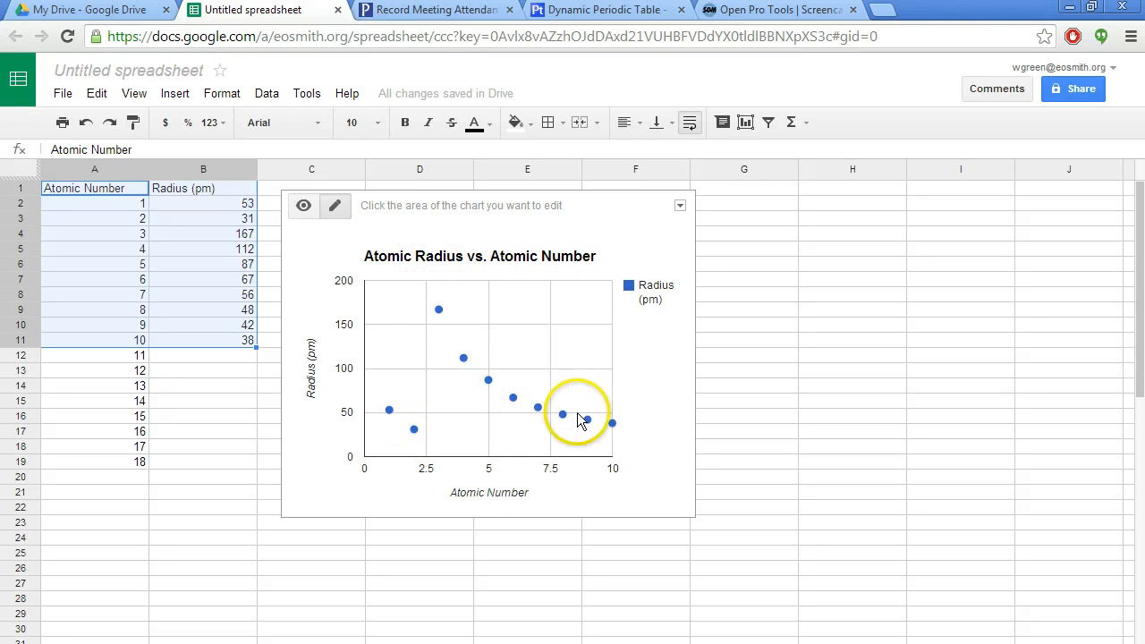